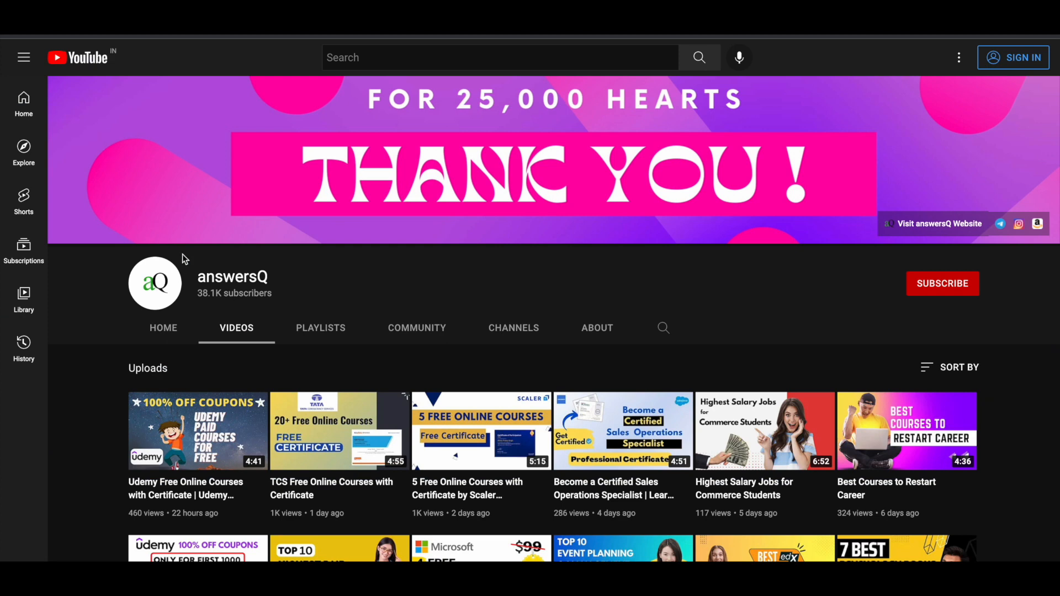
mouse_move(319, 284)
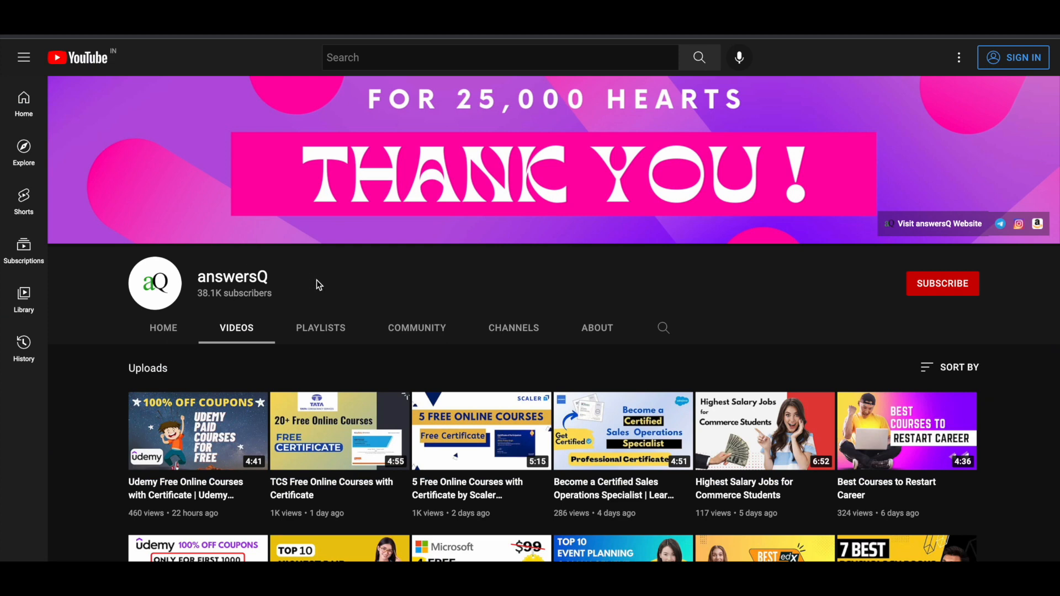
mouse_move(956, 299)
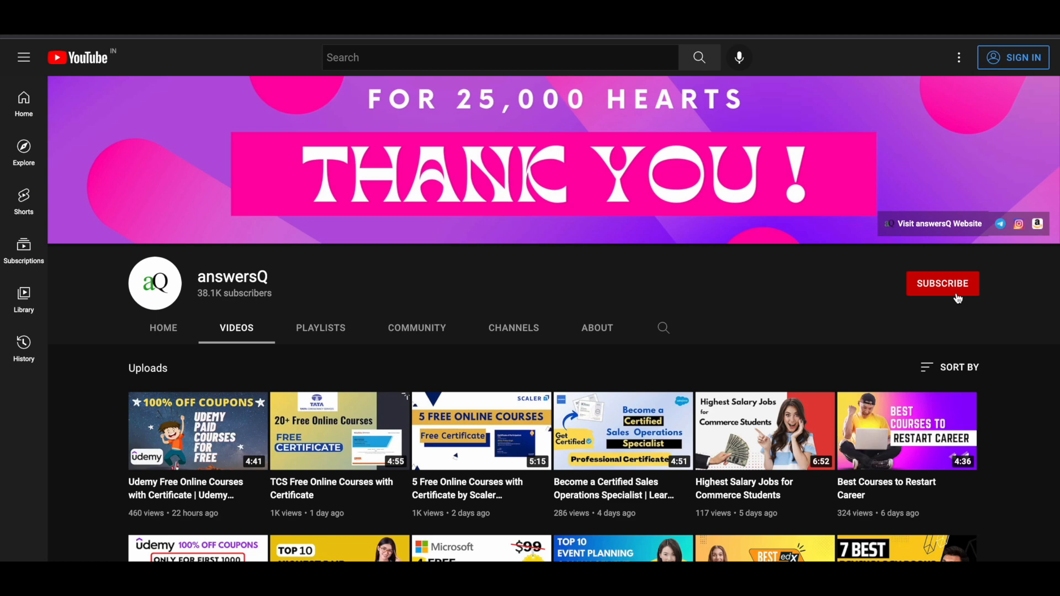
mouse_move(842, 242)
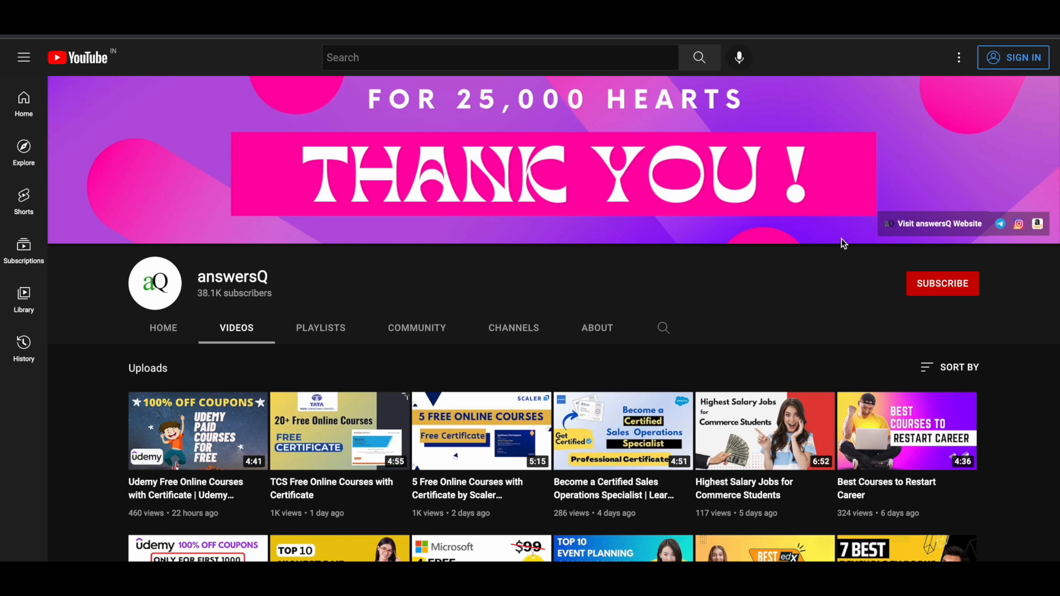
mouse_move(892, 233)
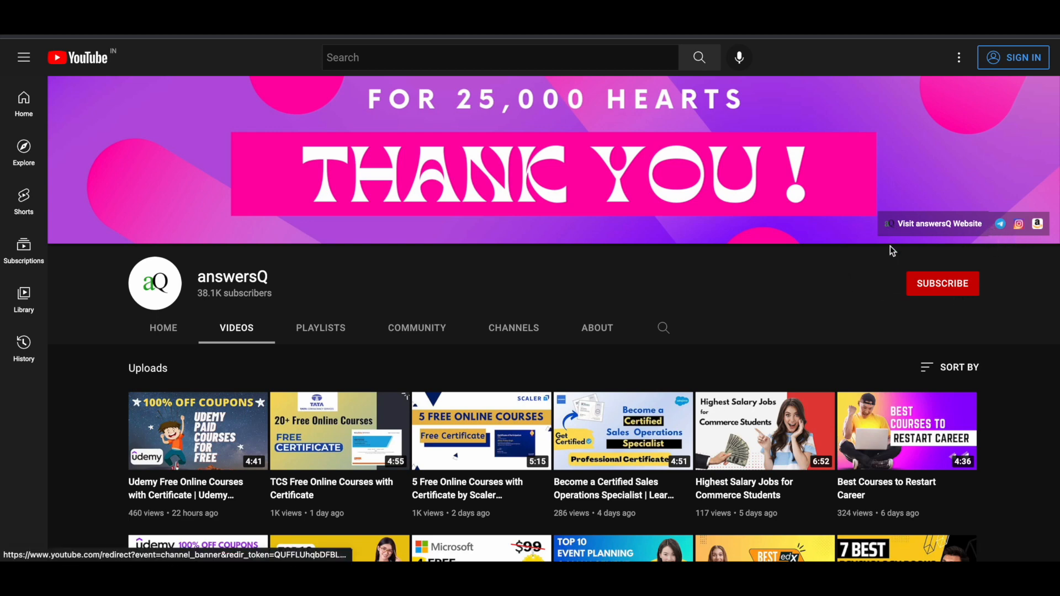
mouse_move(627, 336)
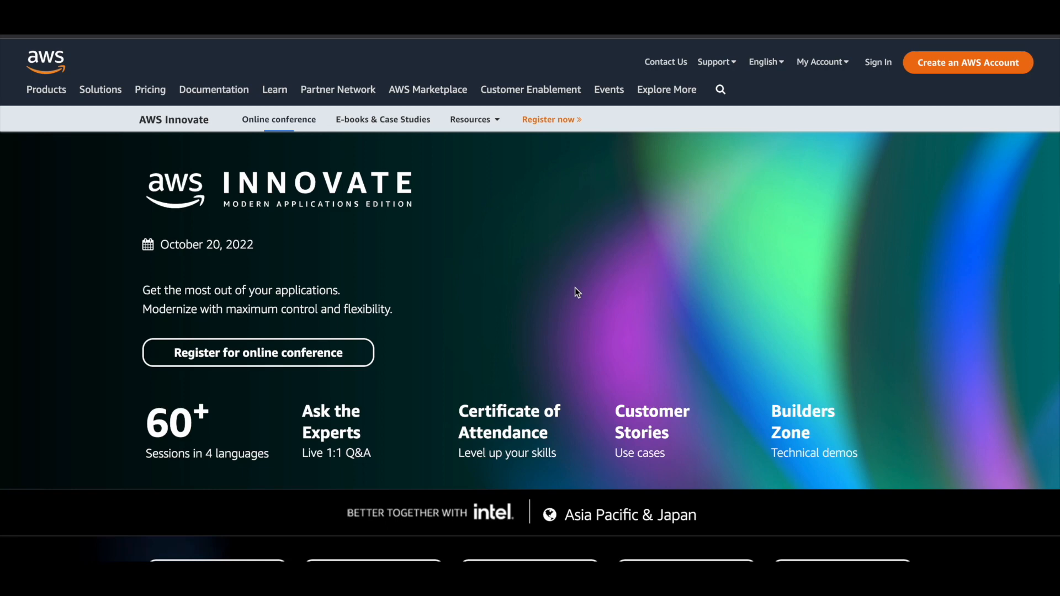
mouse_move(343, 263)
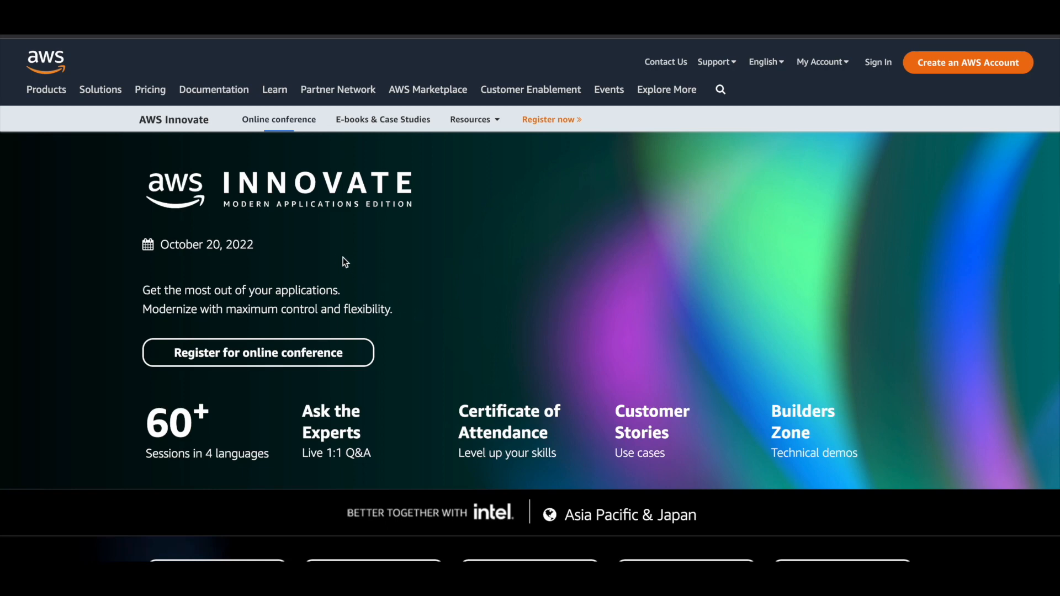
mouse_move(222, 249)
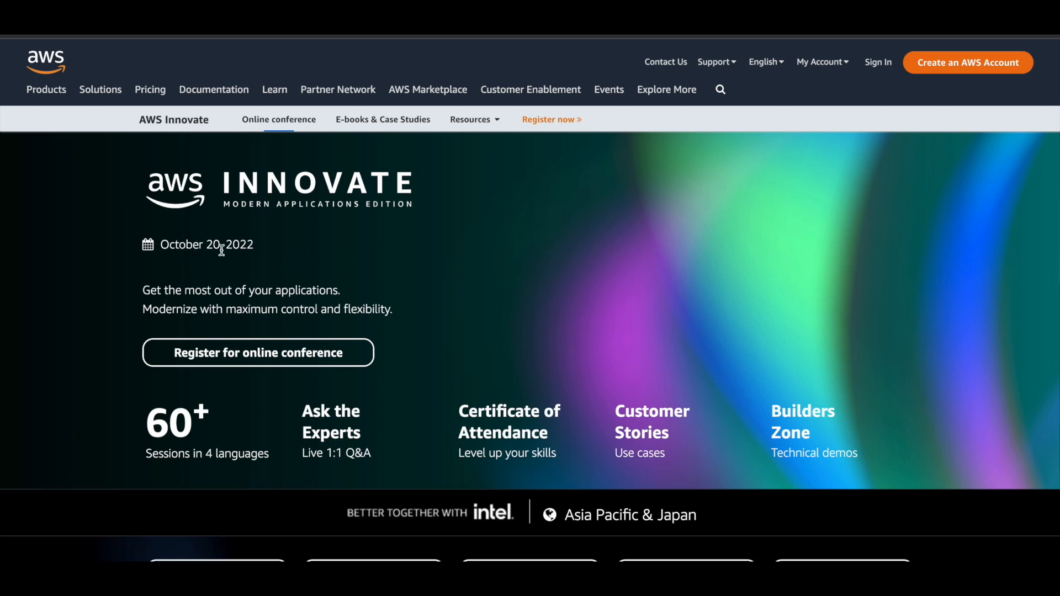
mouse_move(341, 257)
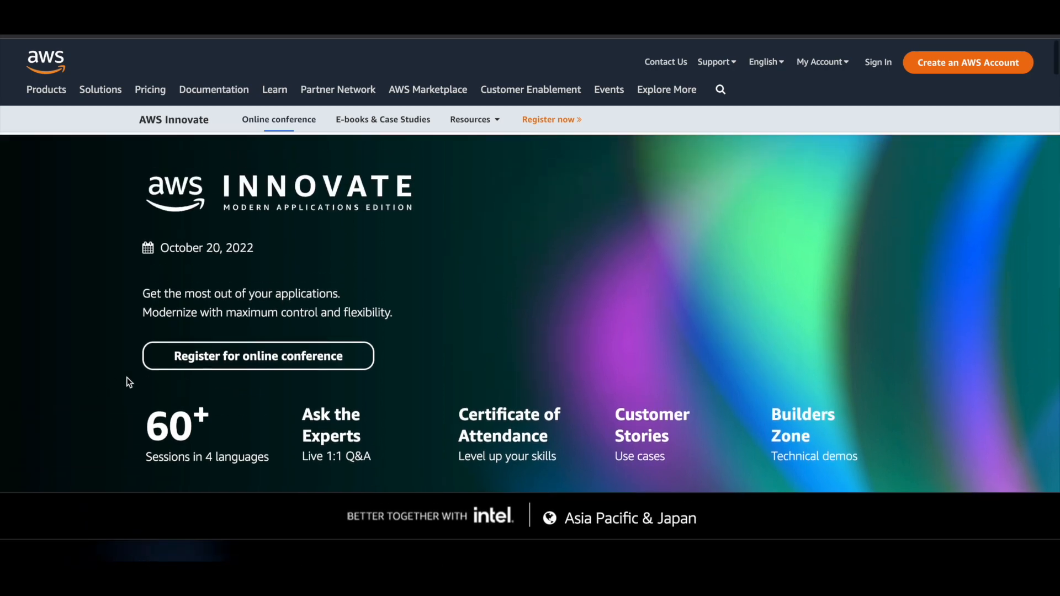
Scroll down through the introduction and track list to the topic section
scroll(down, 3)
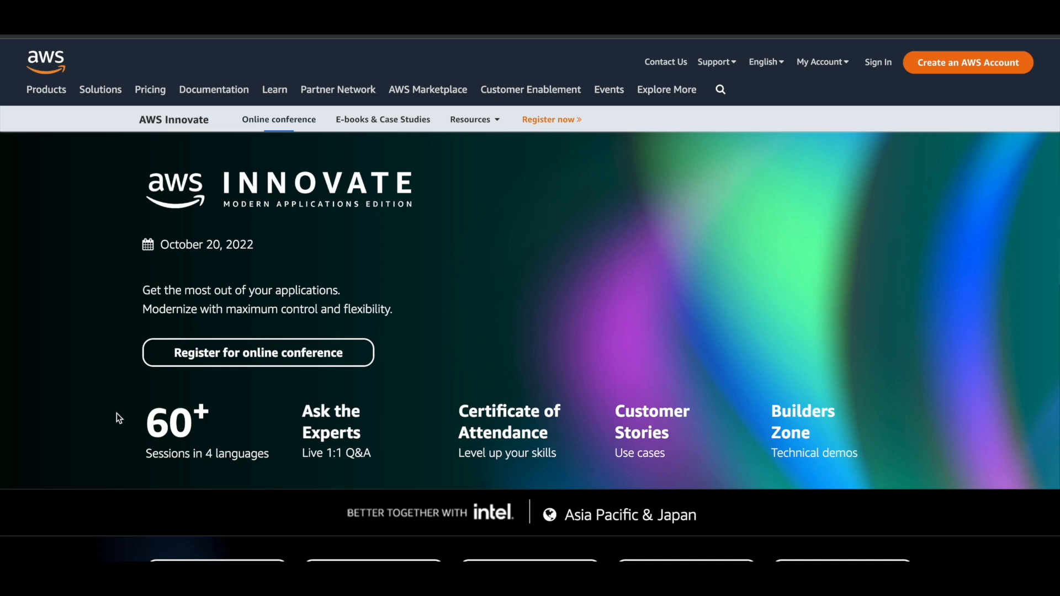
mouse_move(271, 428)
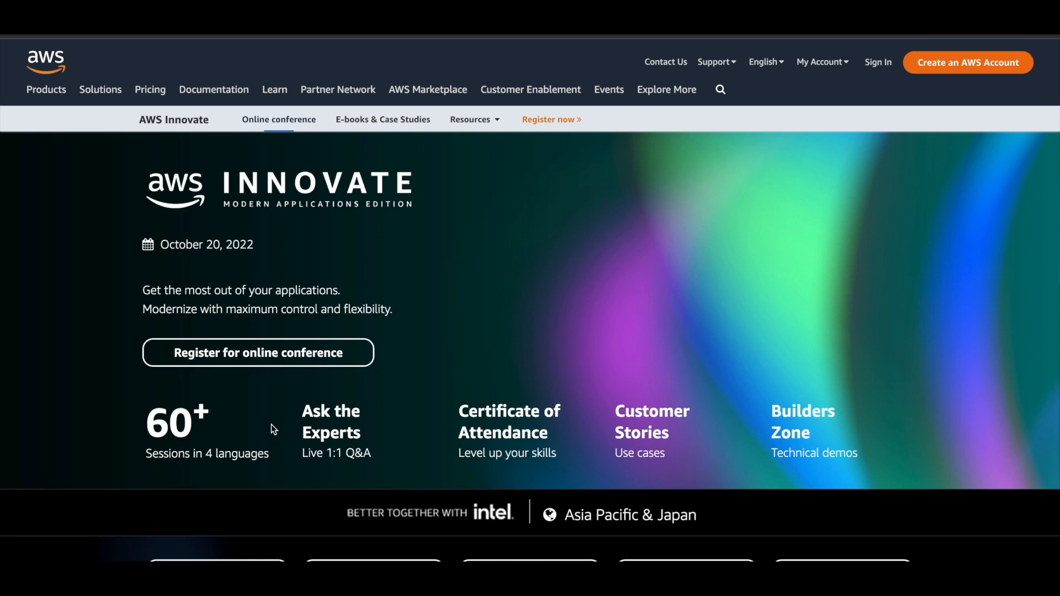
mouse_move(332, 454)
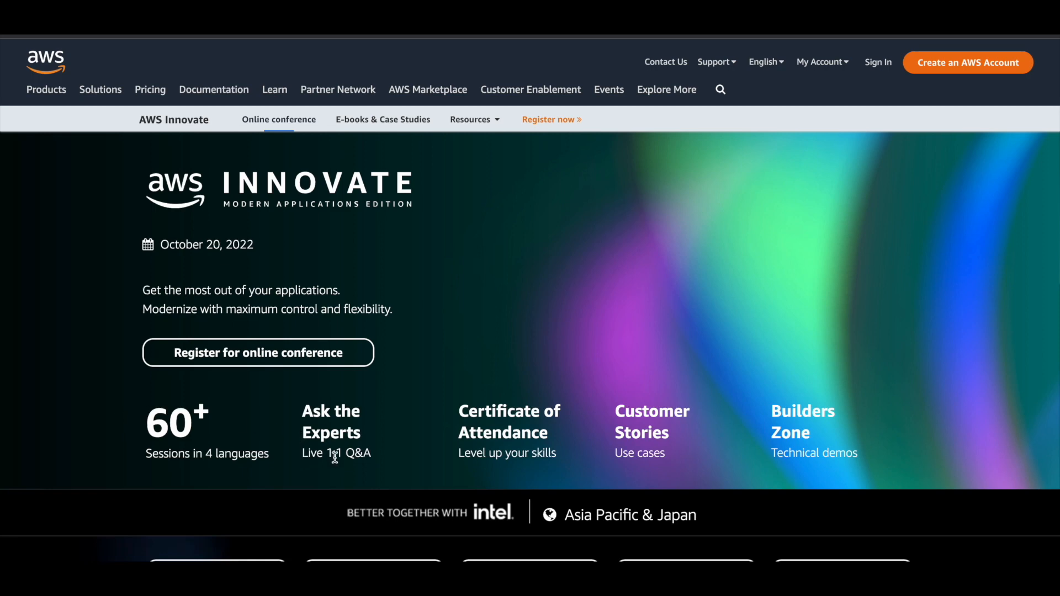
mouse_move(381, 462)
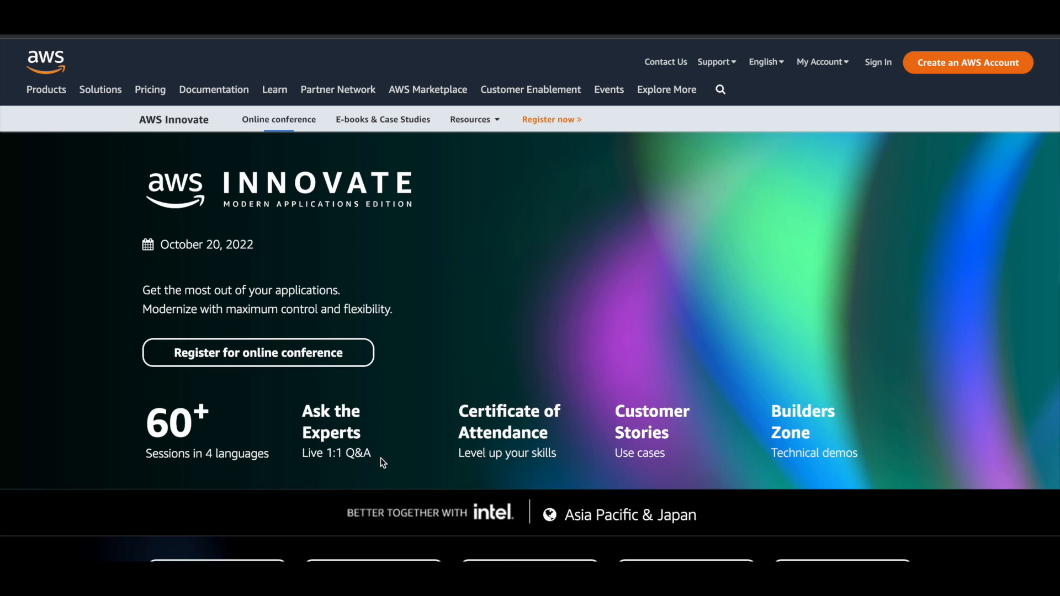
mouse_move(360, 466)
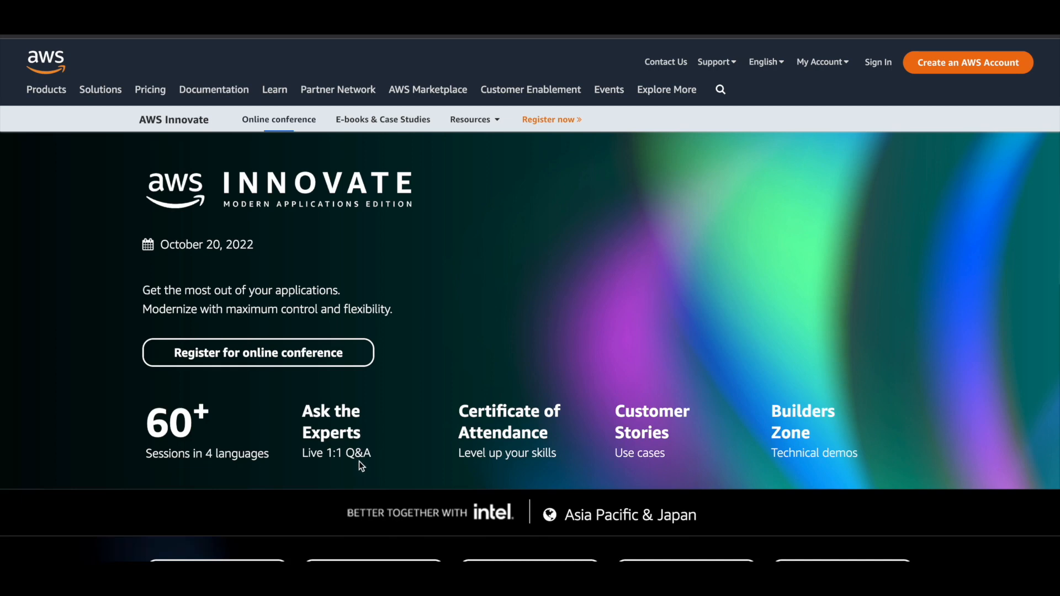
mouse_move(380, 452)
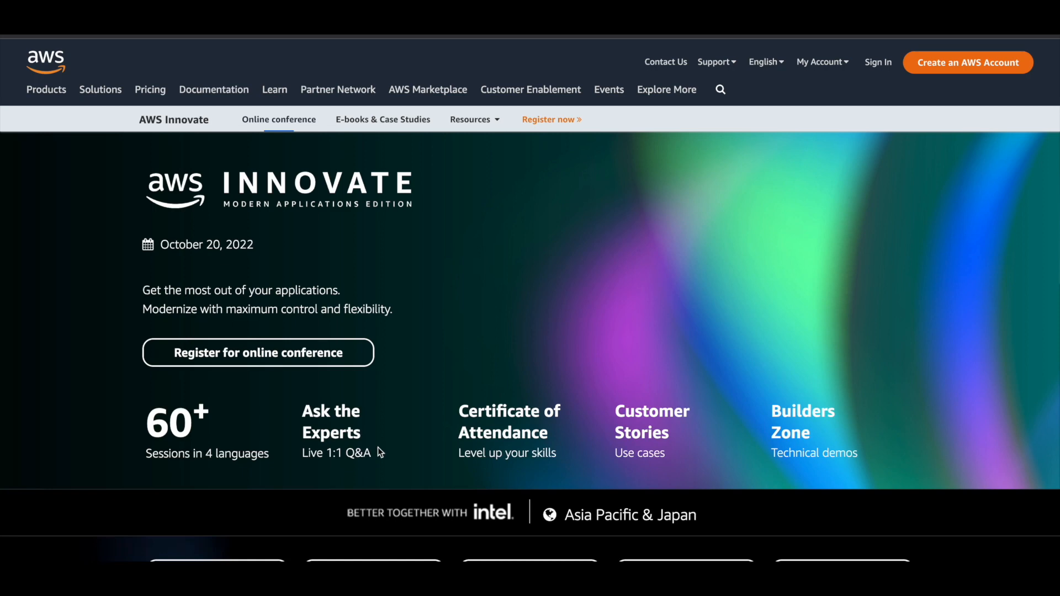
mouse_move(532, 438)
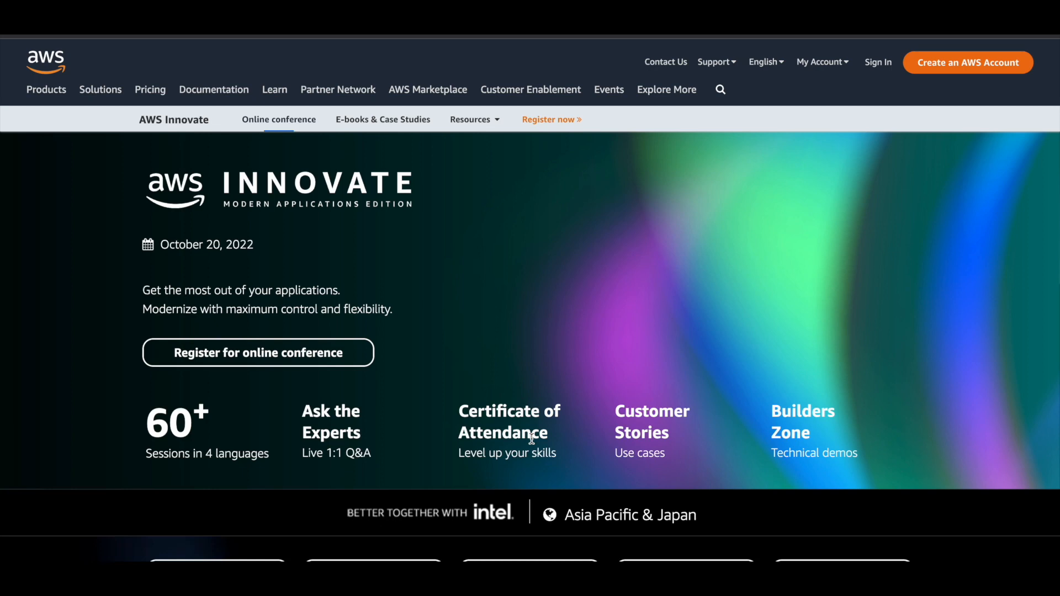
mouse_move(553, 433)
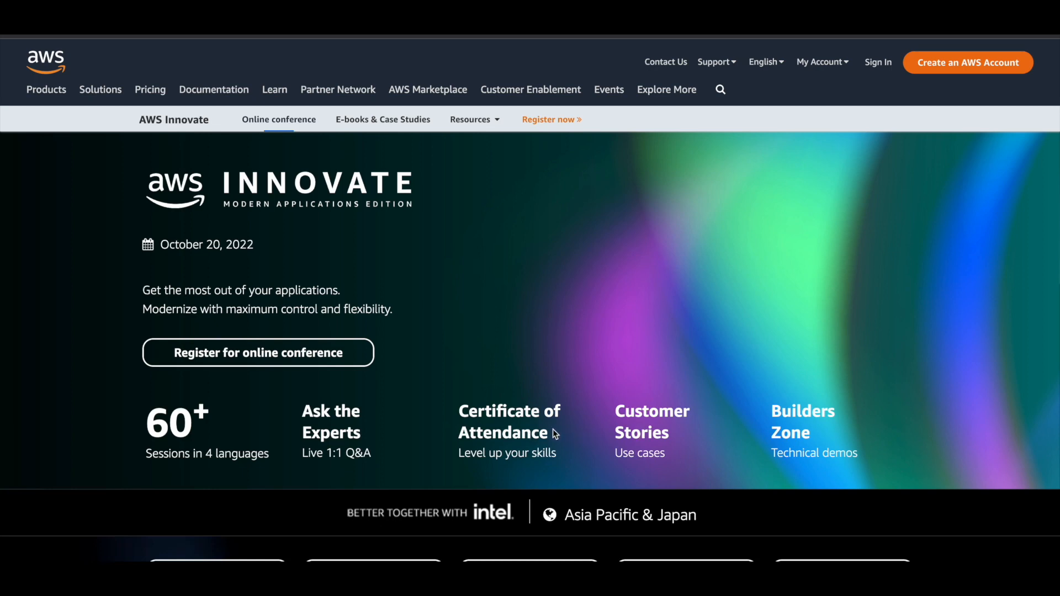
scroll(down, 3)
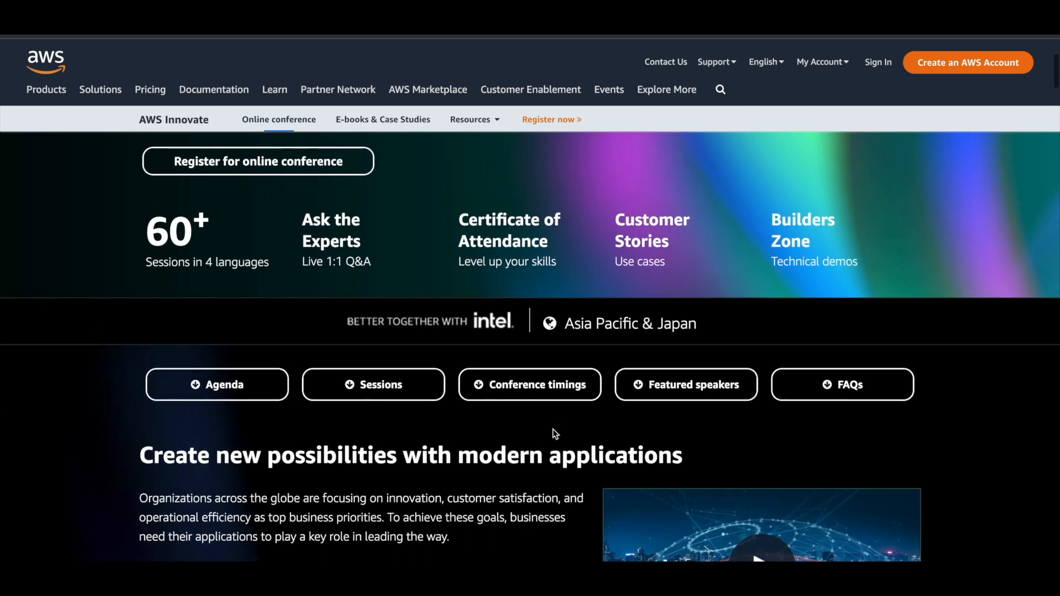
scroll(down, 3)
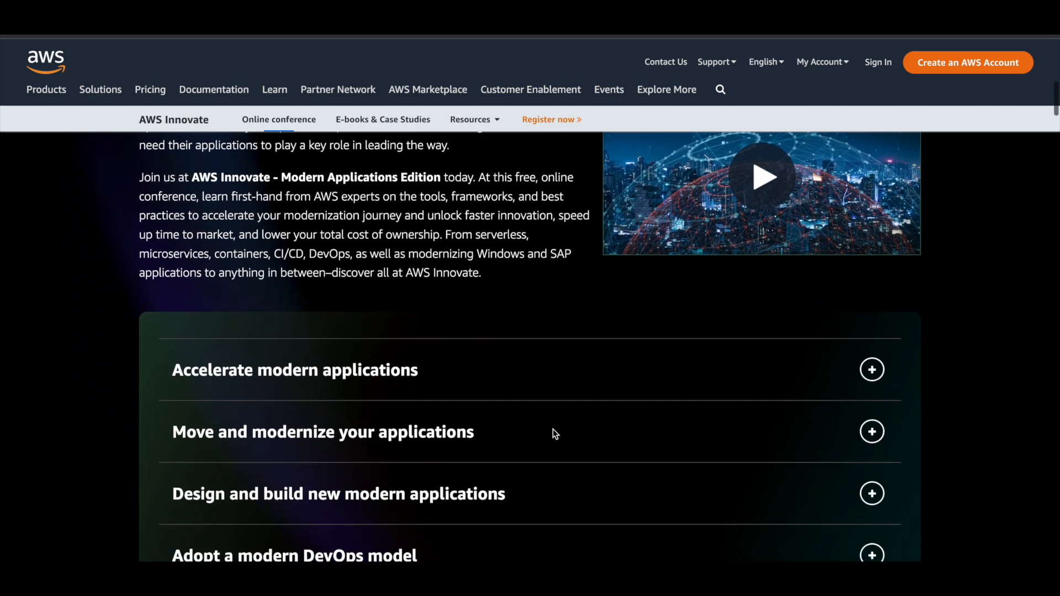
scroll(down, 3)
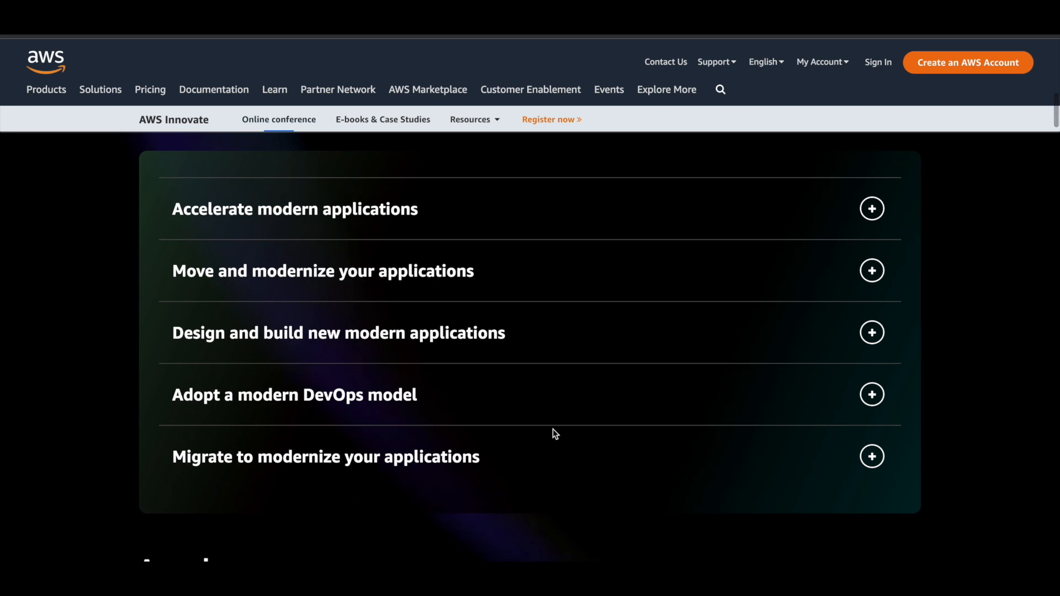
scroll(down, 3)
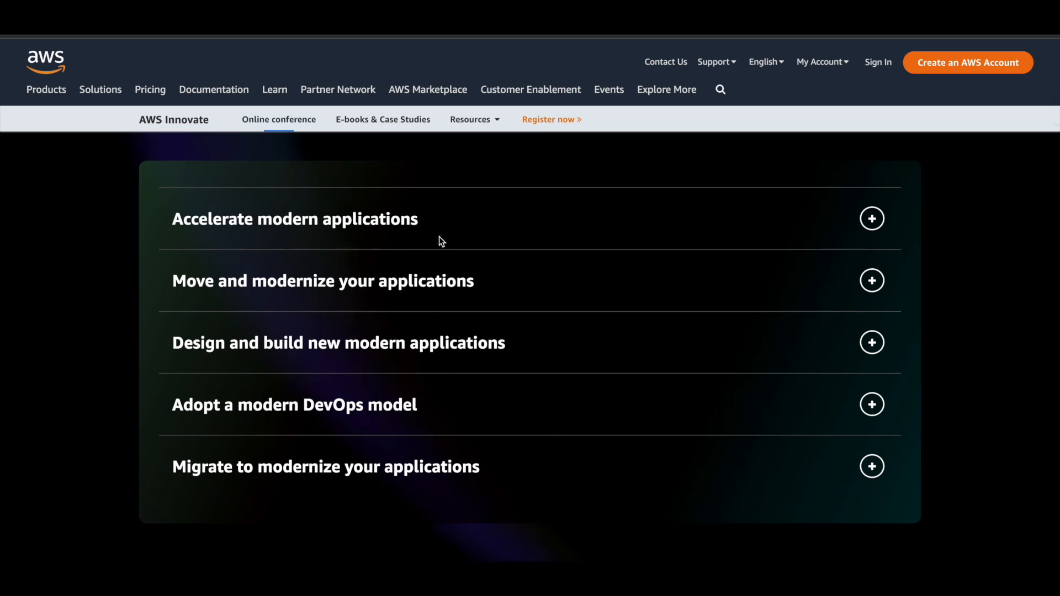
mouse_move(321, 296)
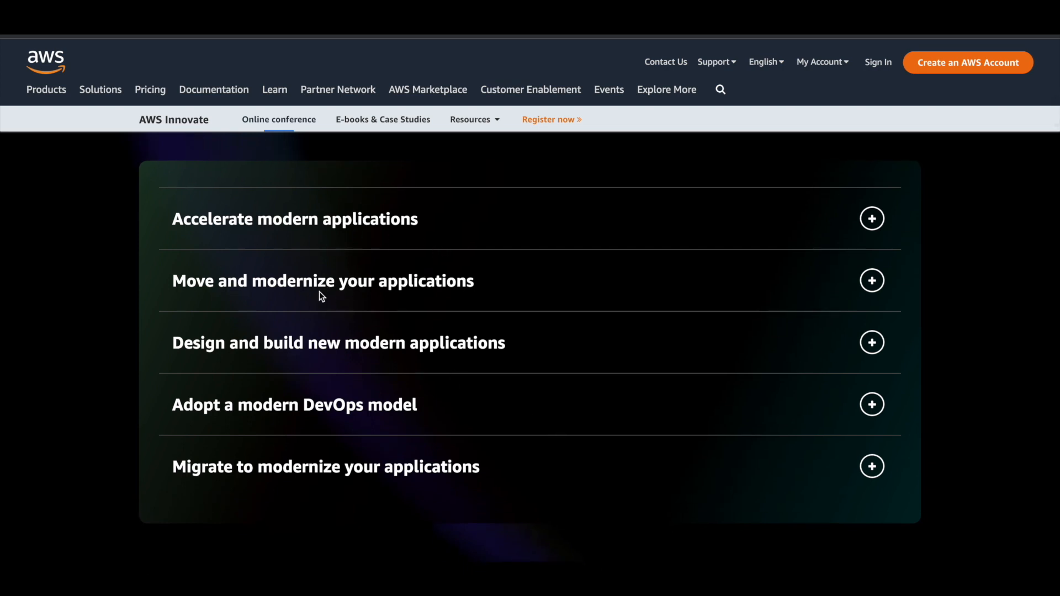
mouse_move(449, 308)
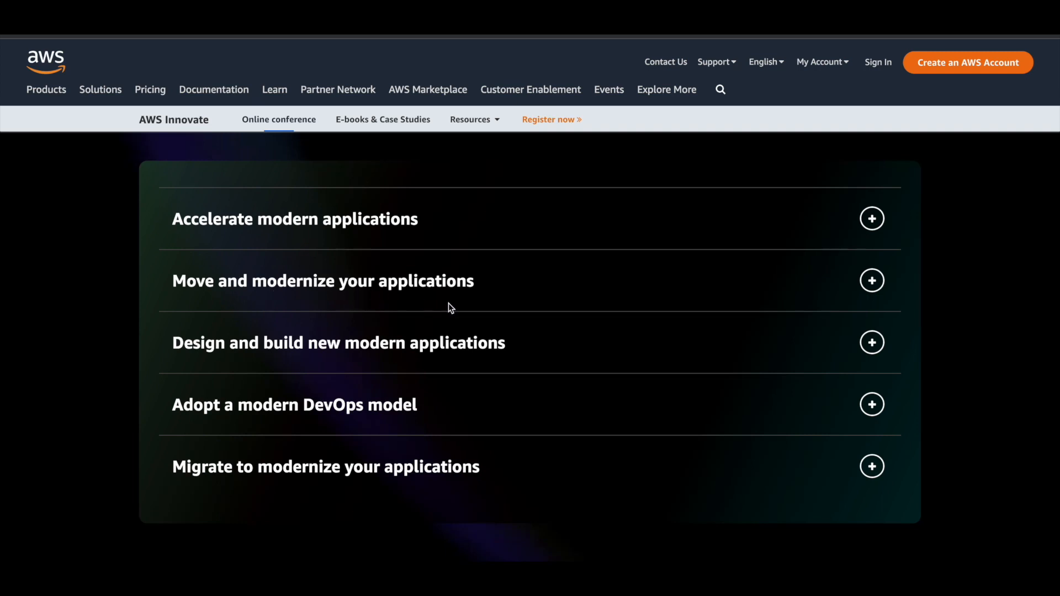
mouse_move(495, 351)
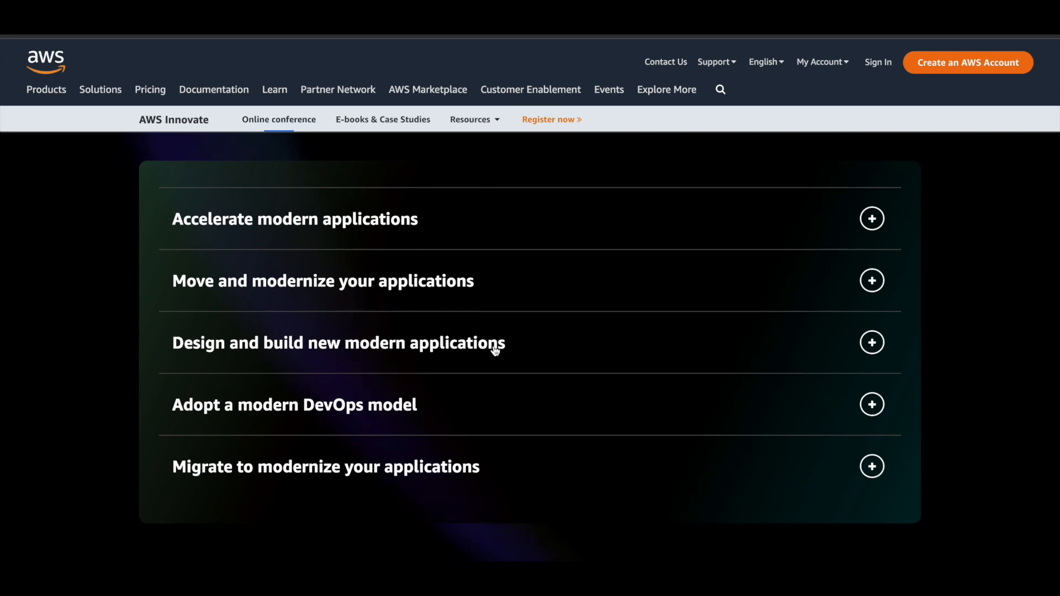
Expand and collapse the Design and build, DevOps model and Migrate to modernize topics in turn
click(871, 342)
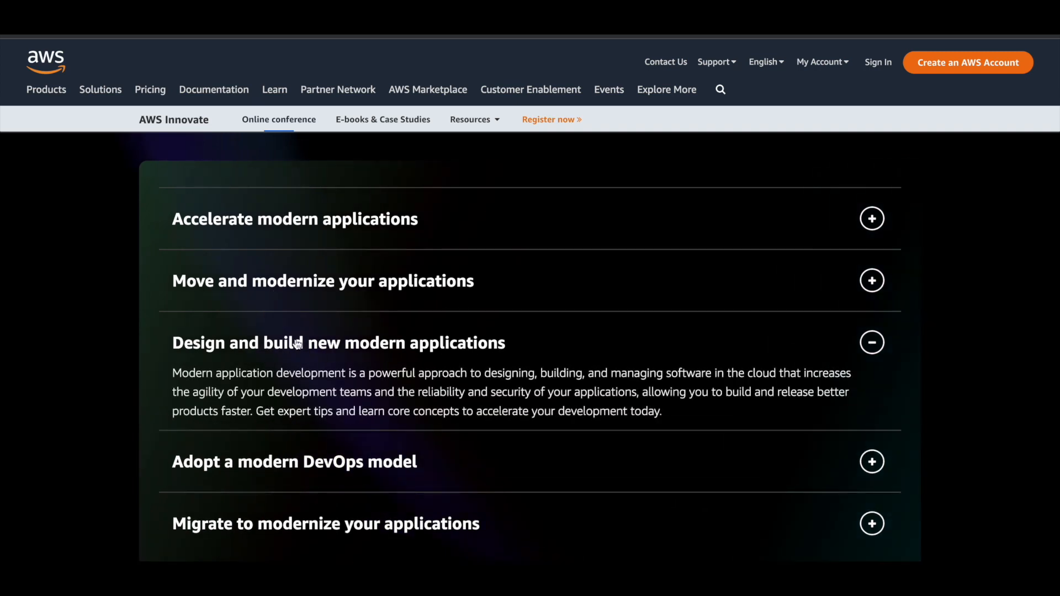
click(871, 343)
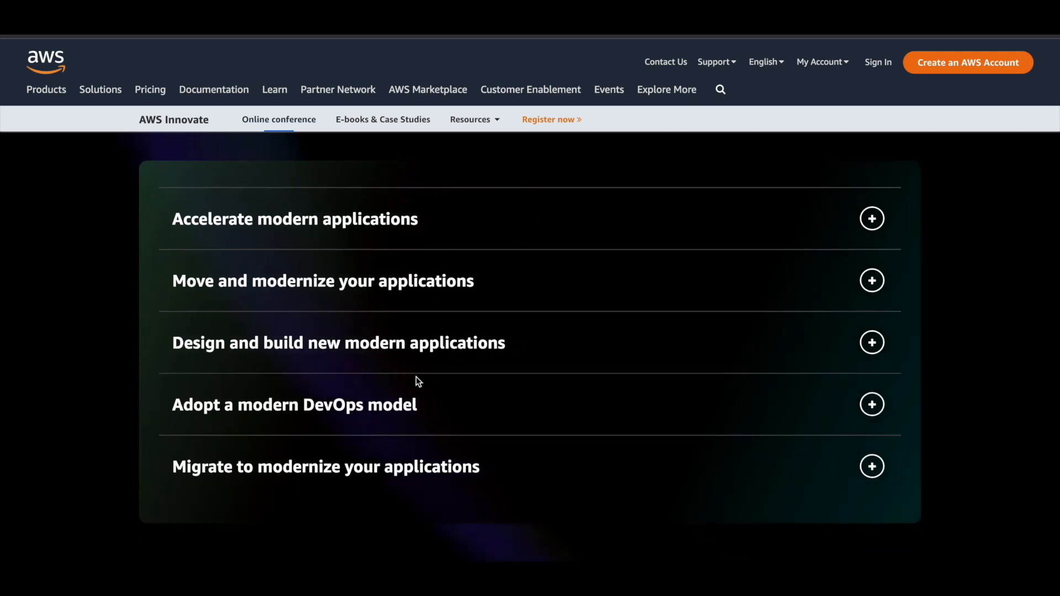
click(871, 404)
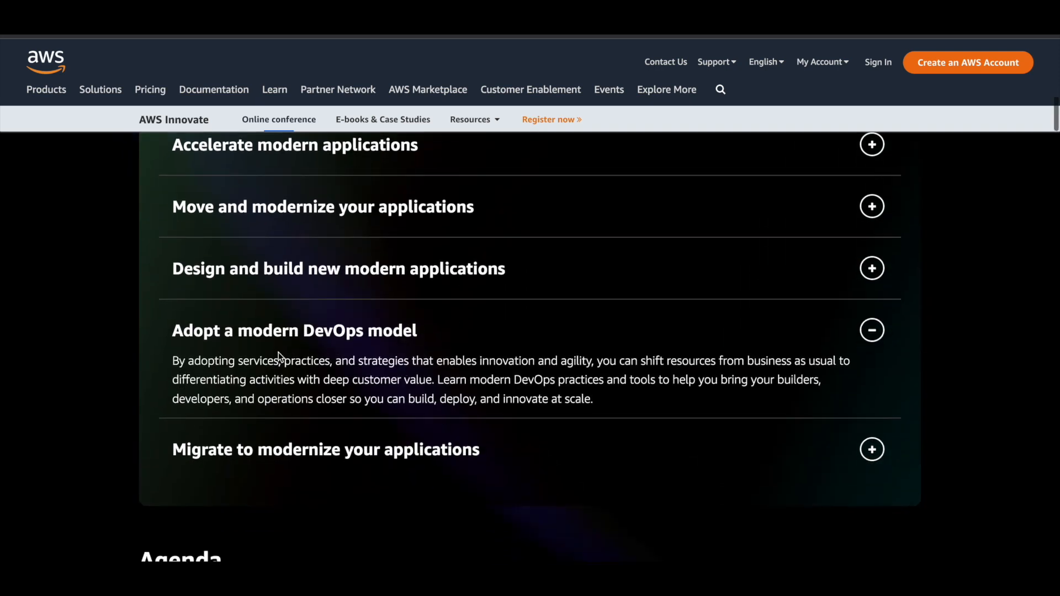
click(871, 330)
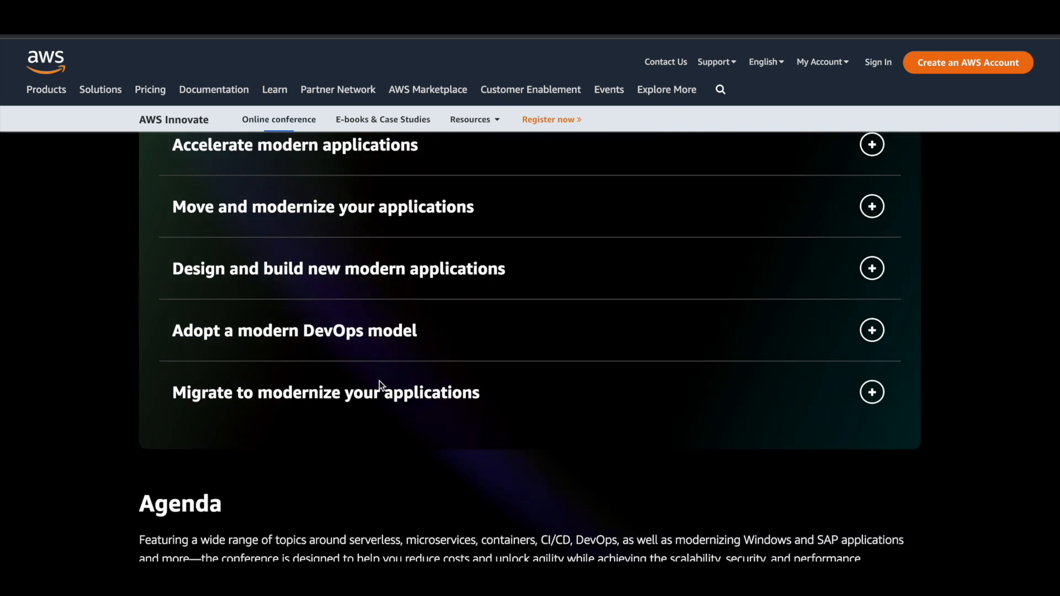
click(871, 391)
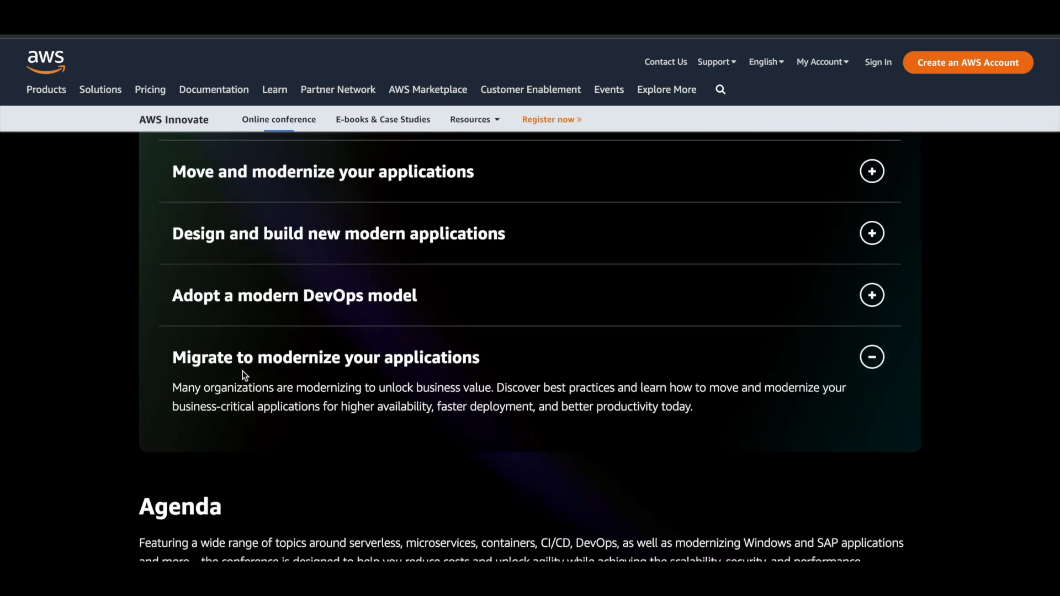
click(871, 356)
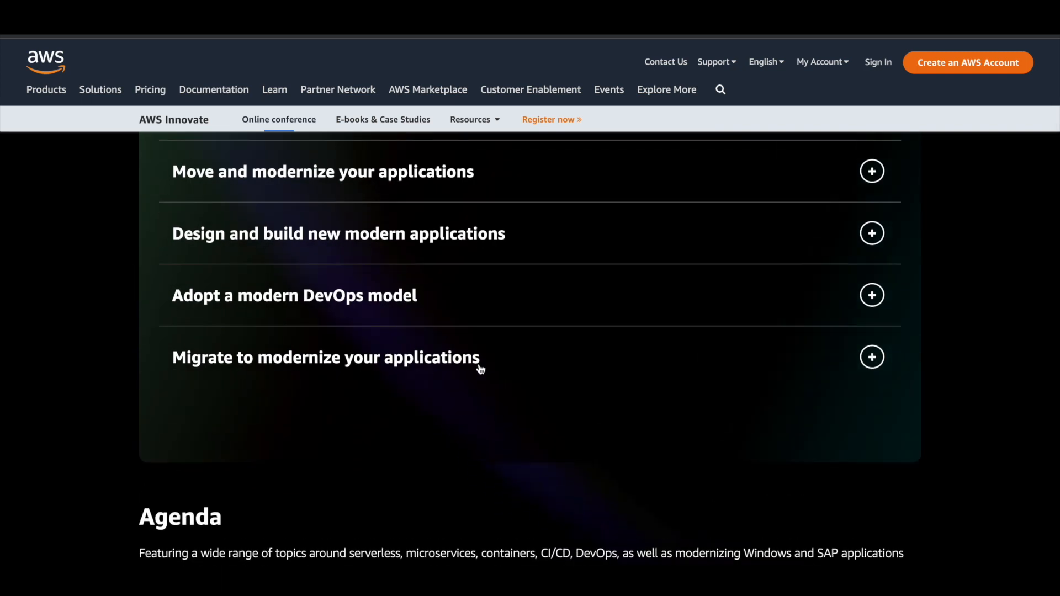
Scroll back toward the Agenda session schedule grid
scroll(up, 3)
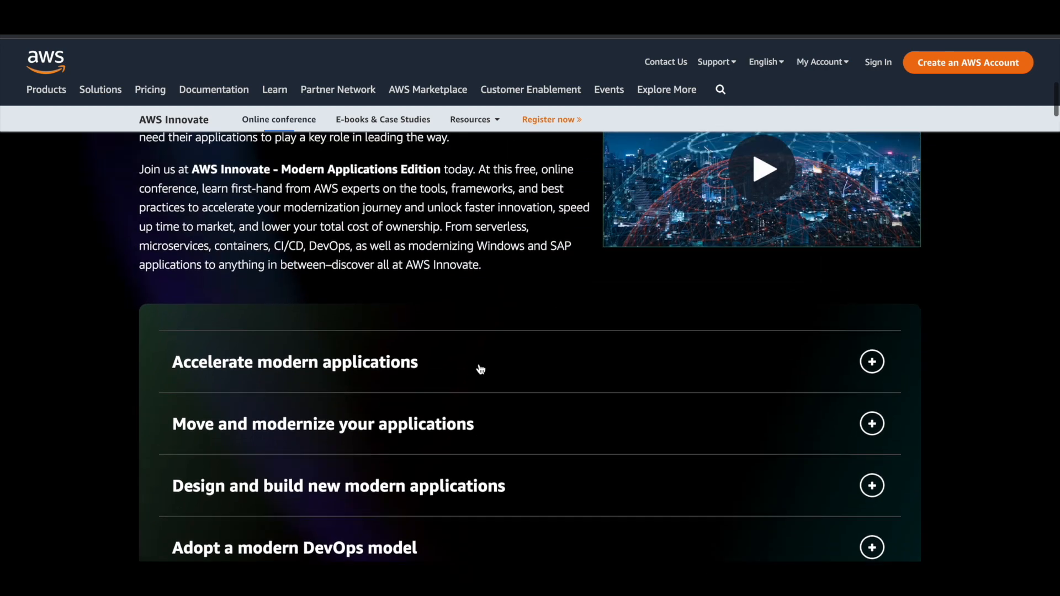
scroll(up, 3)
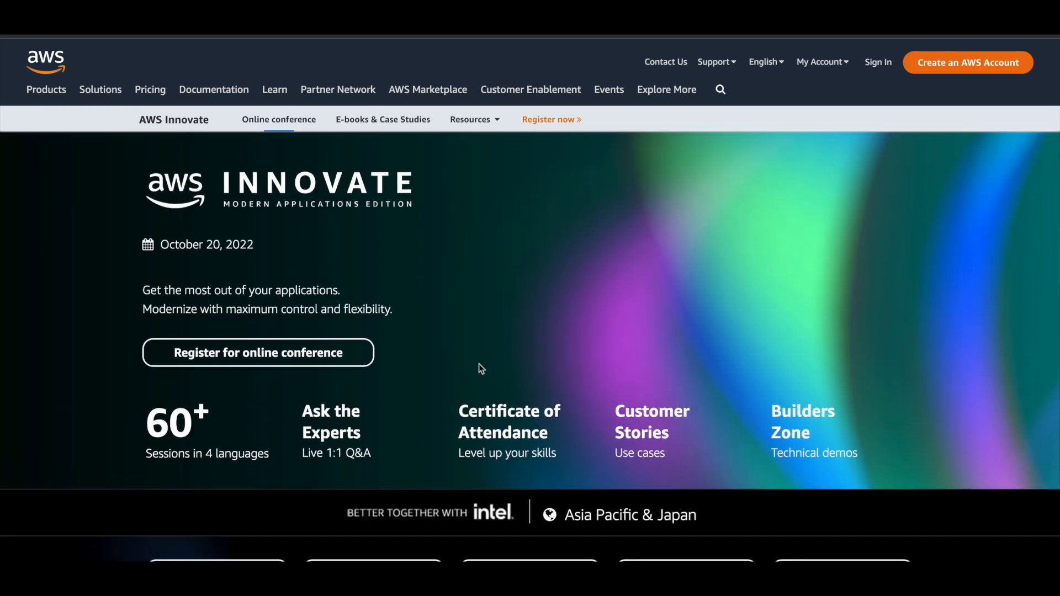
scroll(down, 3)
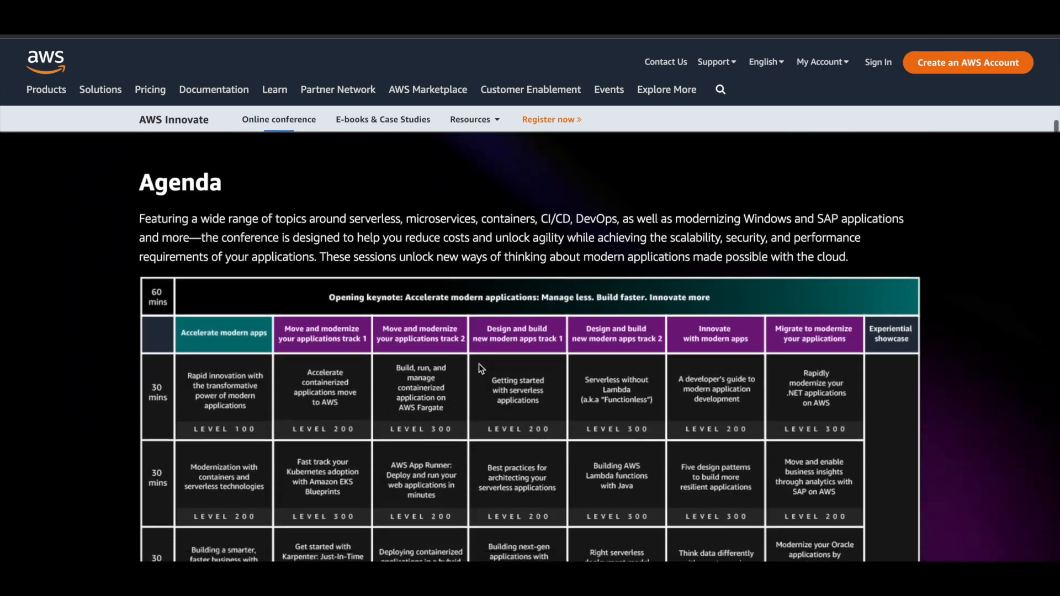
Scroll down through the Agenda table rows with their tracks and levels
scroll(down, 3)
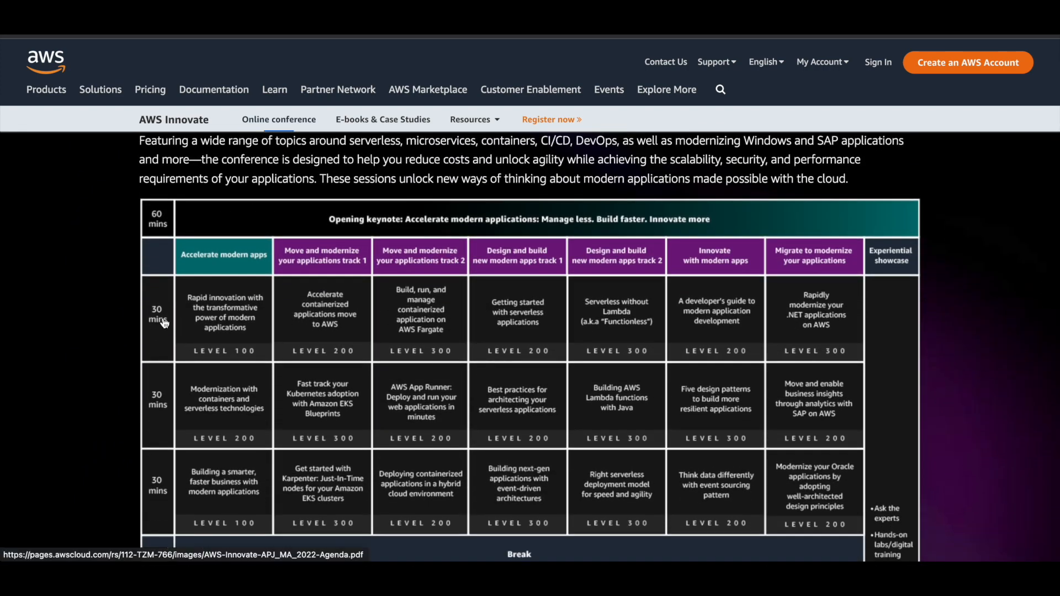
mouse_move(531, 323)
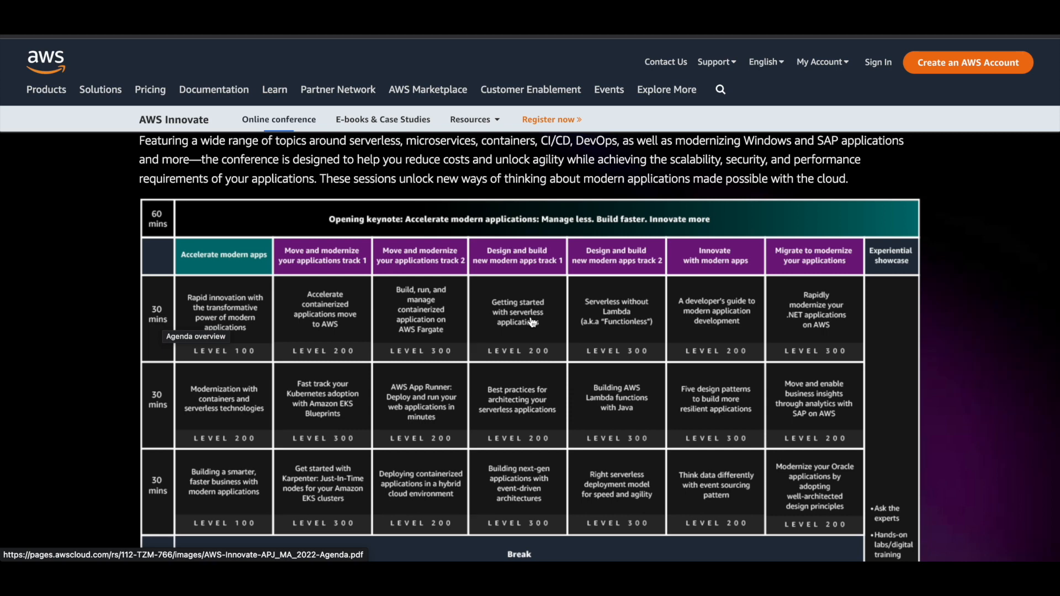
scroll(down, 3)
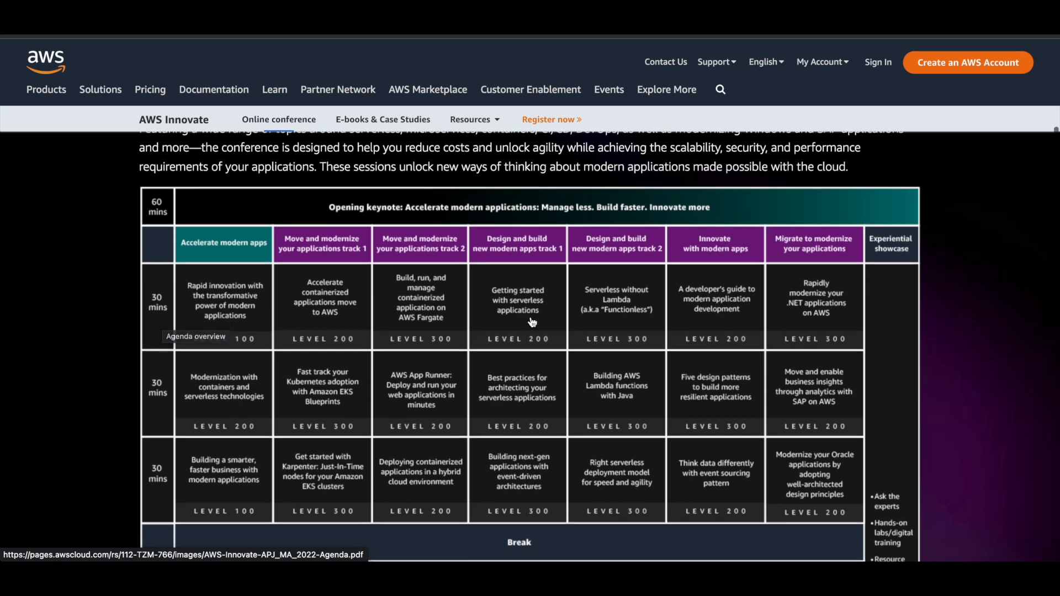
scroll(down, 3)
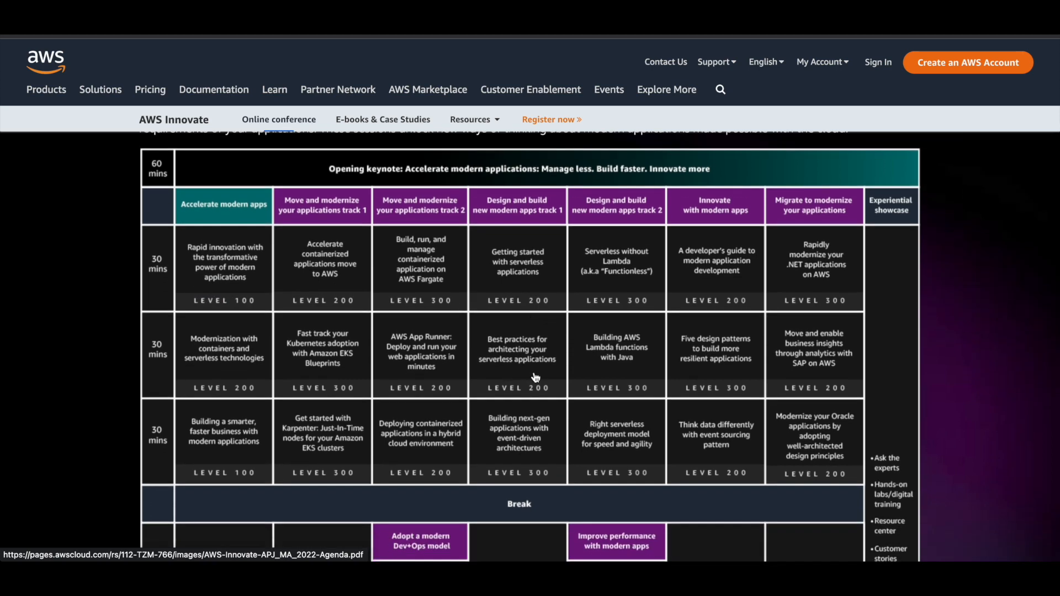
mouse_move(535, 376)
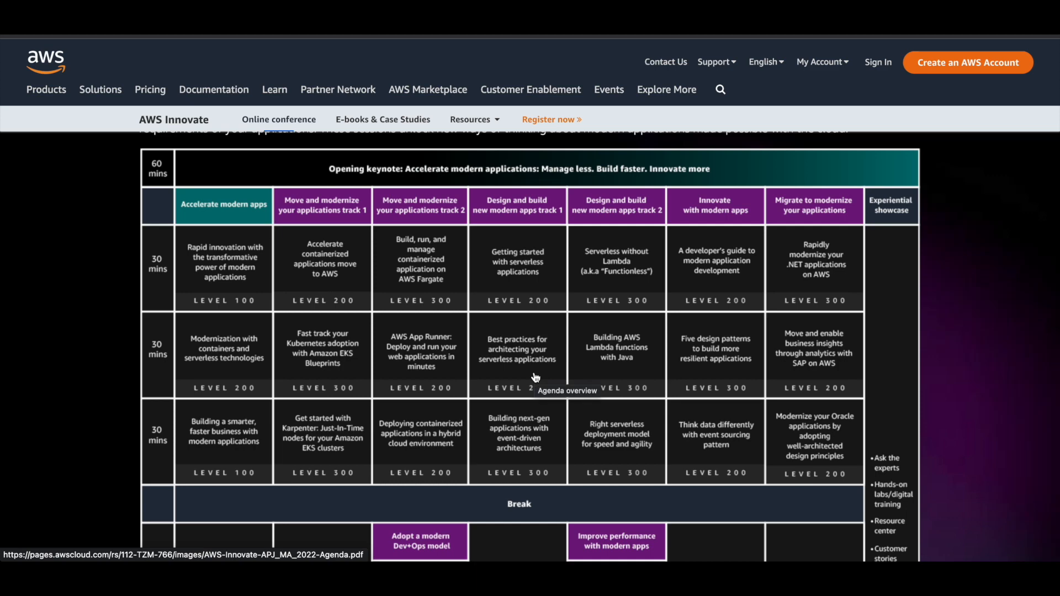
scroll(down, 3)
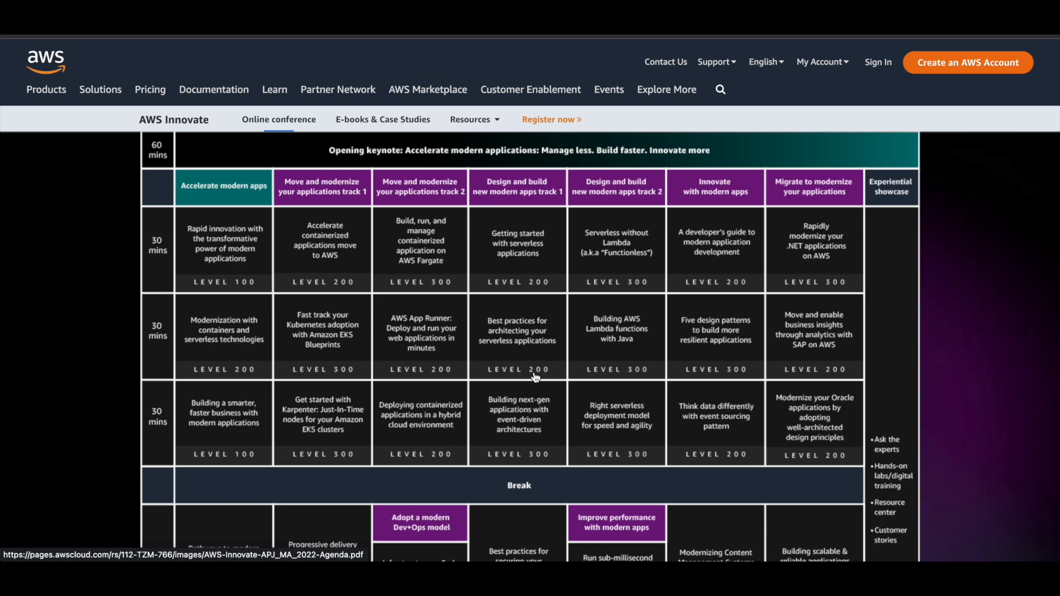
scroll(down, 3)
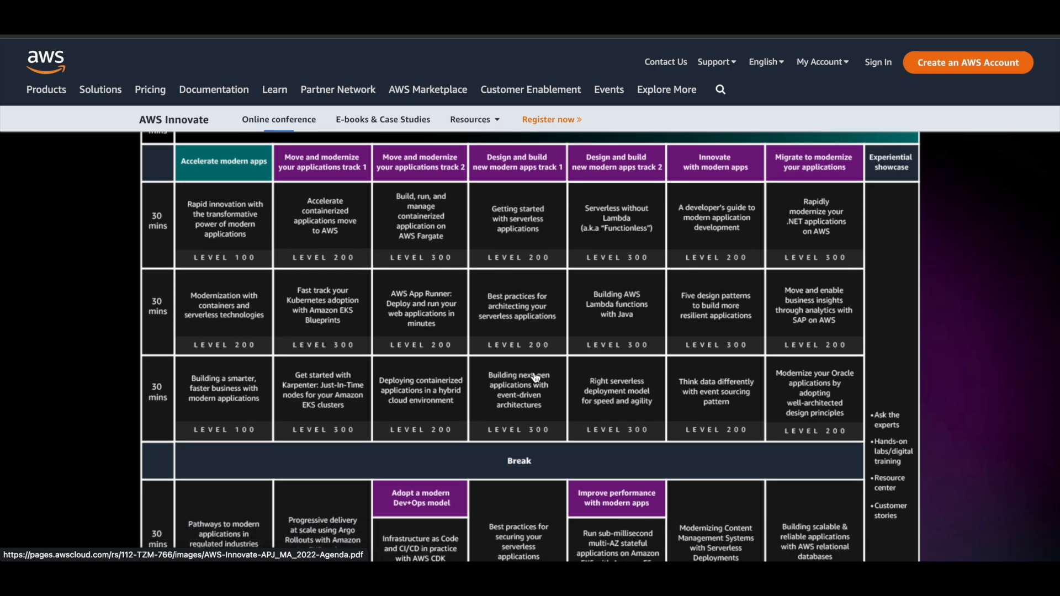
scroll(down, 3)
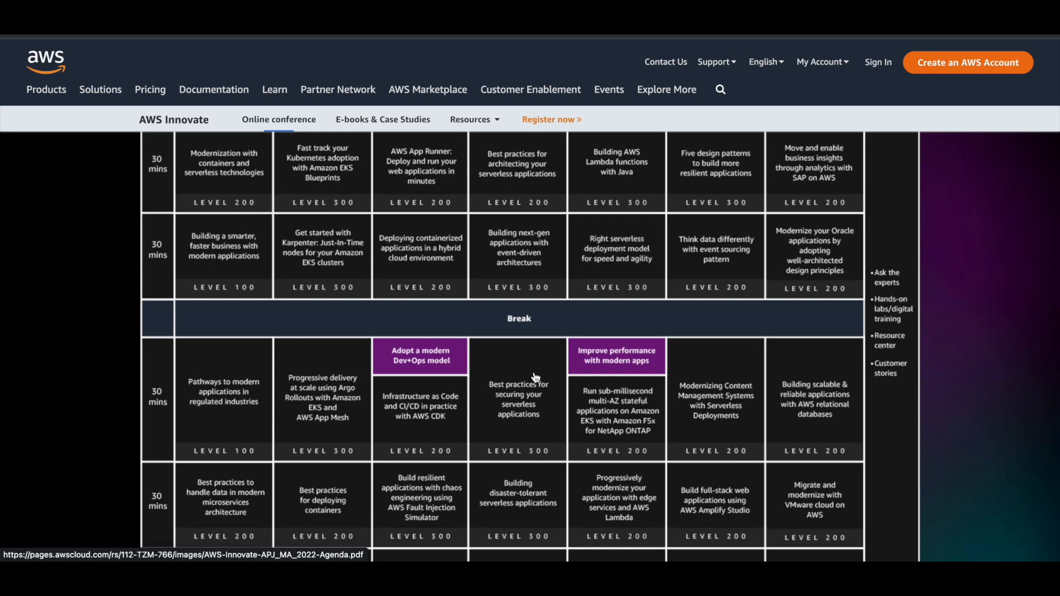
Continue past Download Agenda and the Sessions tabs to the Move and modernize track 1 descriptions
scroll(down, 3)
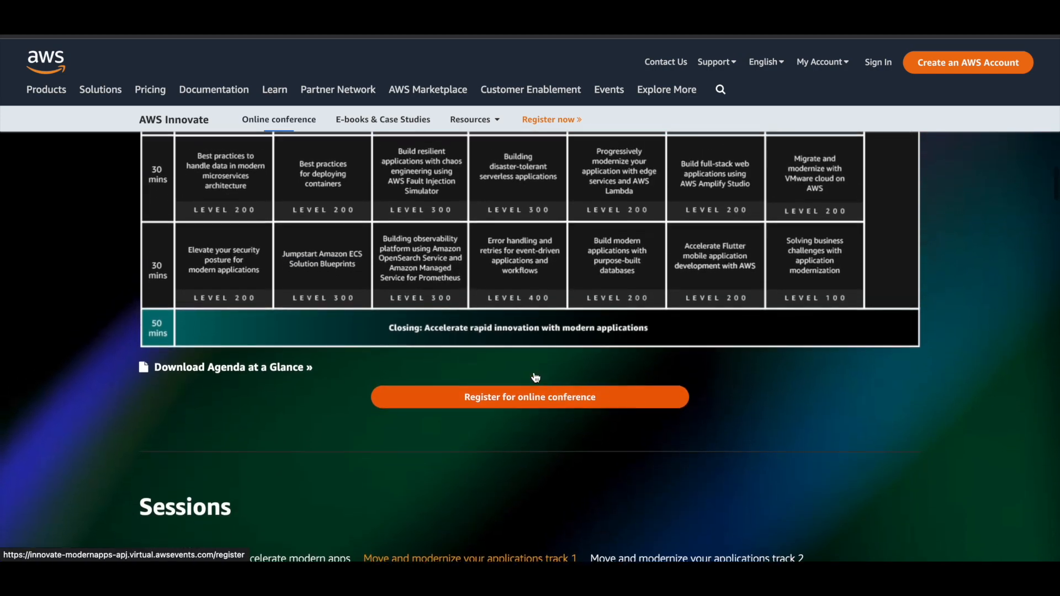
scroll(up, 3)
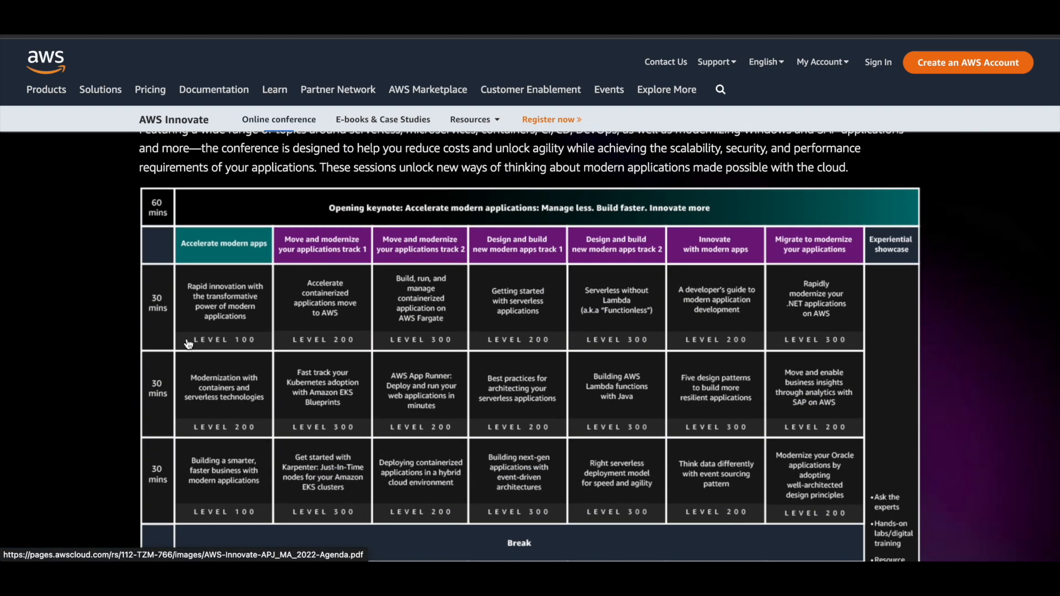
scroll(down, 3)
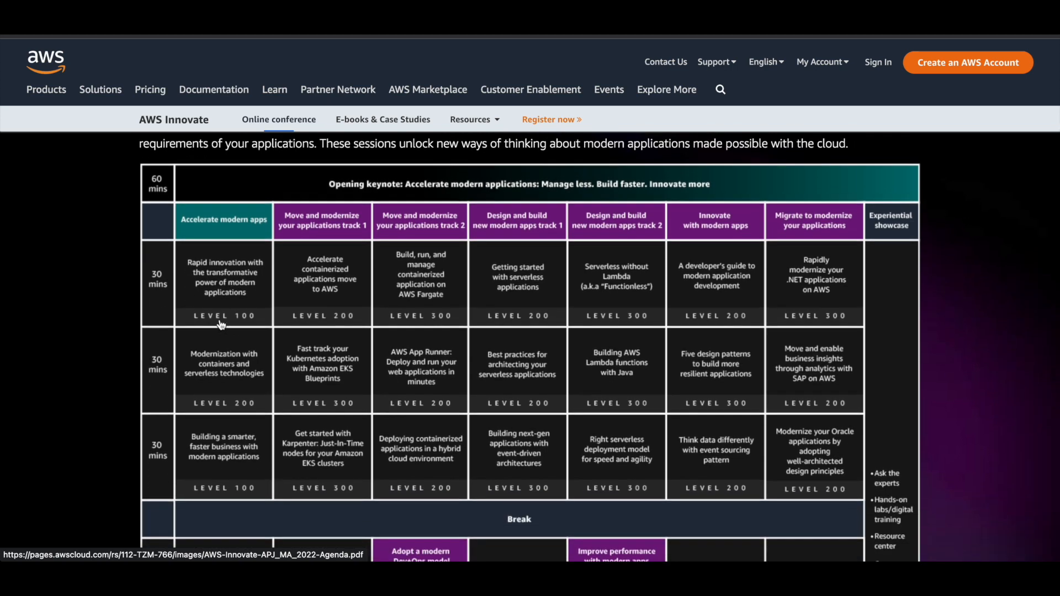
mouse_move(468, 327)
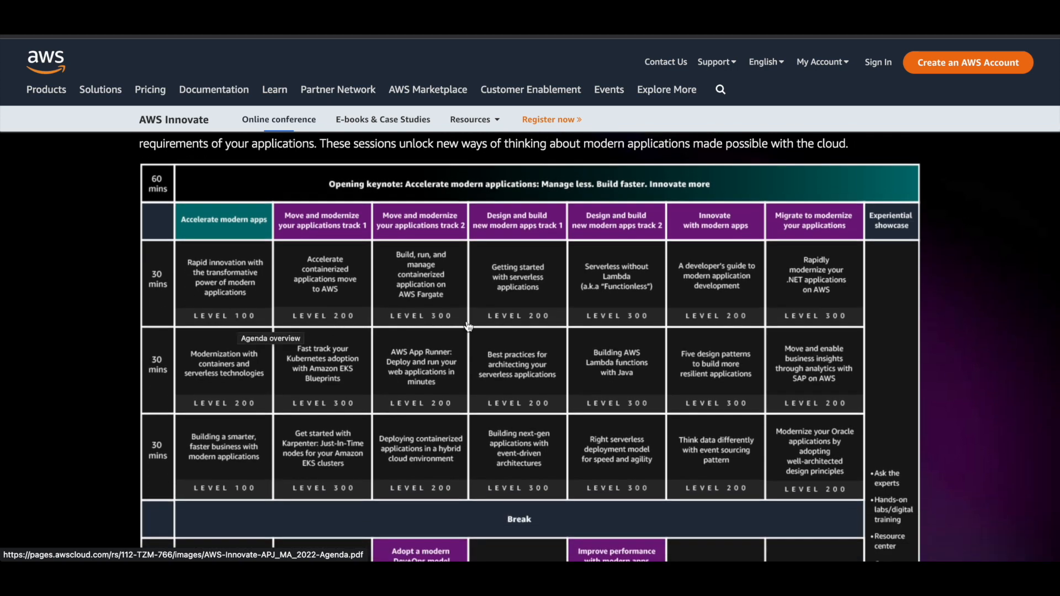
scroll(down, 3)
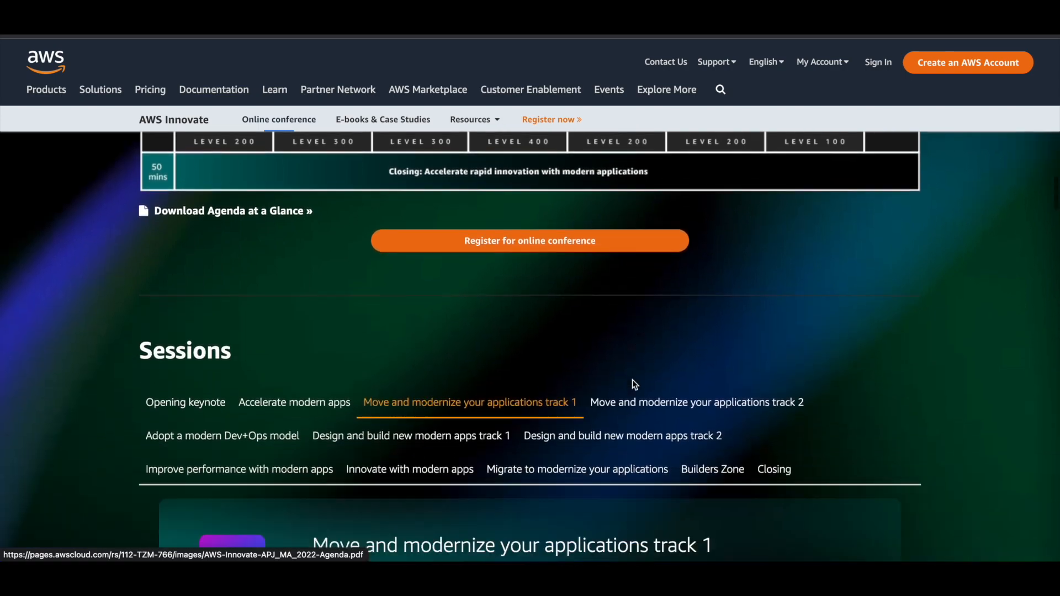
scroll(down, 3)
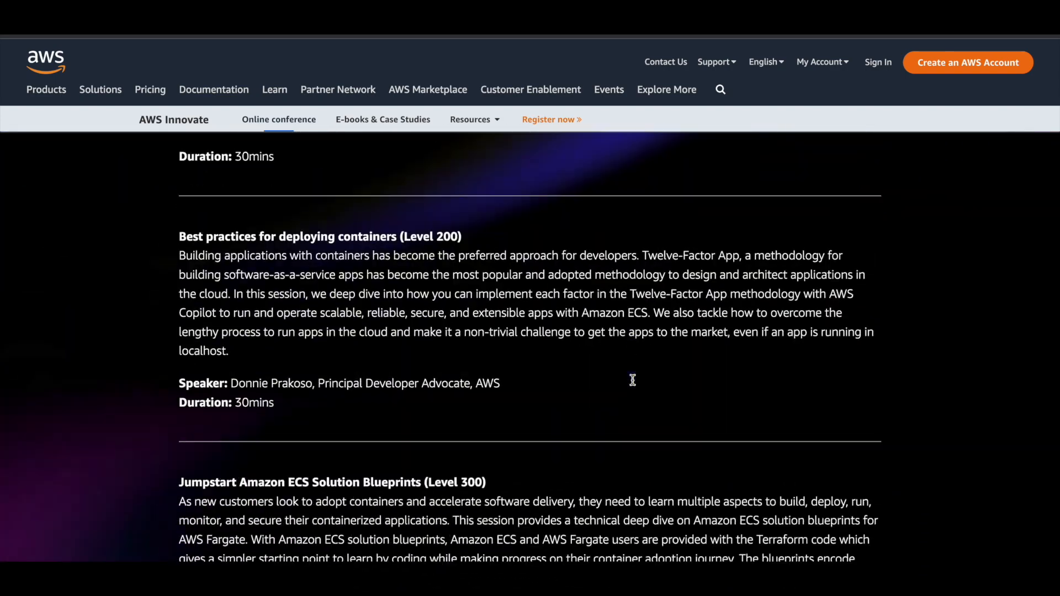
Scroll to the 'Session levels designed for you' cards explaining Level 100 to Level 400
scroll(up, 3)
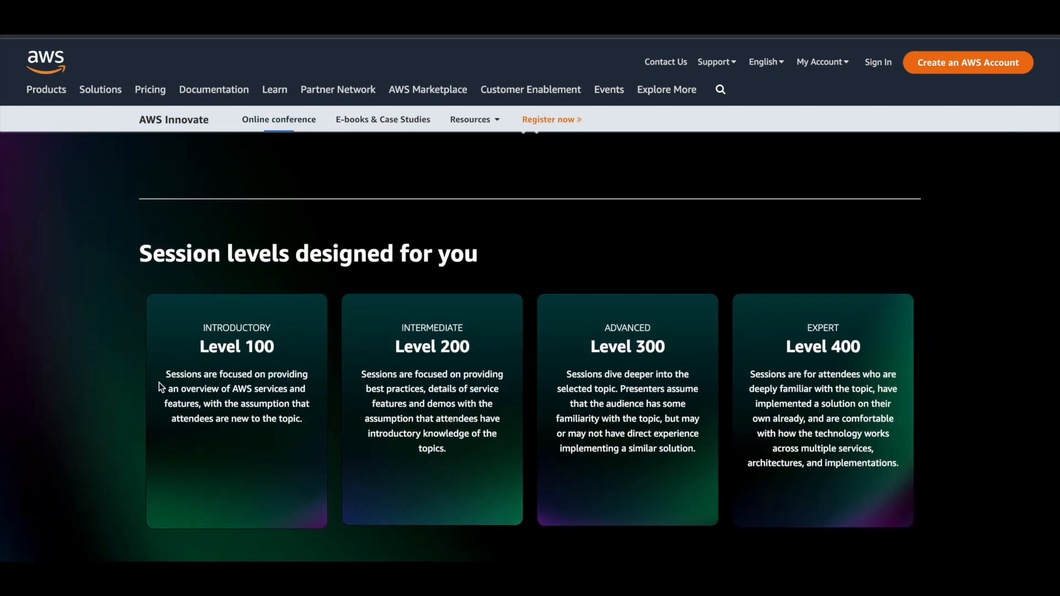
scroll(down, 3)
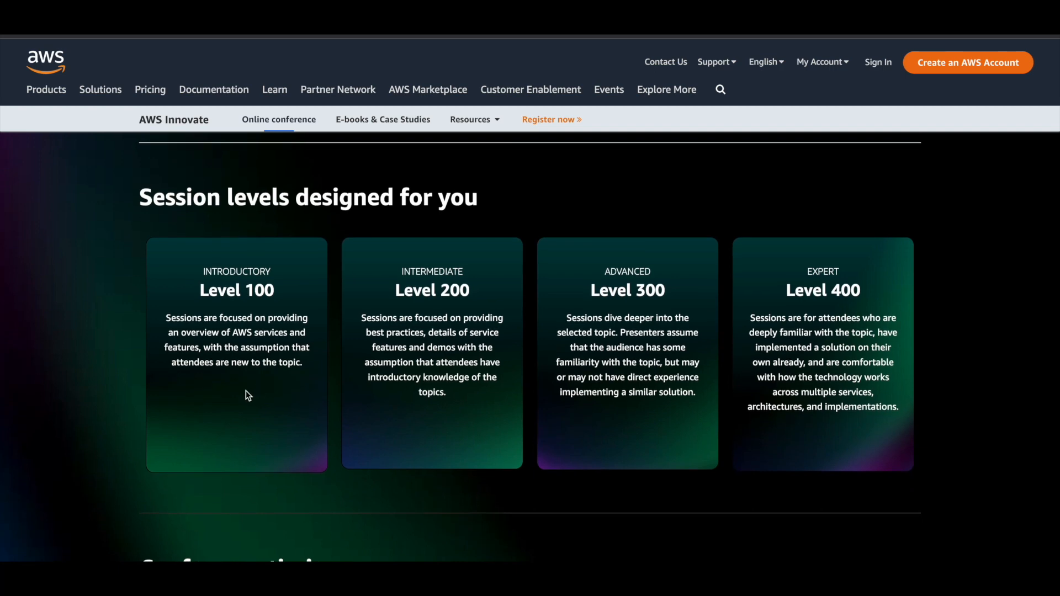
mouse_move(118, 397)
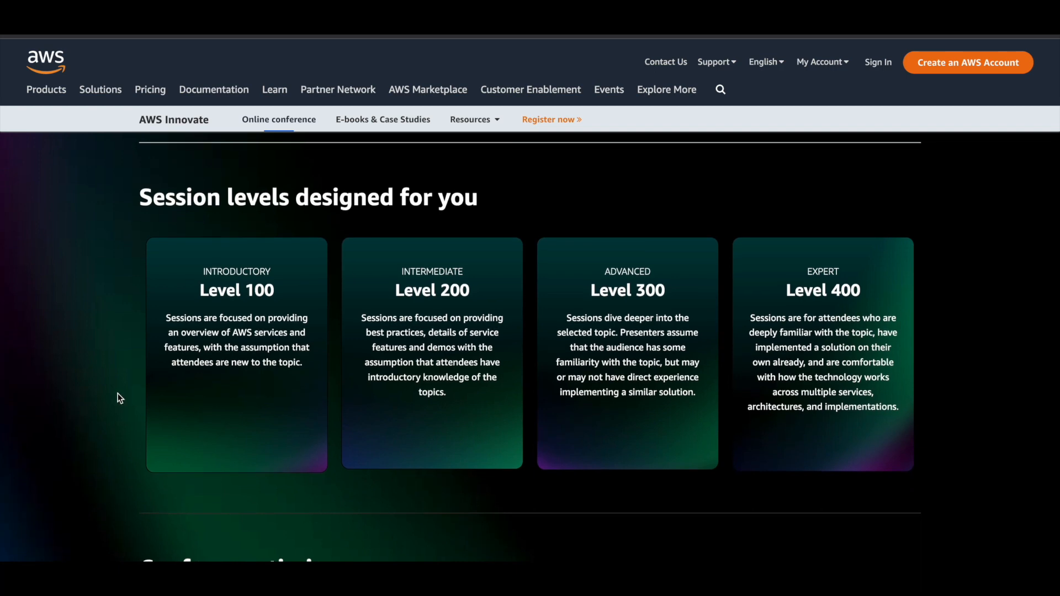
mouse_move(168, 396)
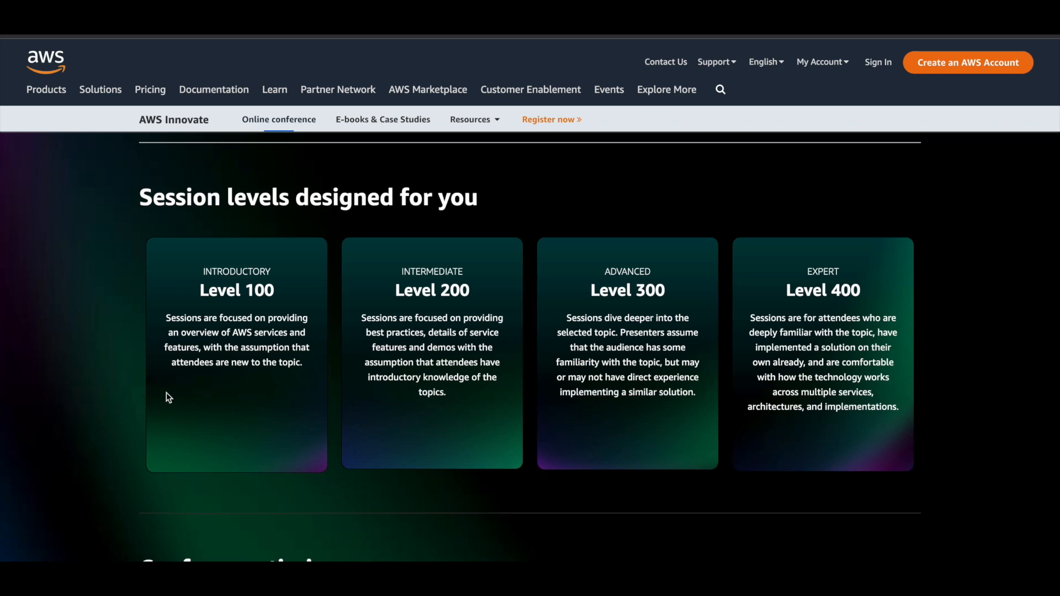
mouse_move(440, 258)
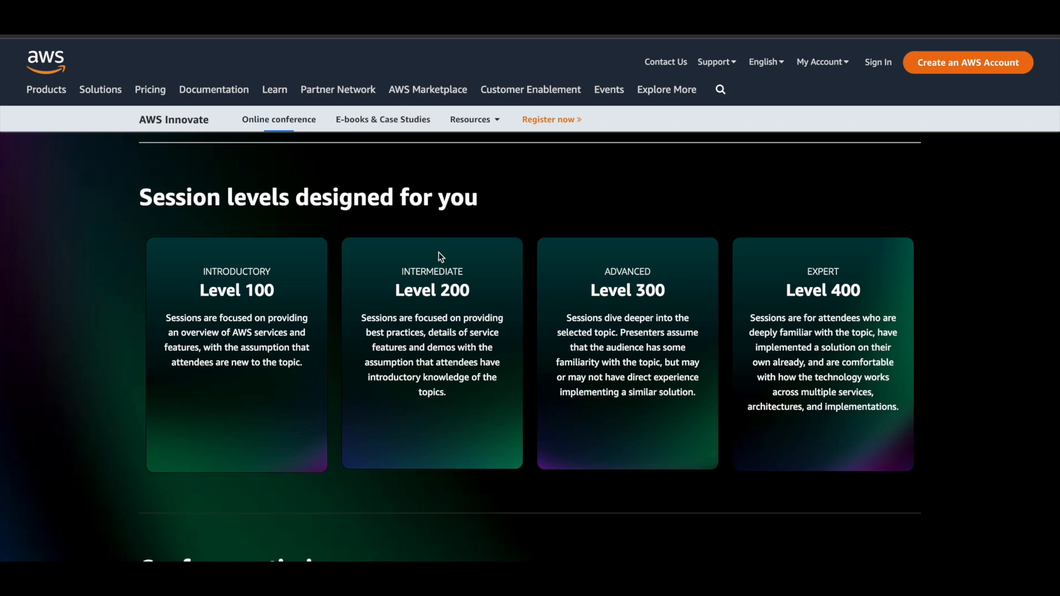
mouse_move(462, 285)
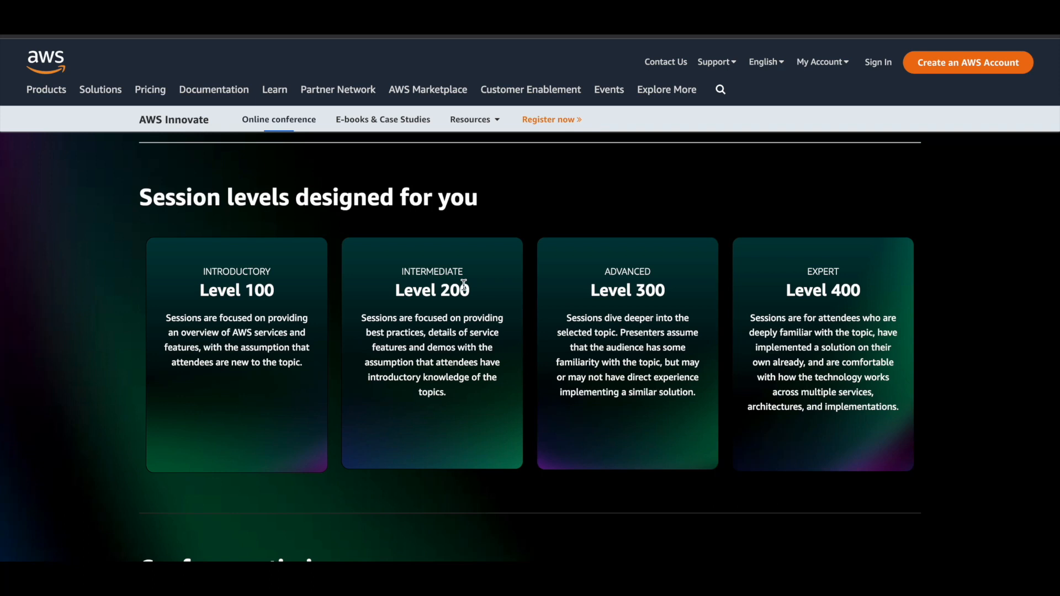
mouse_move(668, 300)
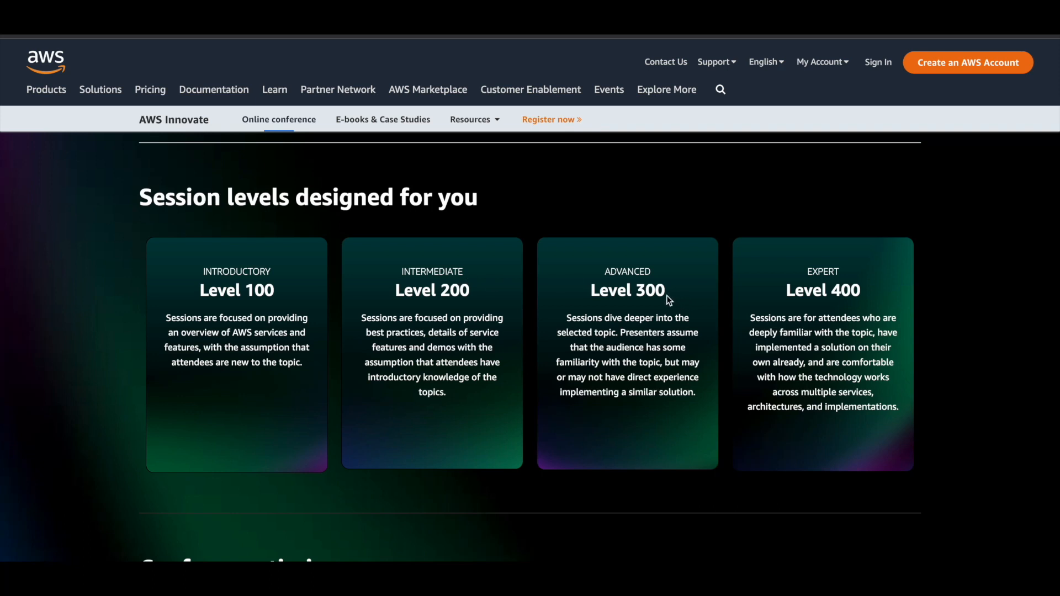
scroll(down, 3)
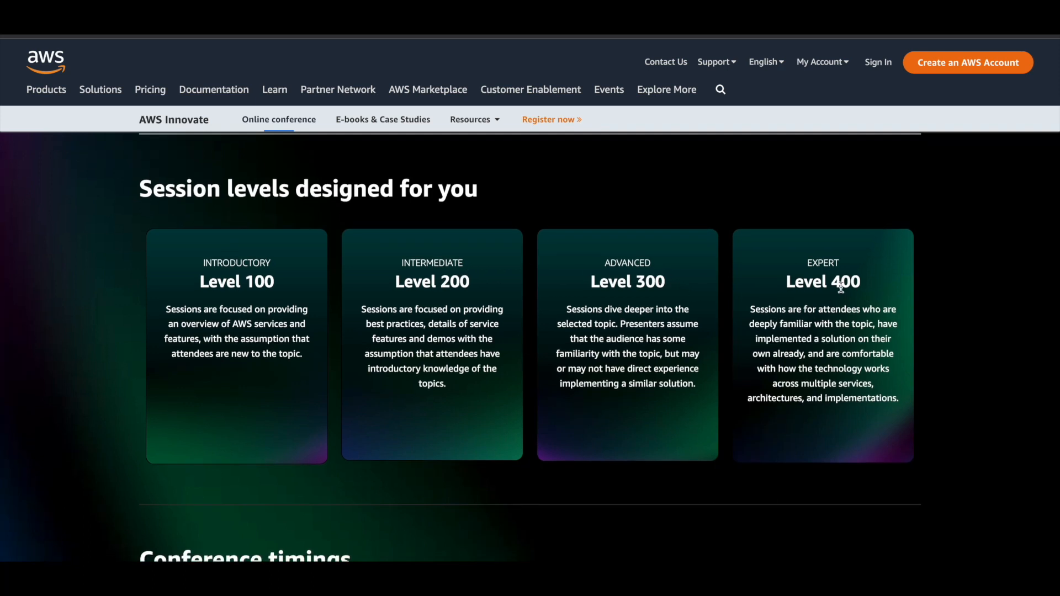
scroll(down, 3)
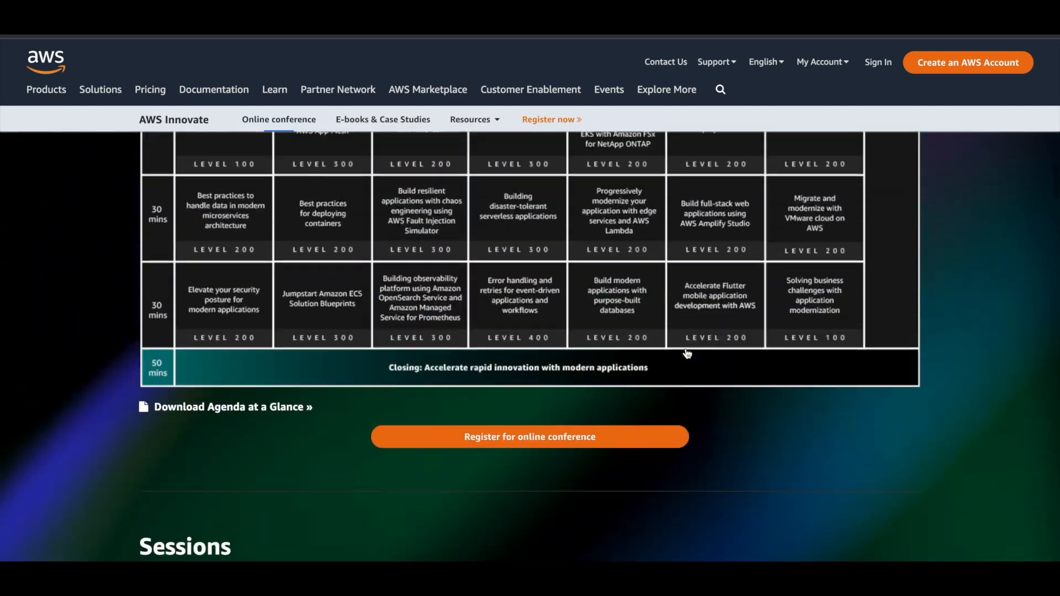
Scroll past the agenda's closing row to the Sessions tab bar and track 1 panel
scroll(down, 3)
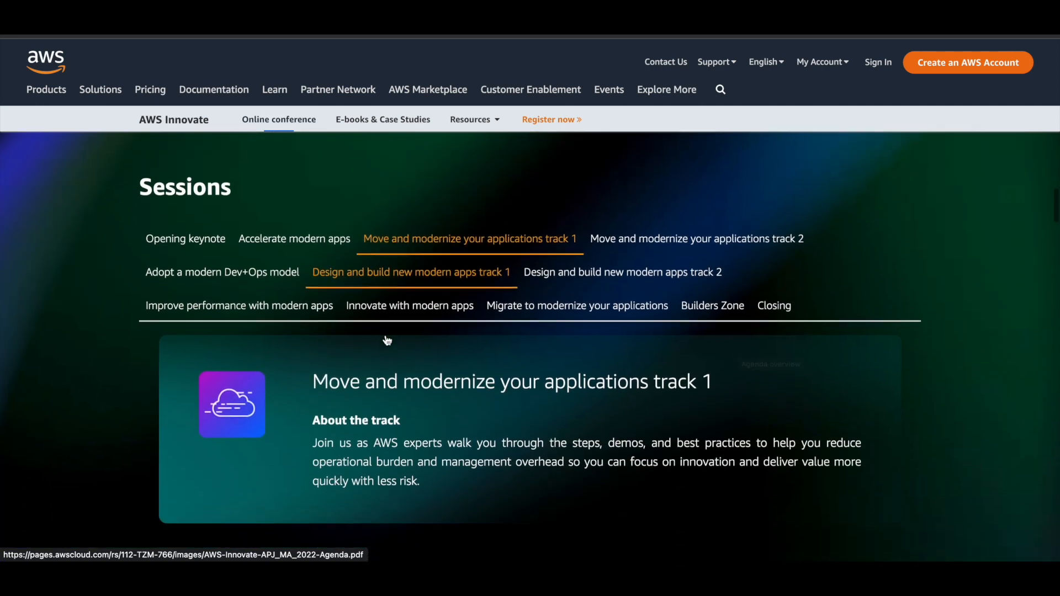
scroll(down, 3)
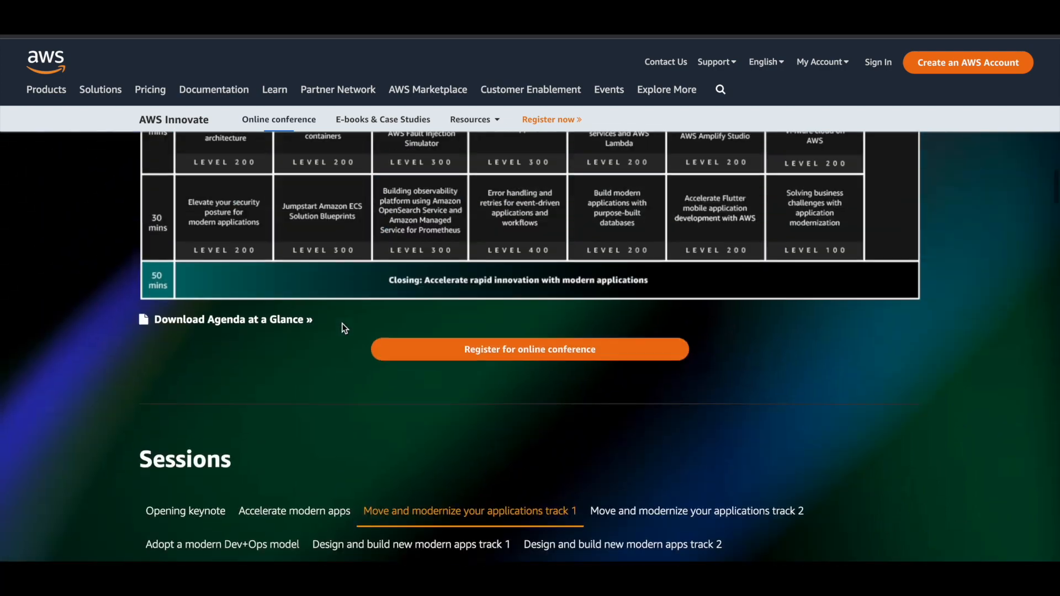
scroll(down, 3)
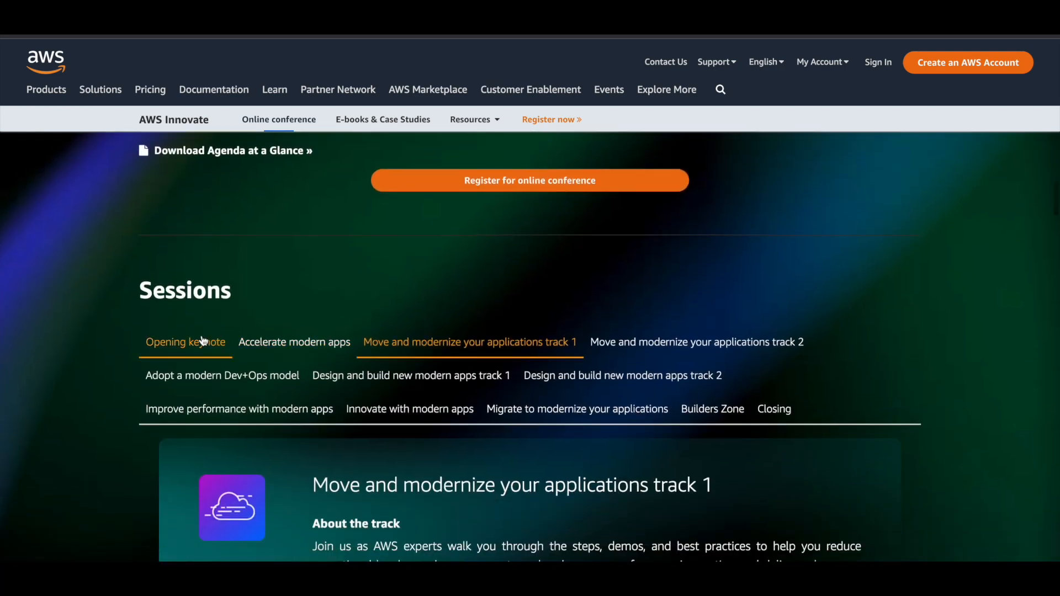
mouse_move(294, 342)
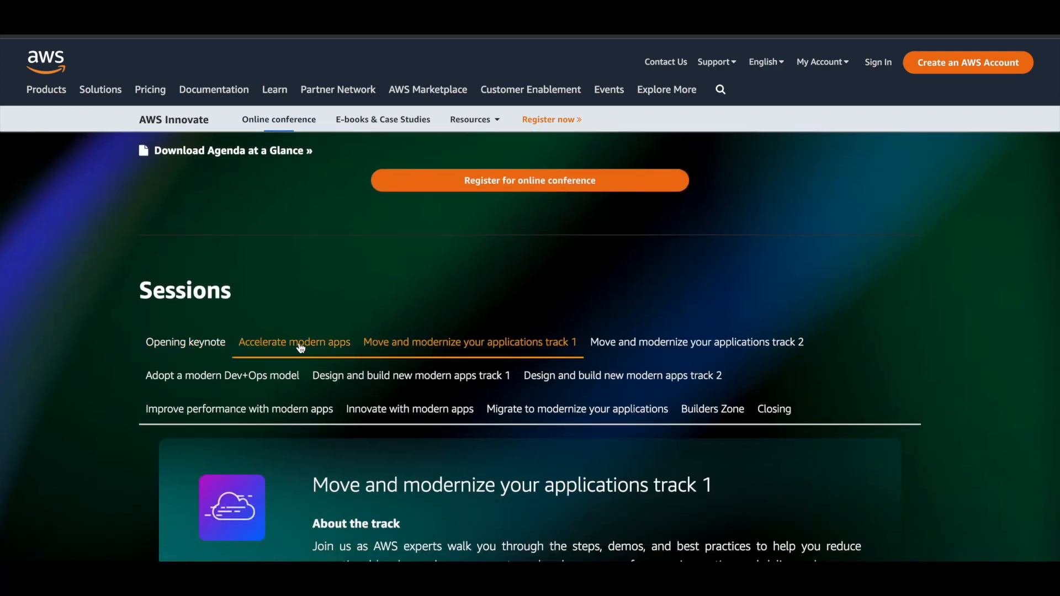
Show the Accelerate modern apps track and read its sessions, including Rapid innovation
click(293, 341)
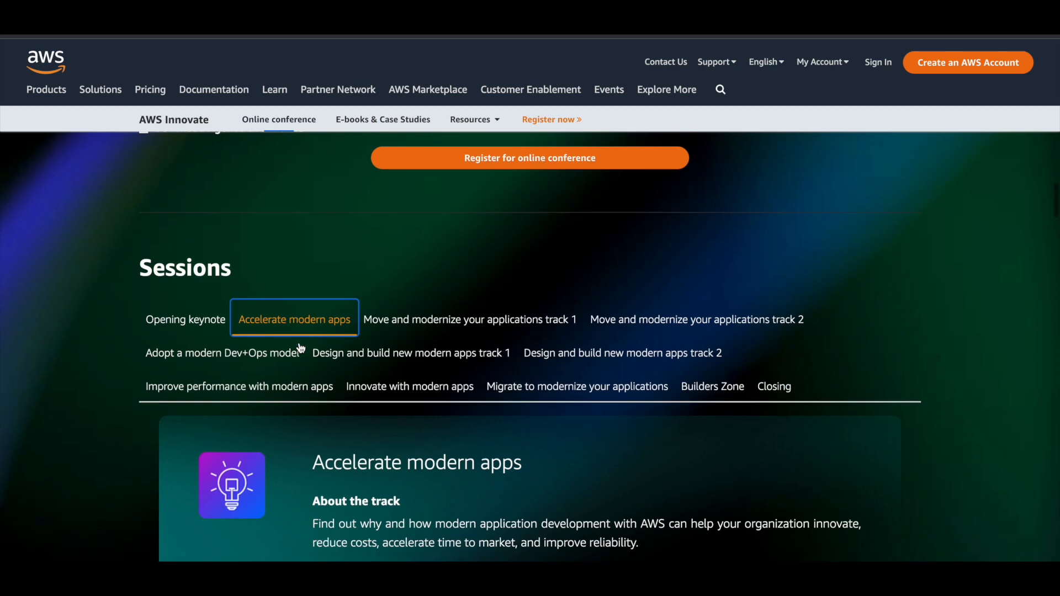
scroll(down, 3)
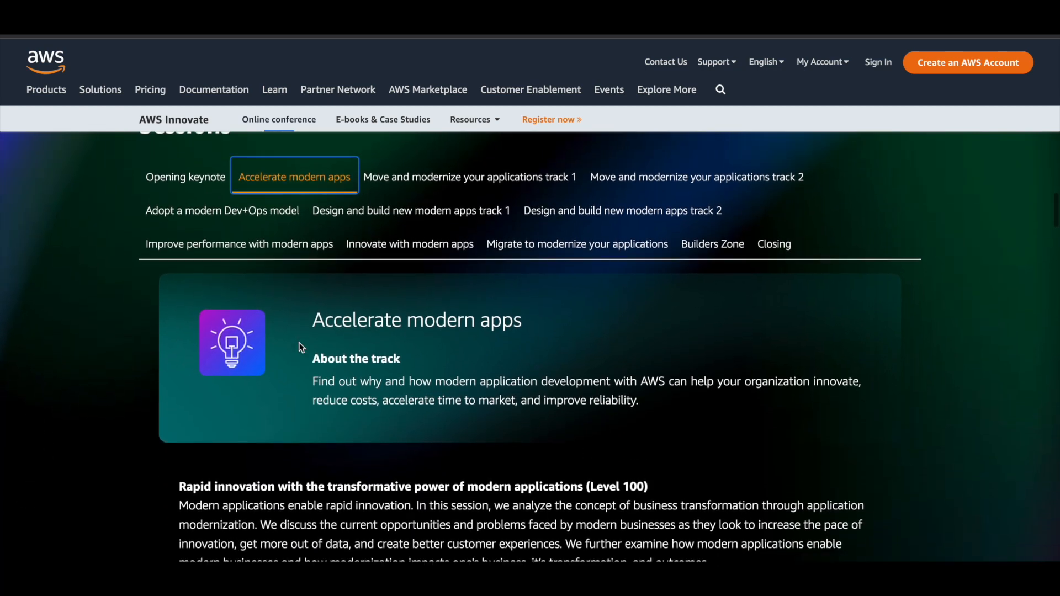
scroll(down, 3)
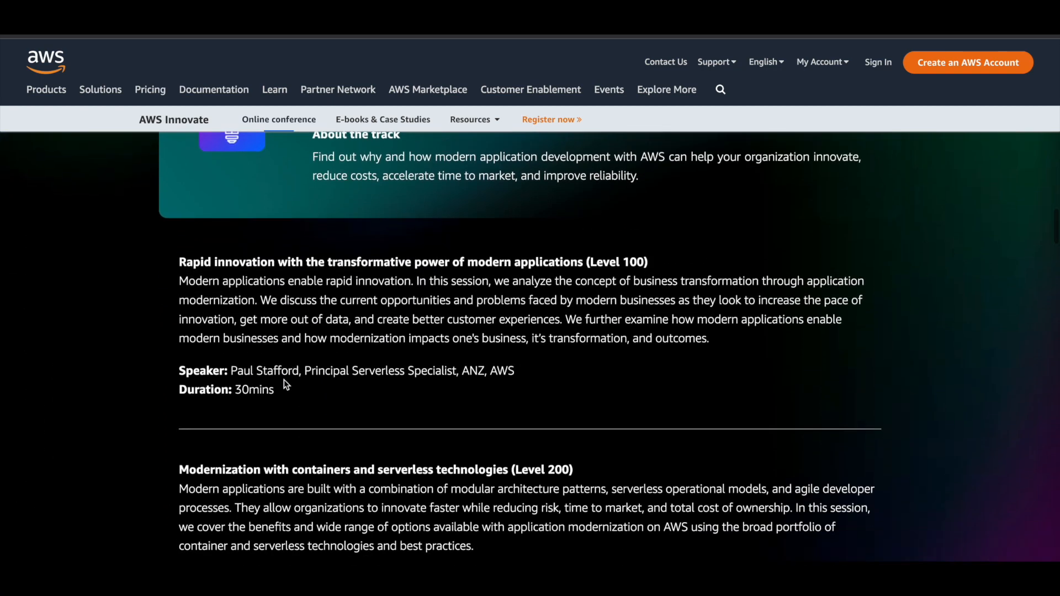
mouse_move(264, 405)
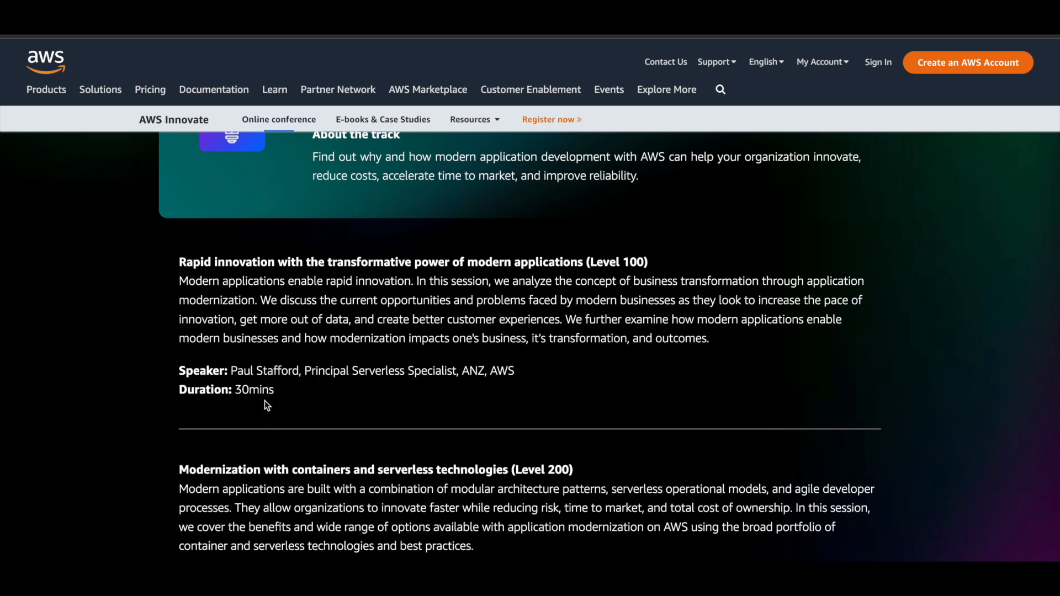
scroll(down, 3)
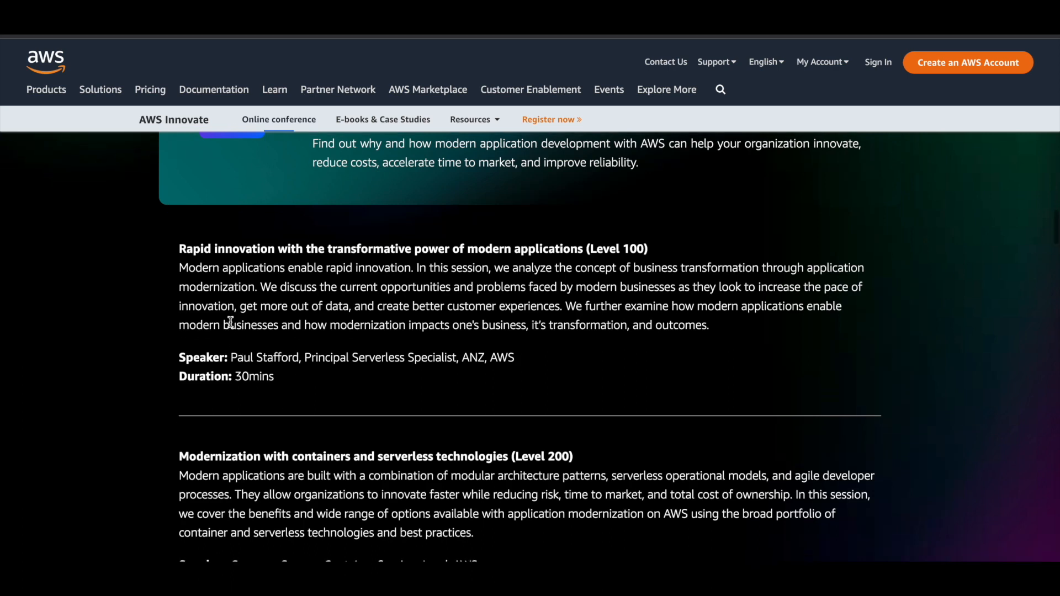
mouse_move(498, 302)
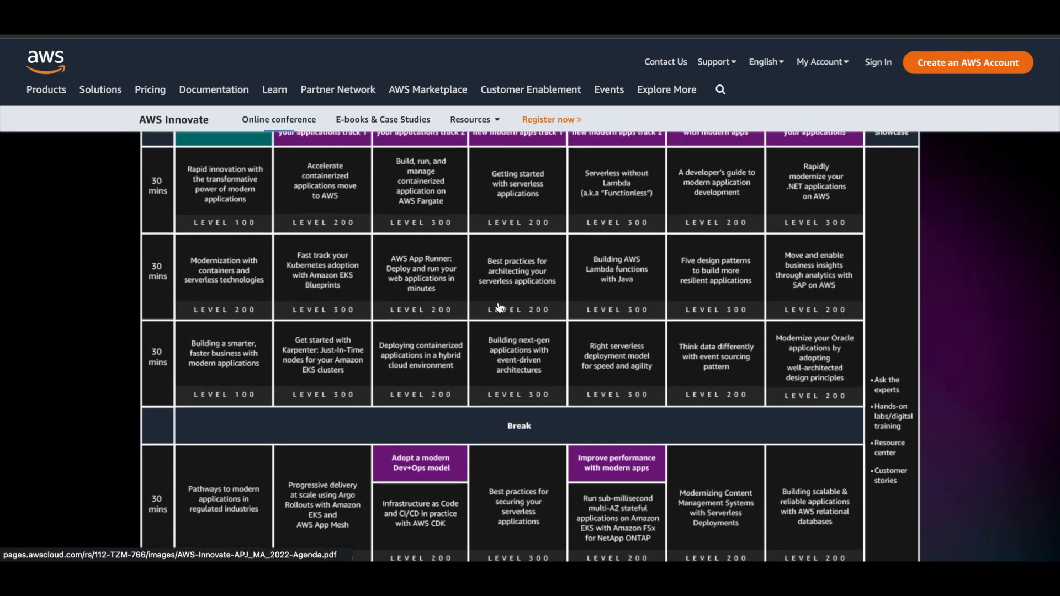
Look over the agenda-at-a-glance grid down to the Closing row
scroll(up, 3)
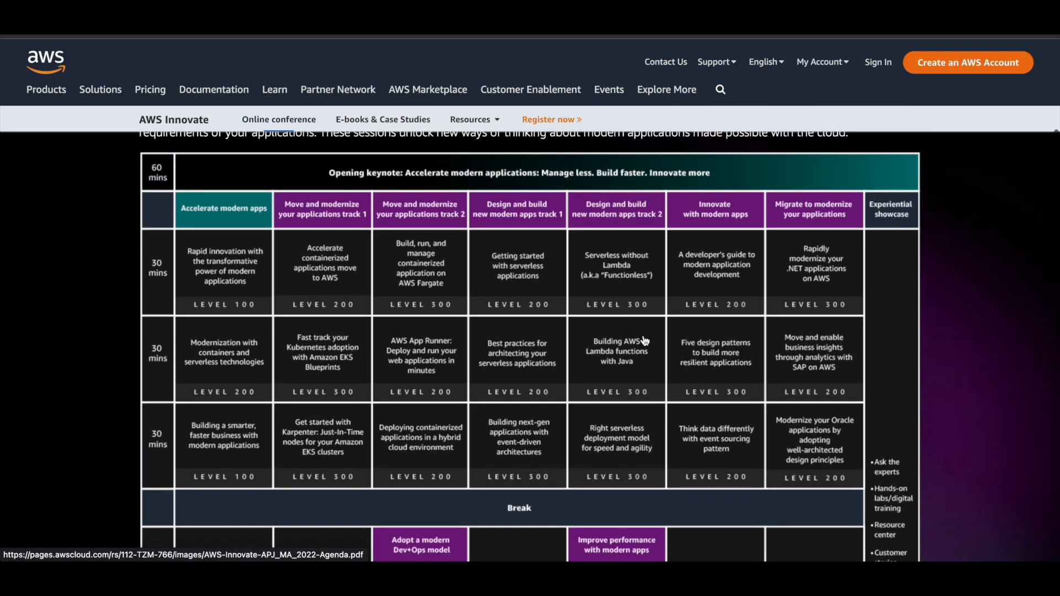
scroll(down, 3)
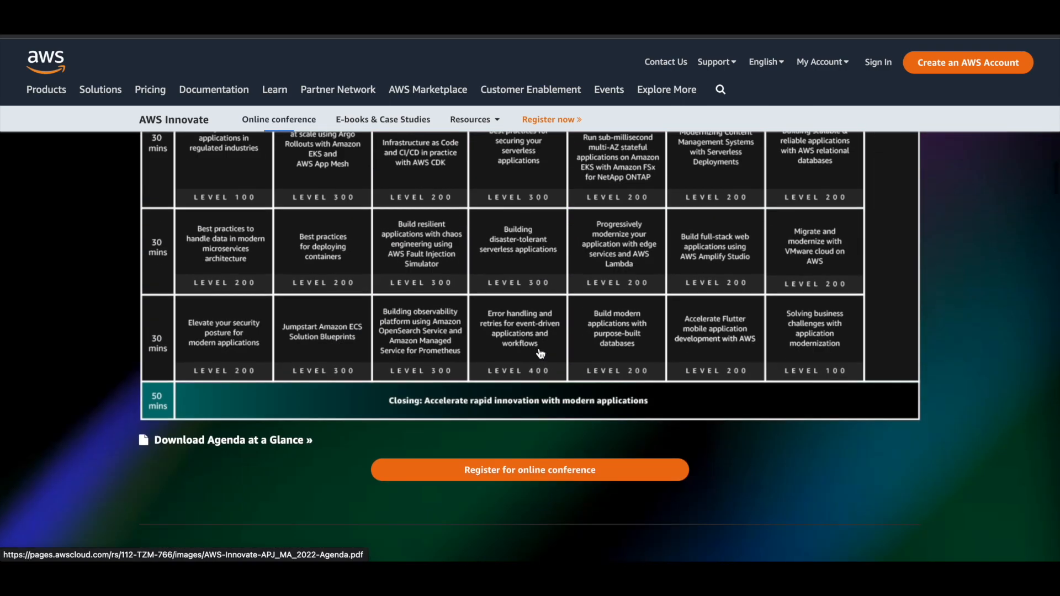
click(225, 246)
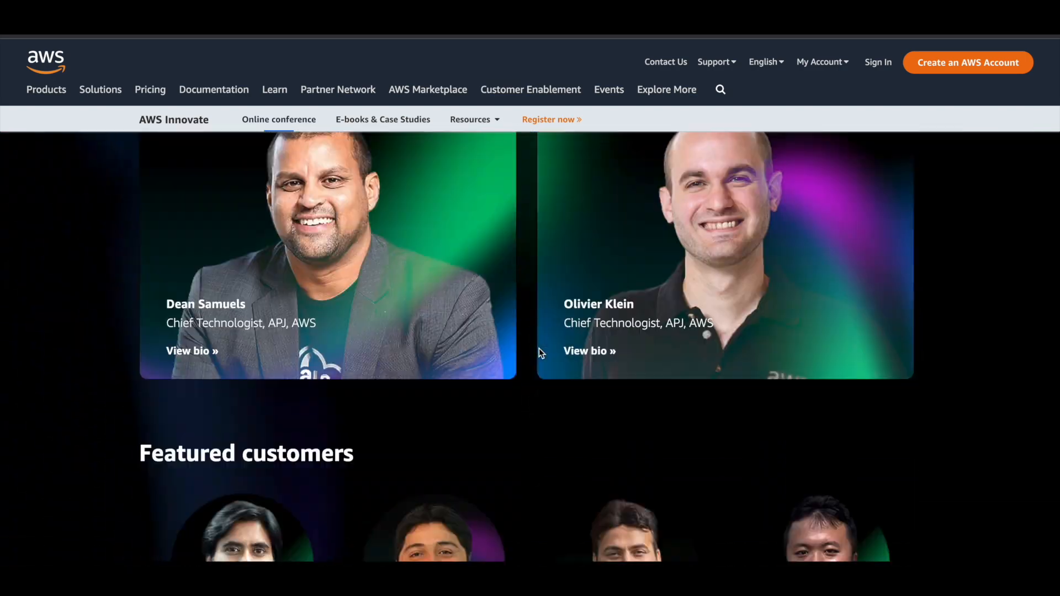
Scroll on to the Featured speakers and Conference timings sections
scroll(down, 3)
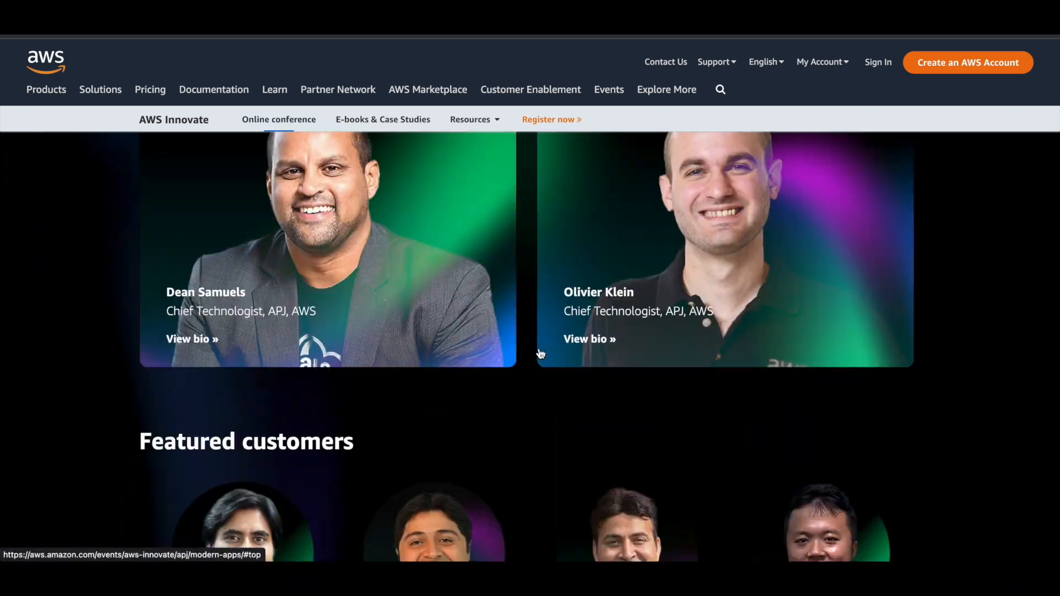
scroll(up, 3)
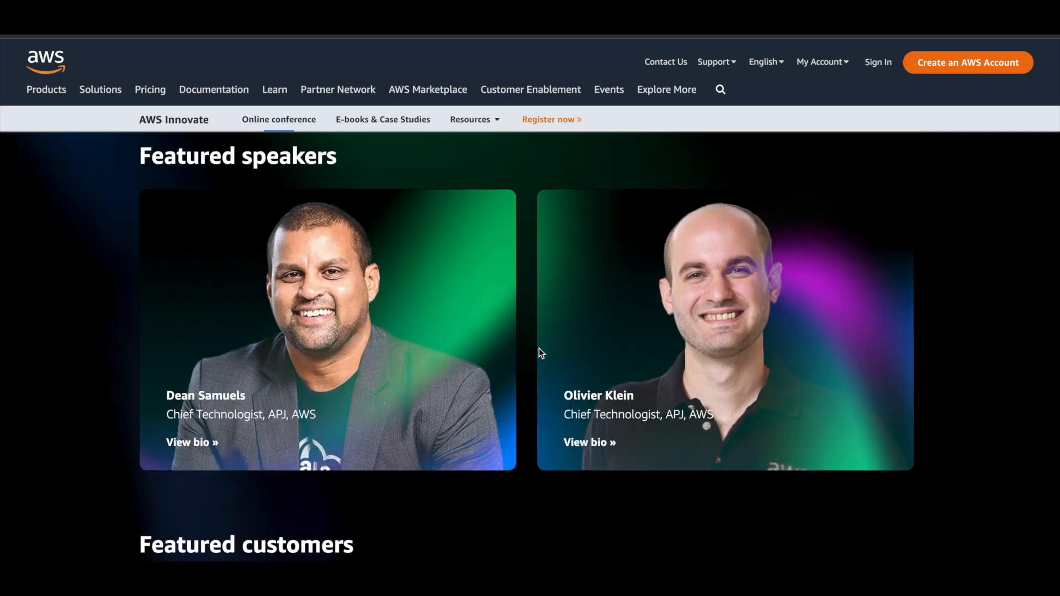
scroll(up, 3)
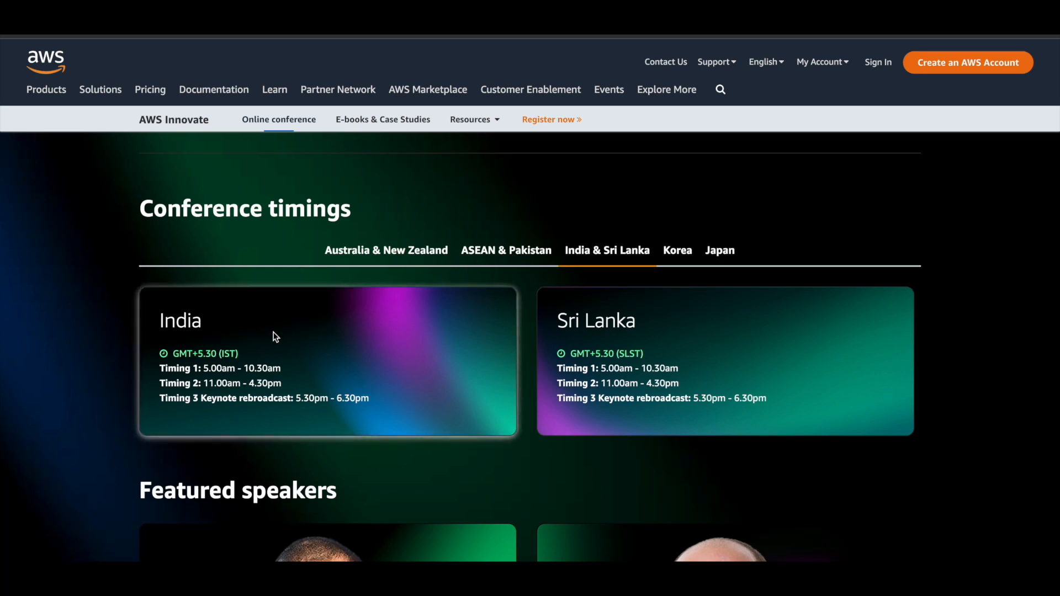
mouse_move(636, 318)
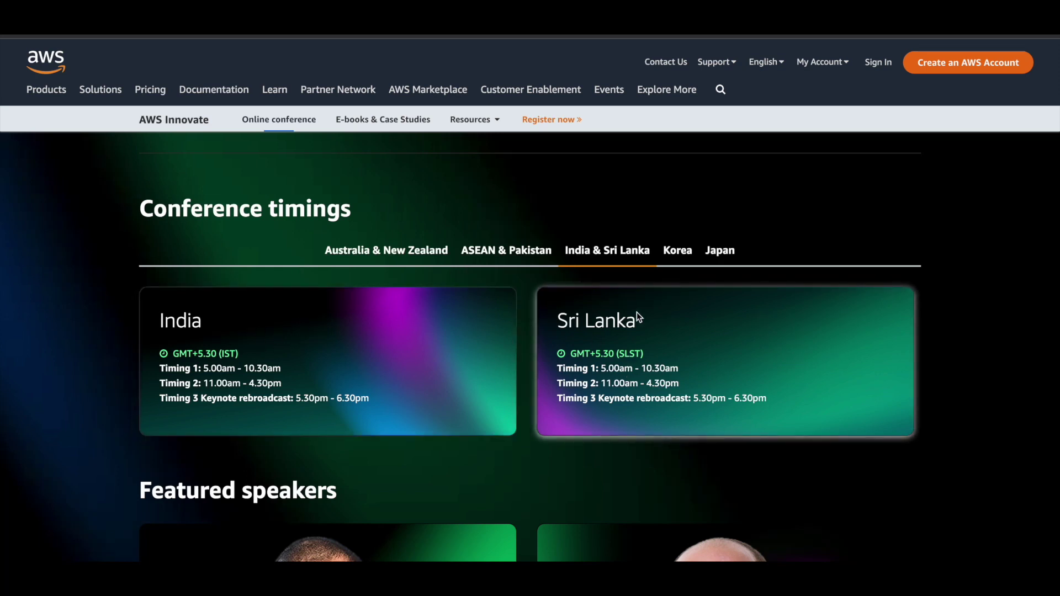
click(385, 250)
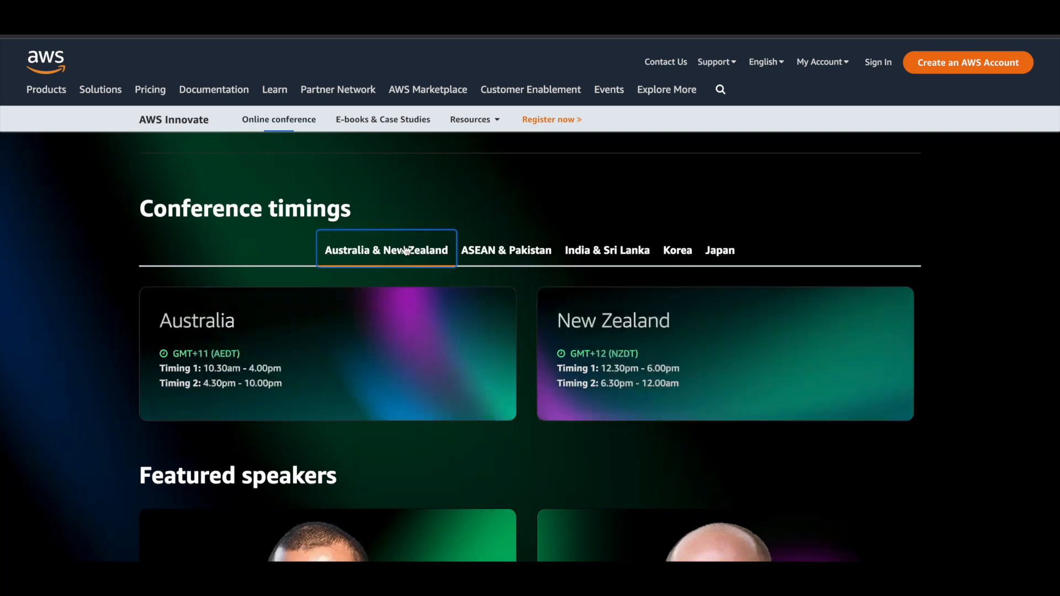
click(606, 251)
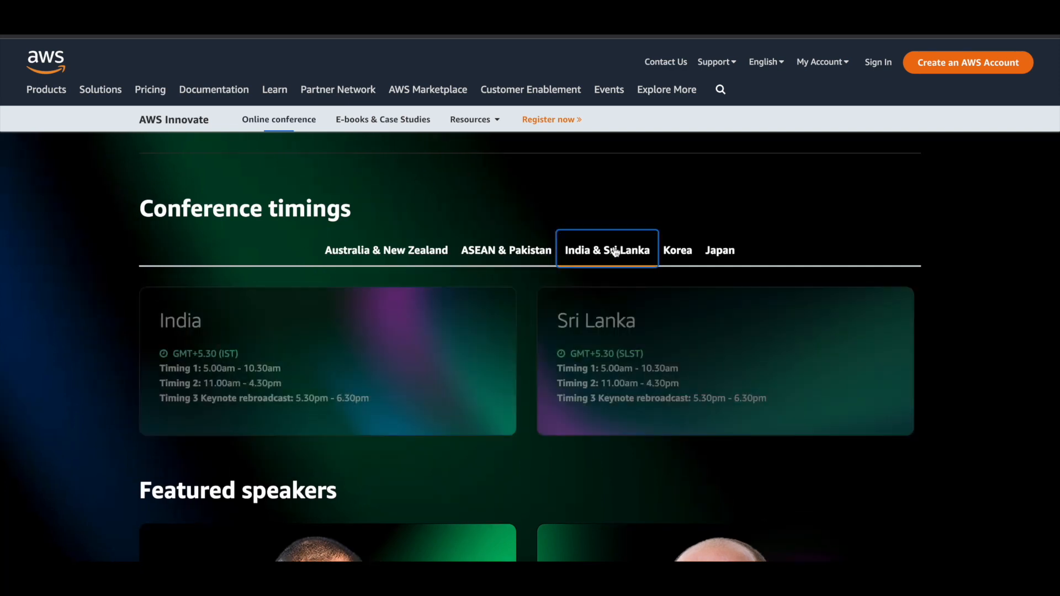
mouse_move(492, 370)
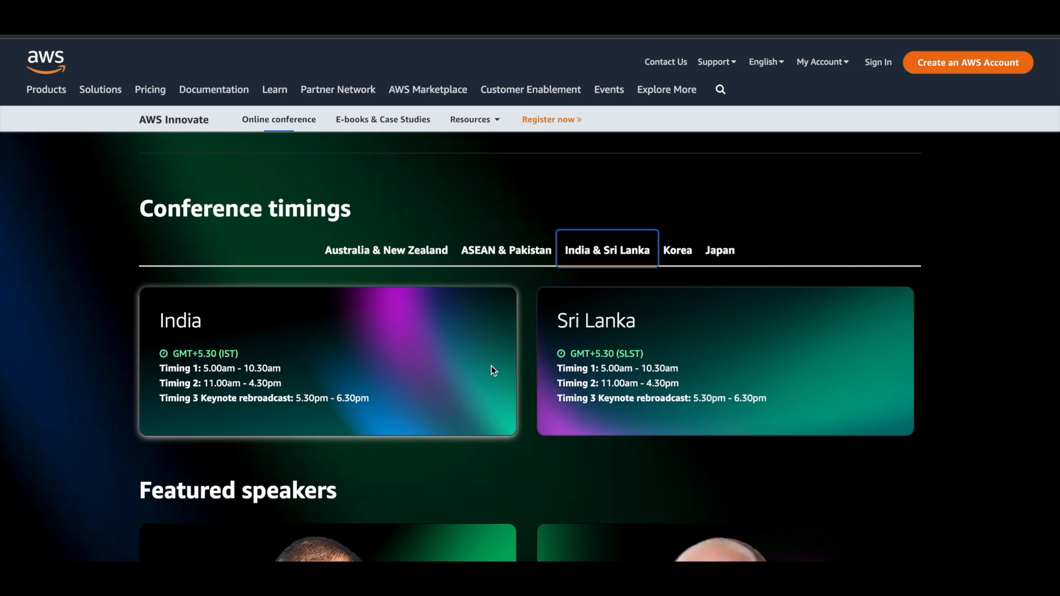
Reach the Frequently Asked Questions and reveal the answer on getting the certificate of attendance
scroll(down, 3)
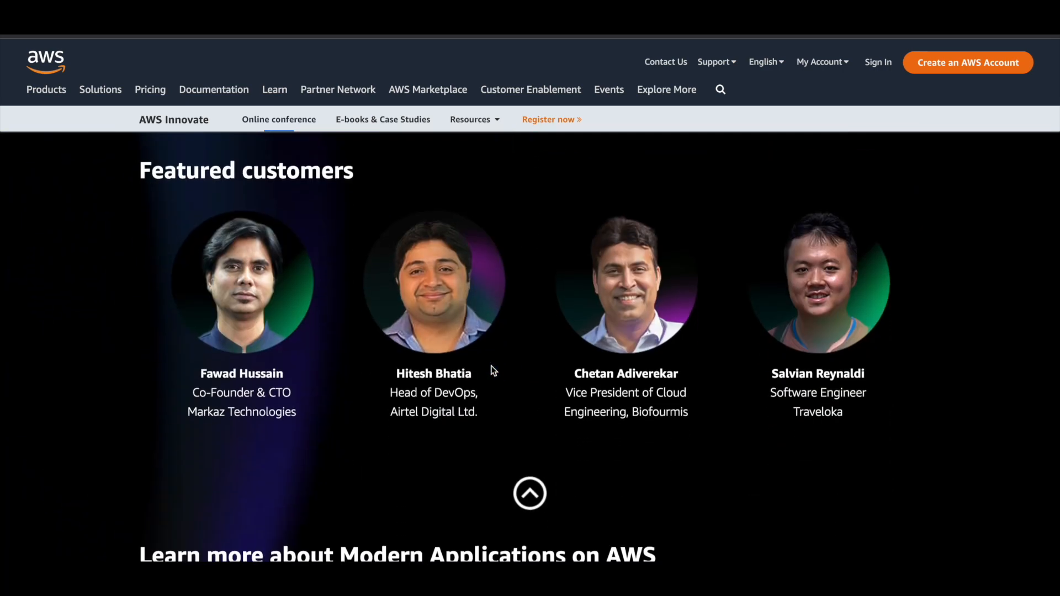
scroll(up, 3)
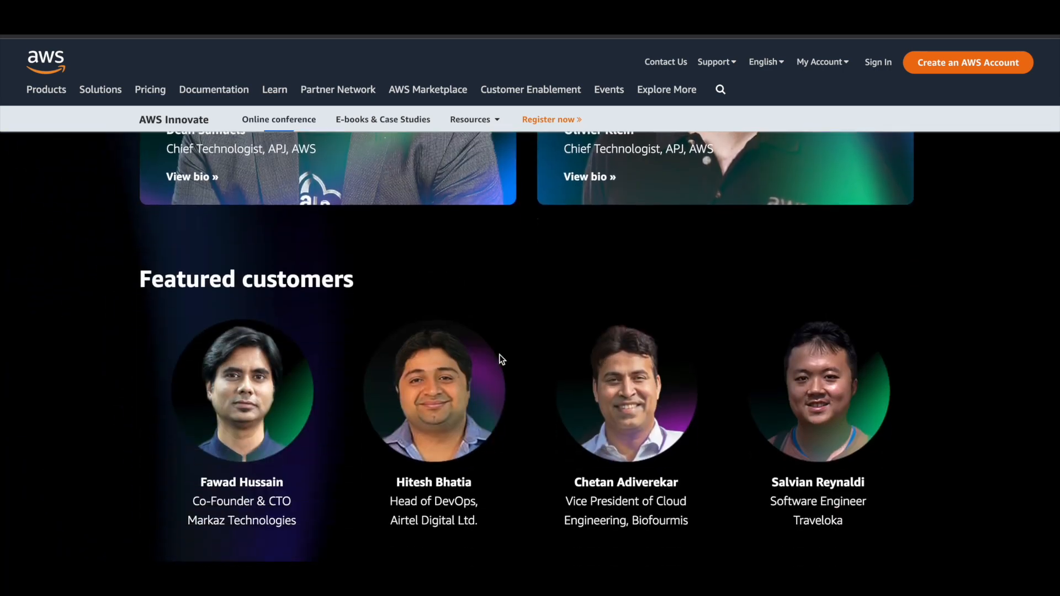
scroll(down, 3)
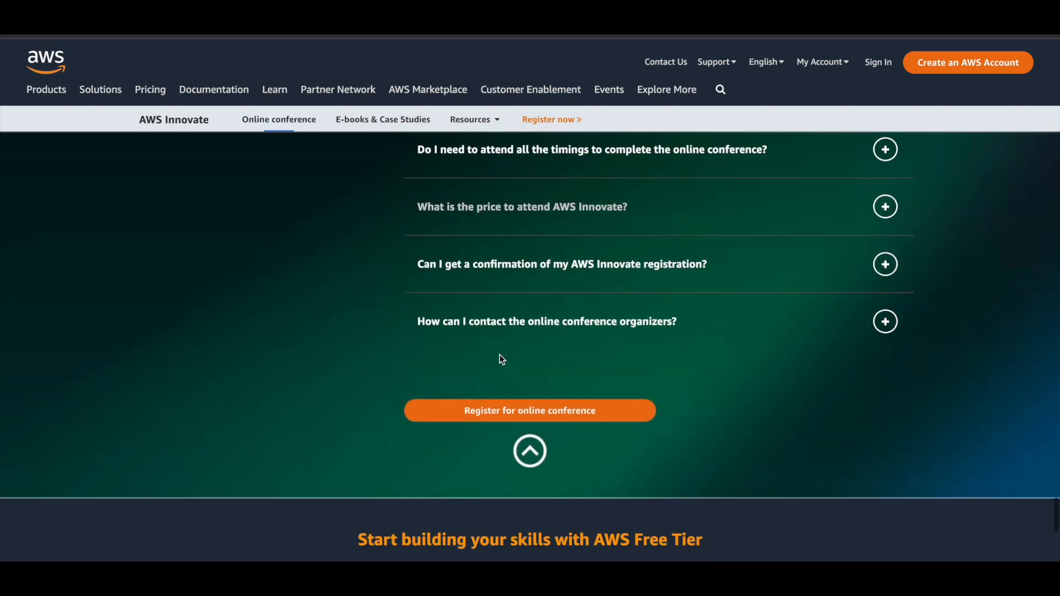
scroll(up, 3)
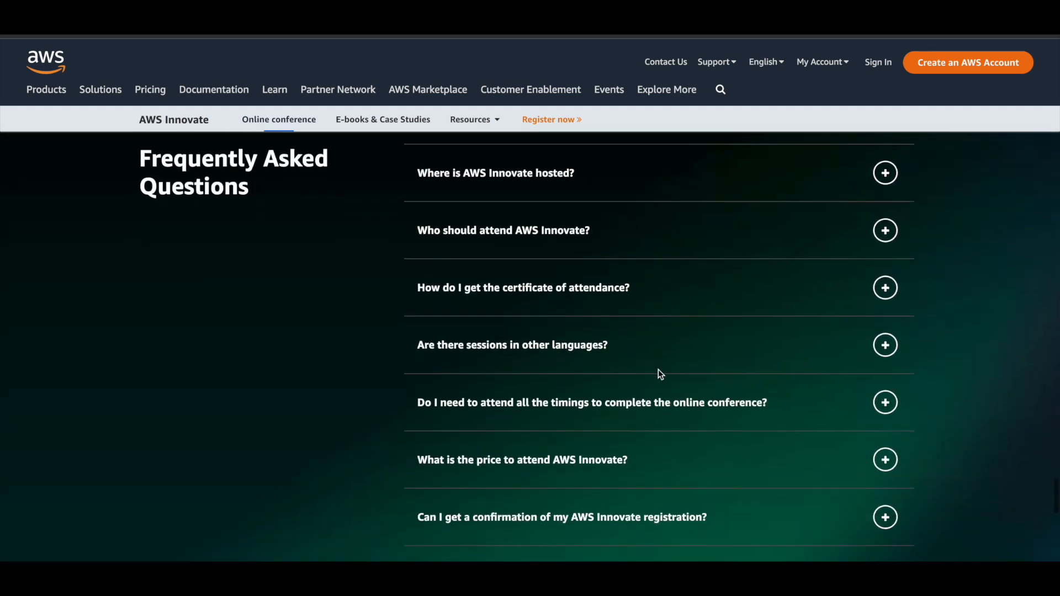
click(884, 287)
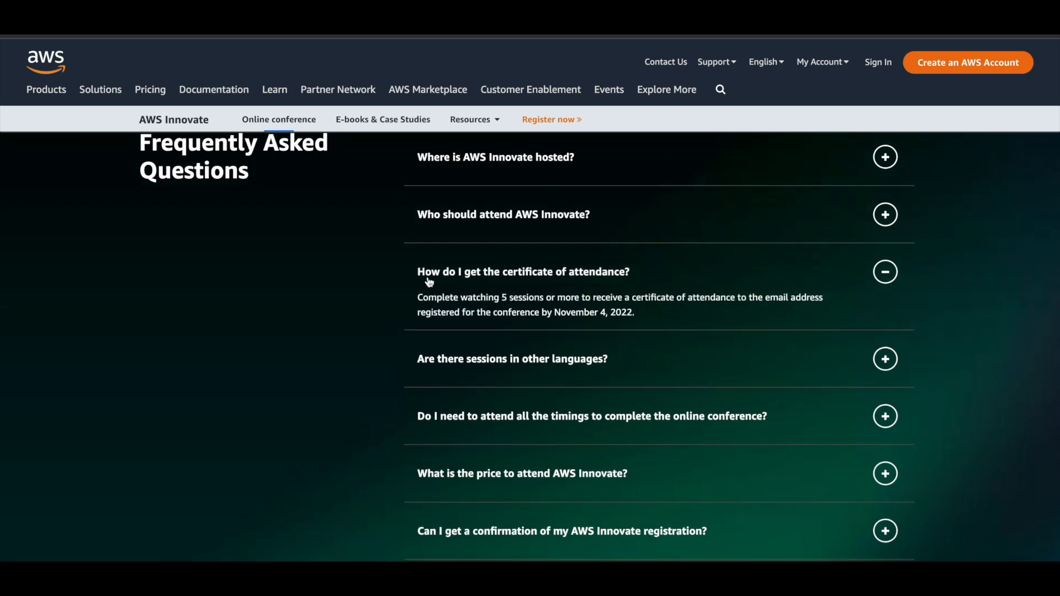
mouse_move(606, 288)
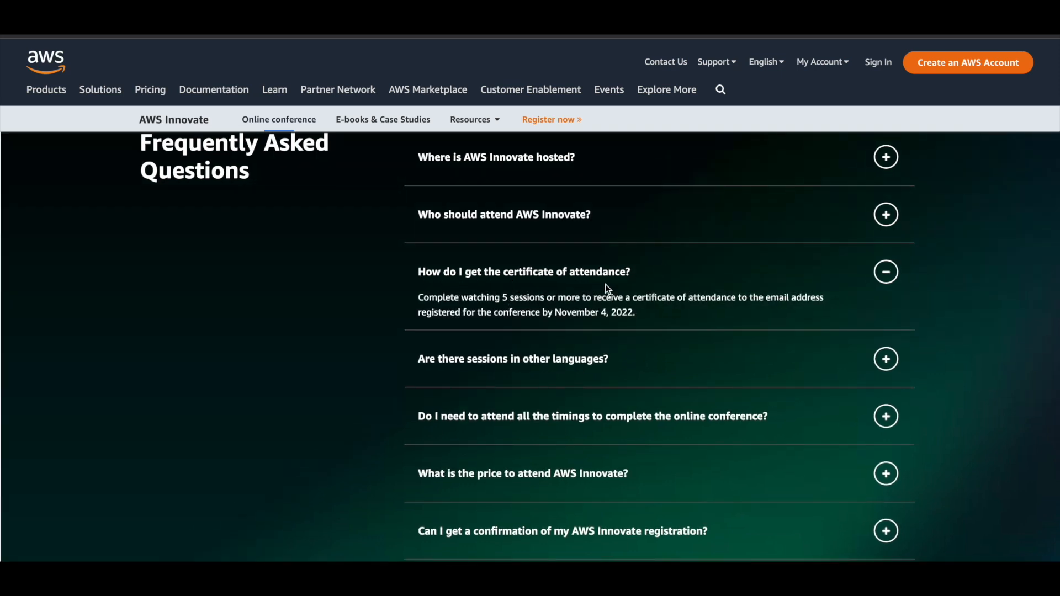
mouse_move(463, 305)
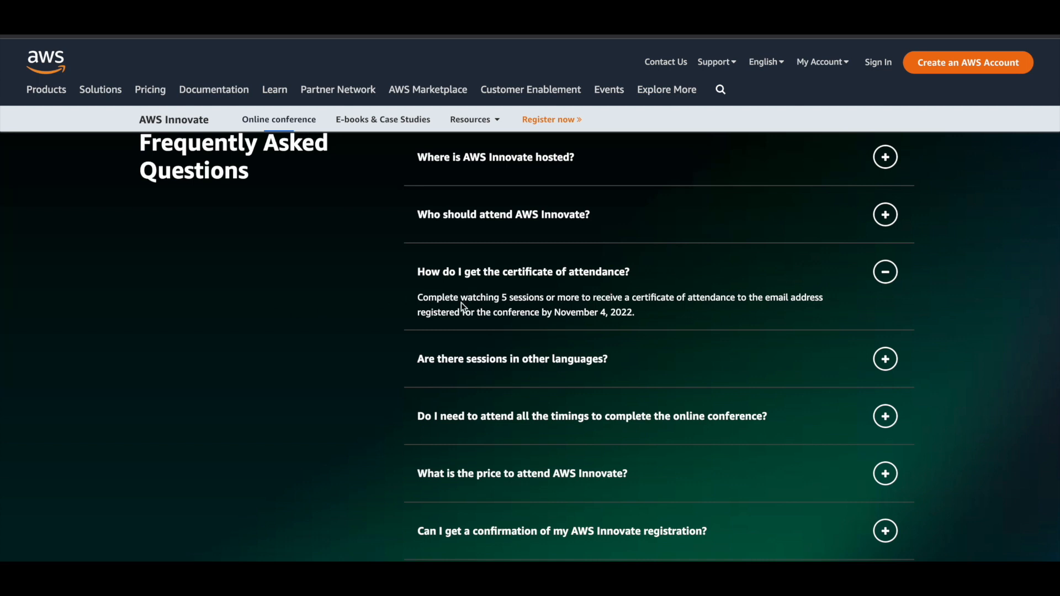
mouse_move(528, 299)
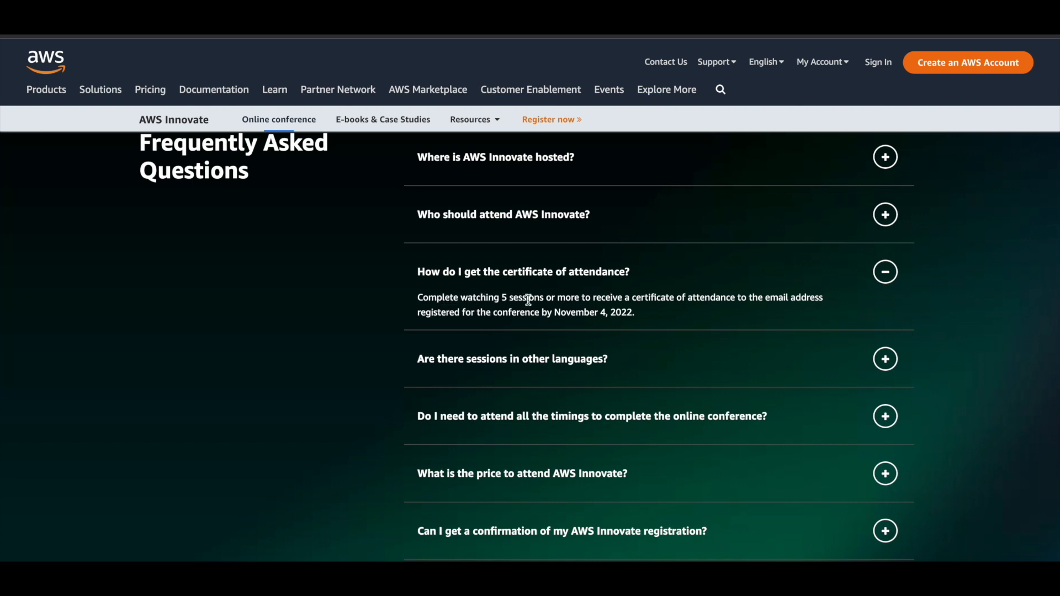
mouse_move(682, 309)
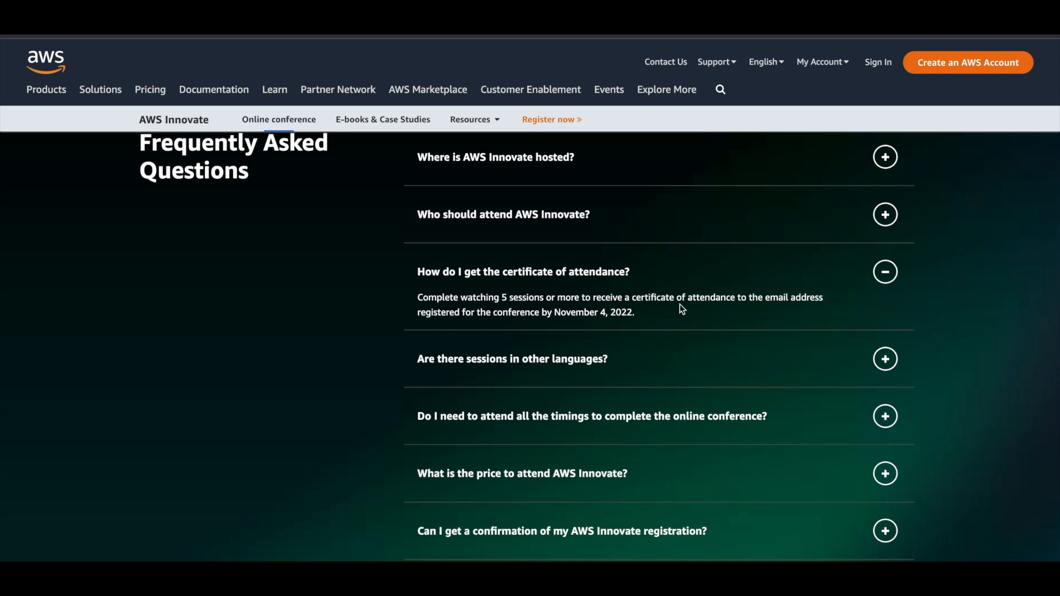
mouse_move(767, 309)
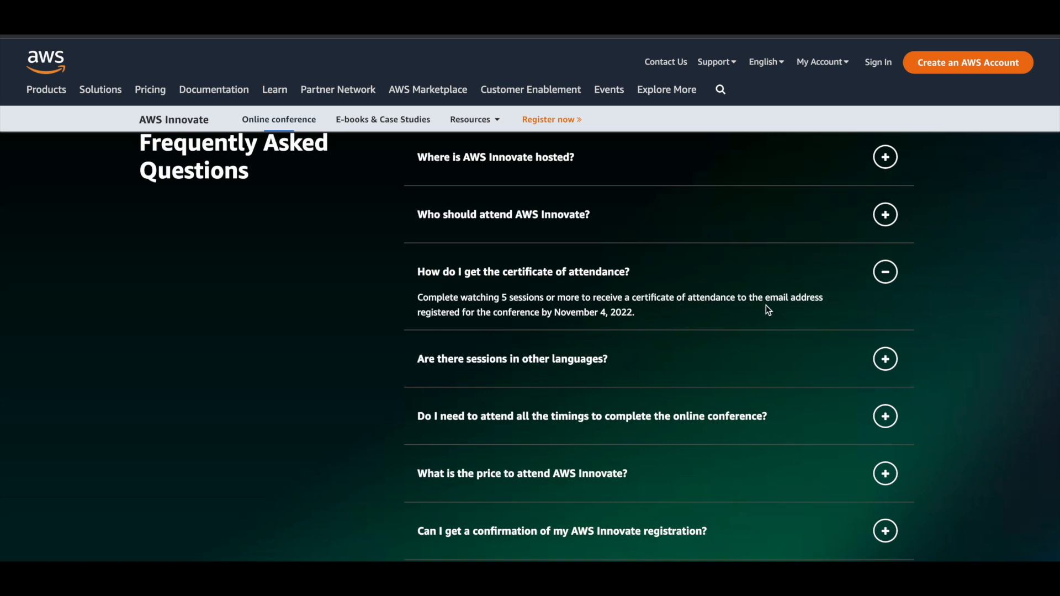
mouse_move(541, 312)
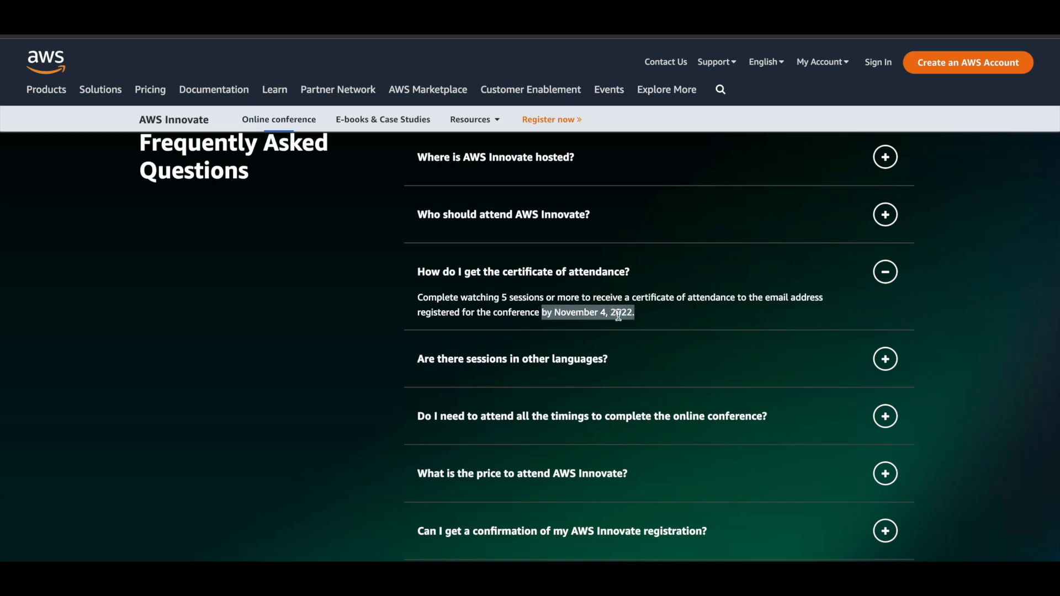
Read and collapse the FAQ answer on contacting the online conference organizers
scroll(down, 3)
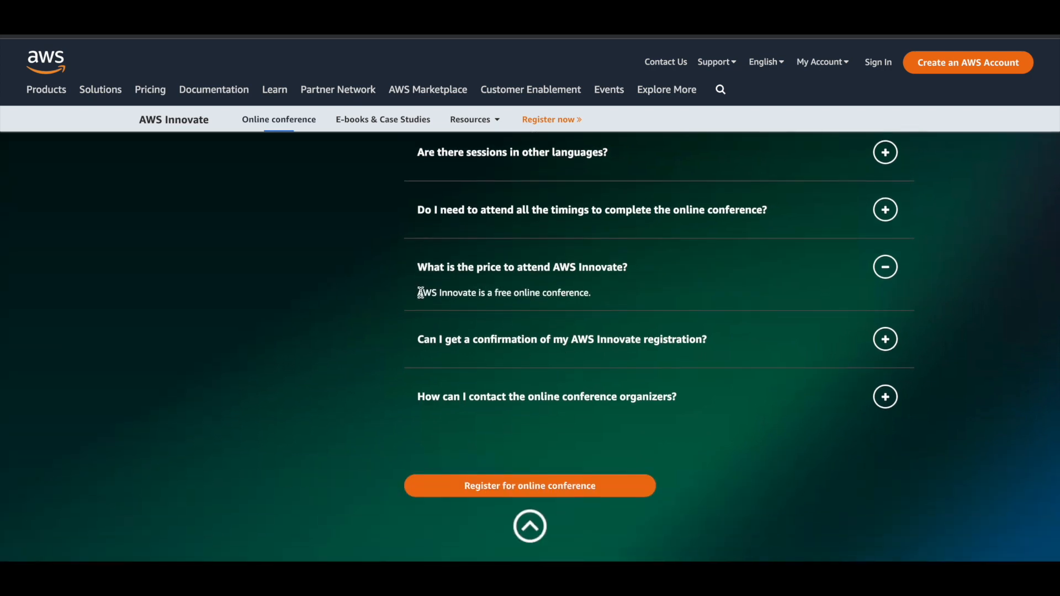
mouse_move(535, 288)
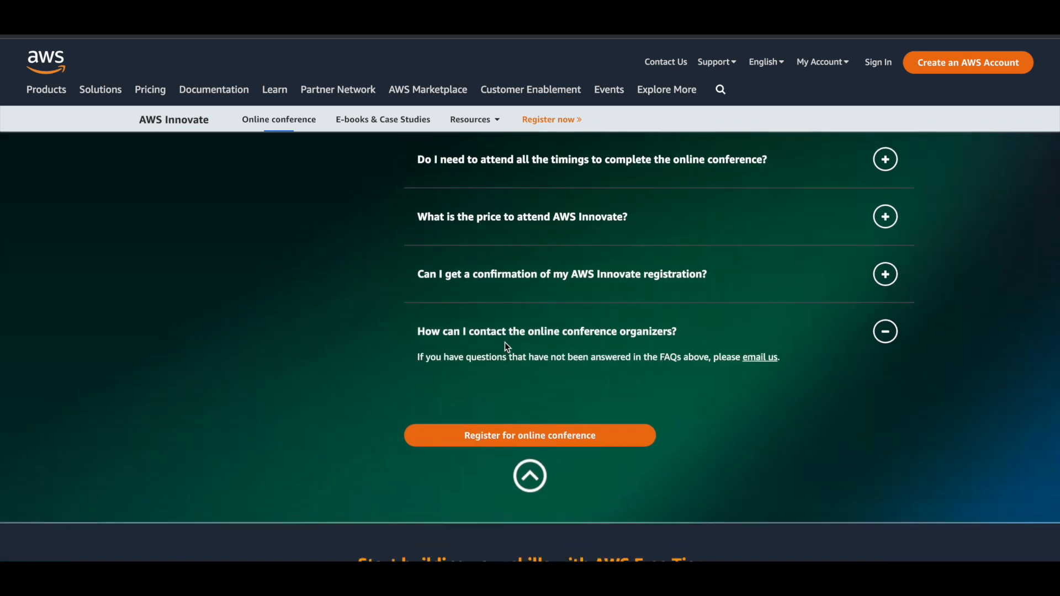
mouse_move(760, 362)
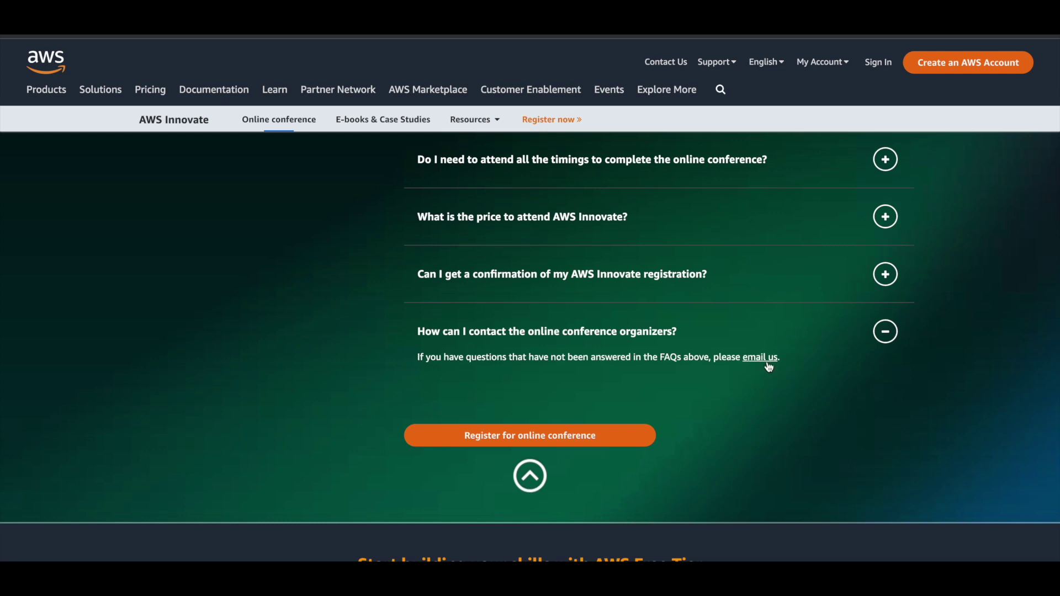
mouse_move(759, 357)
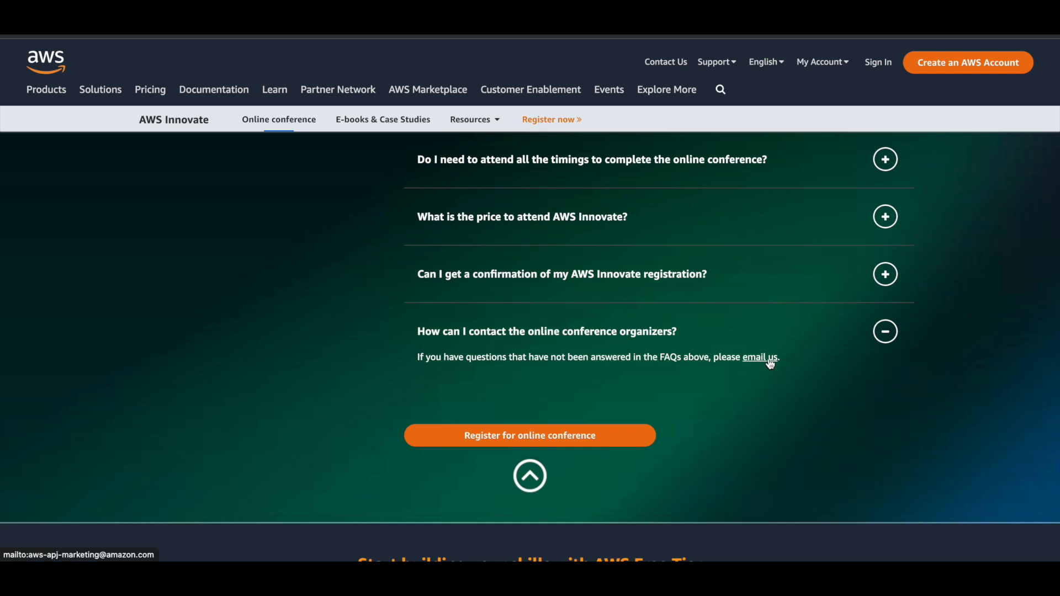
click(884, 331)
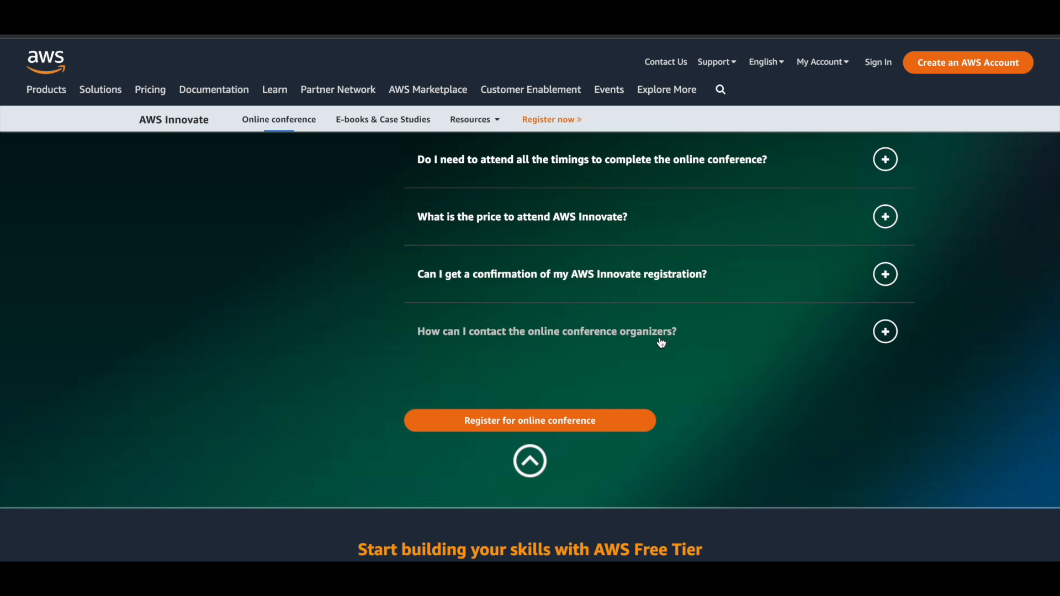
mouse_move(588, 426)
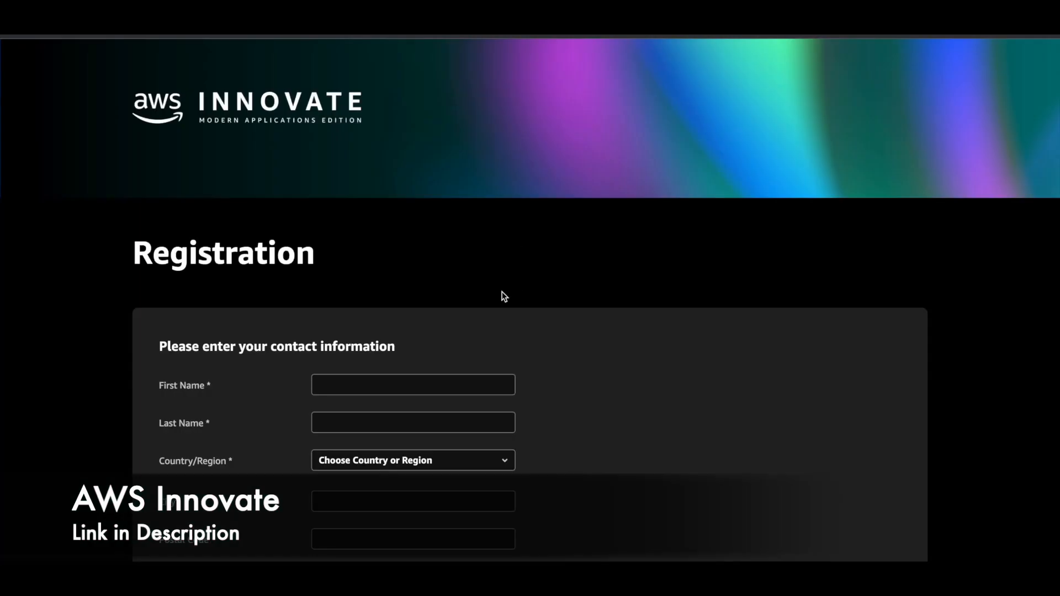
Scroll to 'Tell us a bit about you' and choose Personal interest rather than Business
scroll(down, 3)
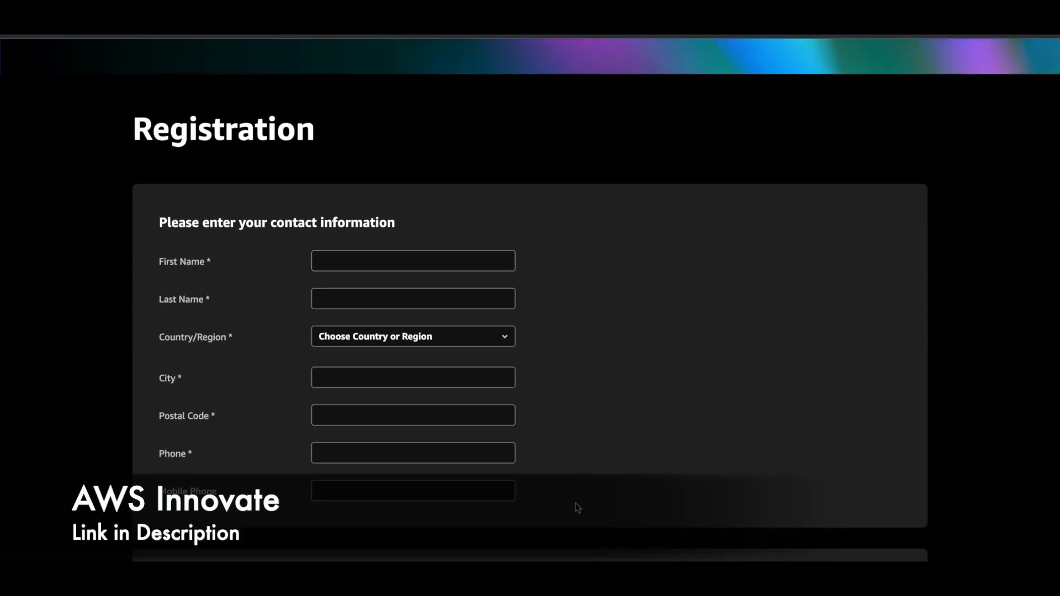
scroll(down, 3)
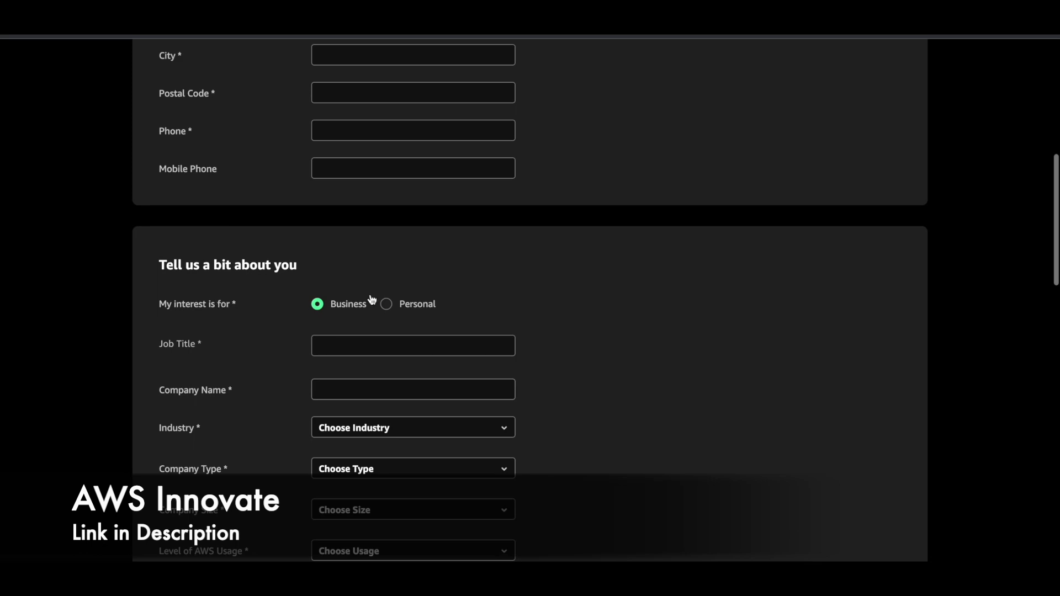
click(386, 303)
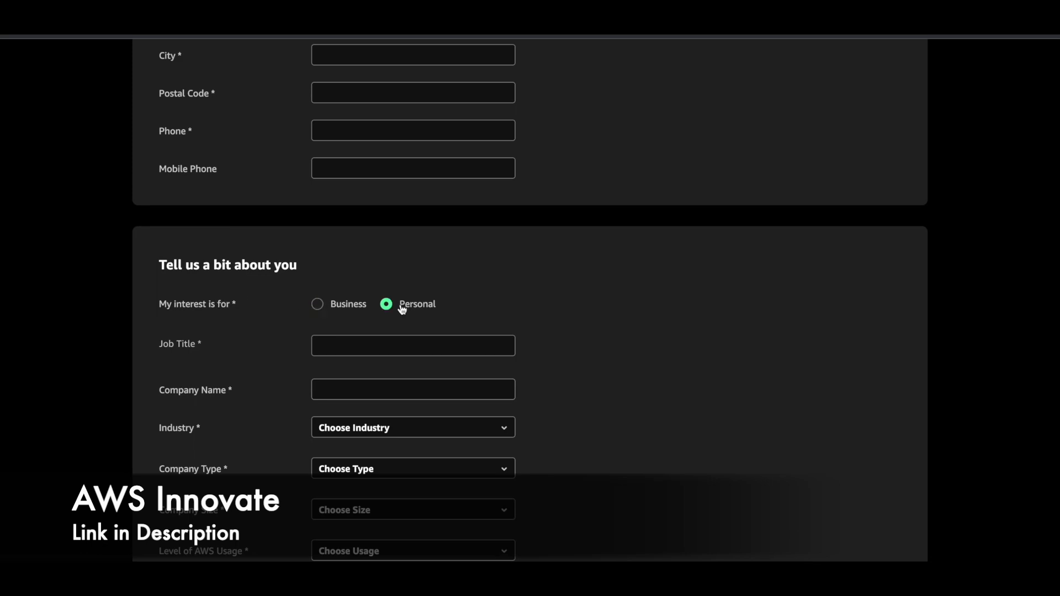
mouse_move(345, 307)
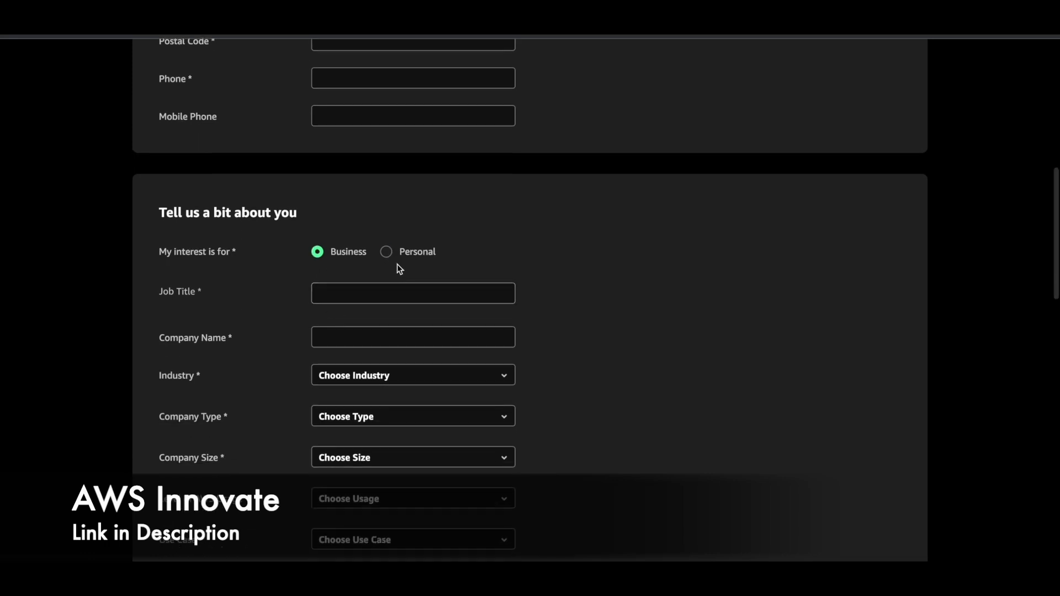
click(386, 252)
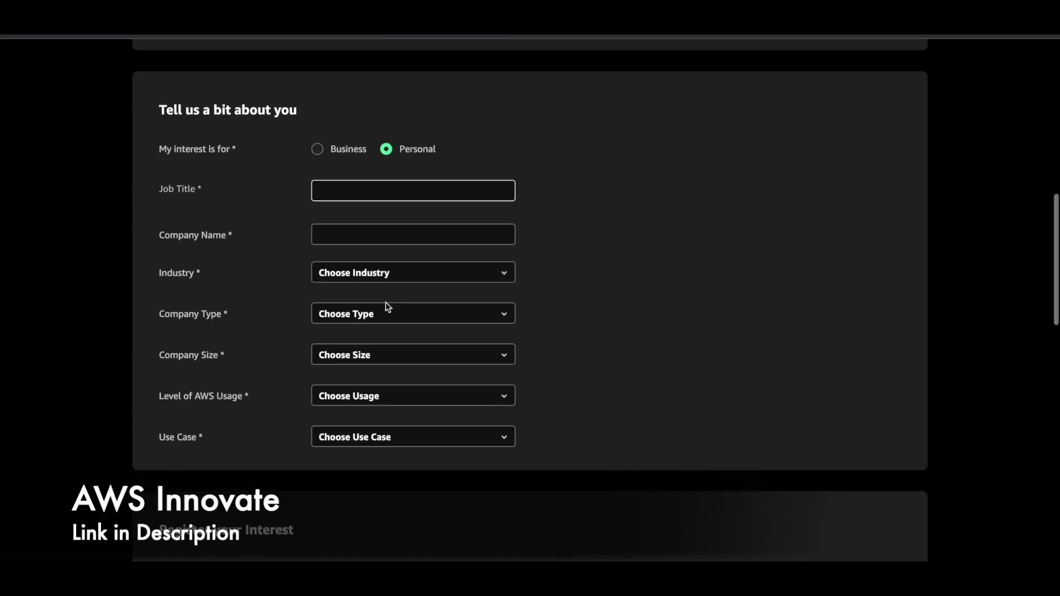
mouse_move(411, 383)
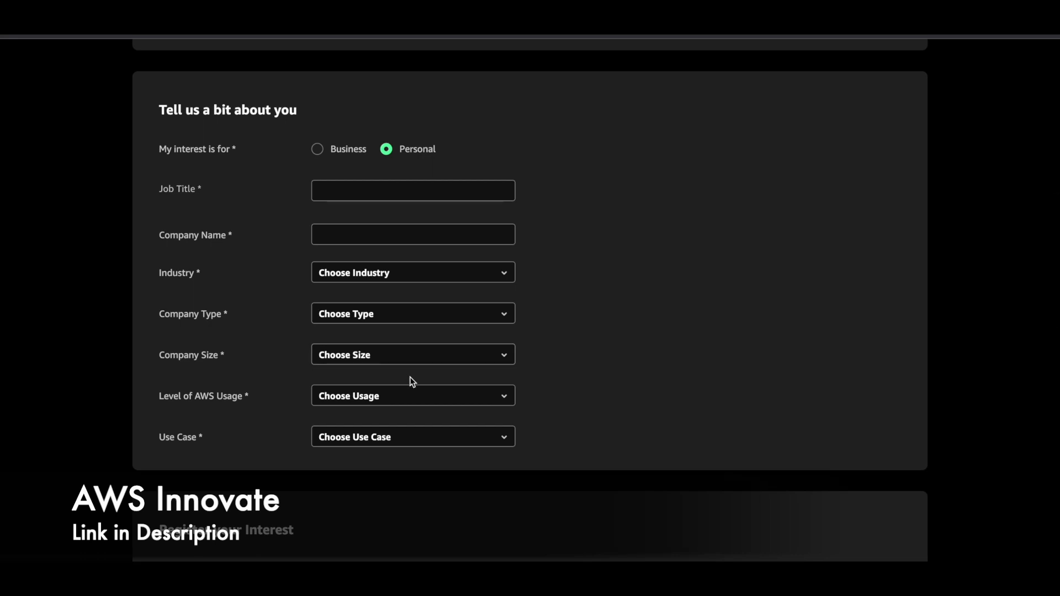
mouse_move(426, 328)
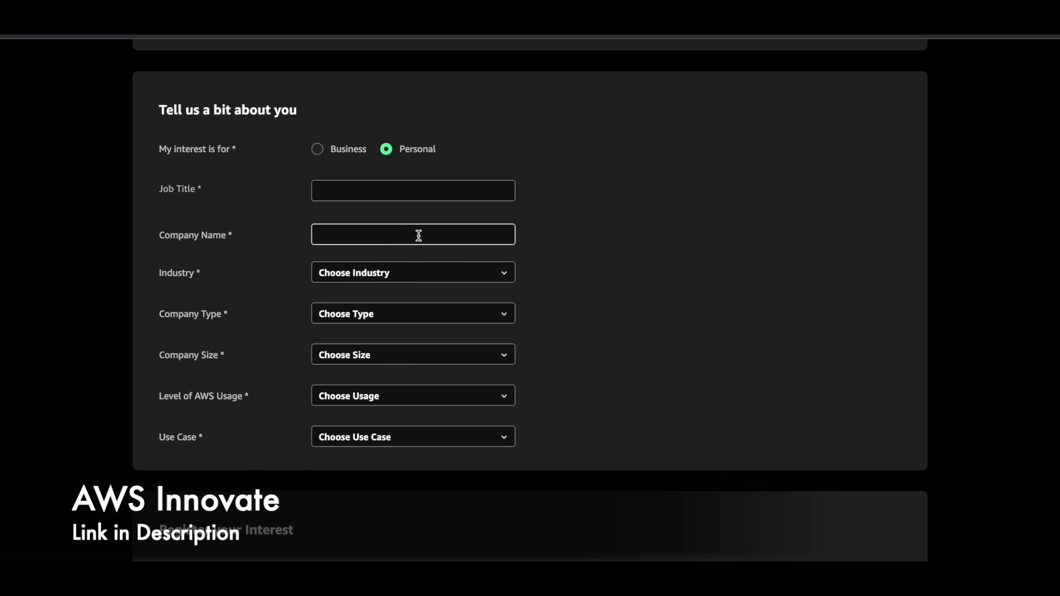
mouse_move(415, 267)
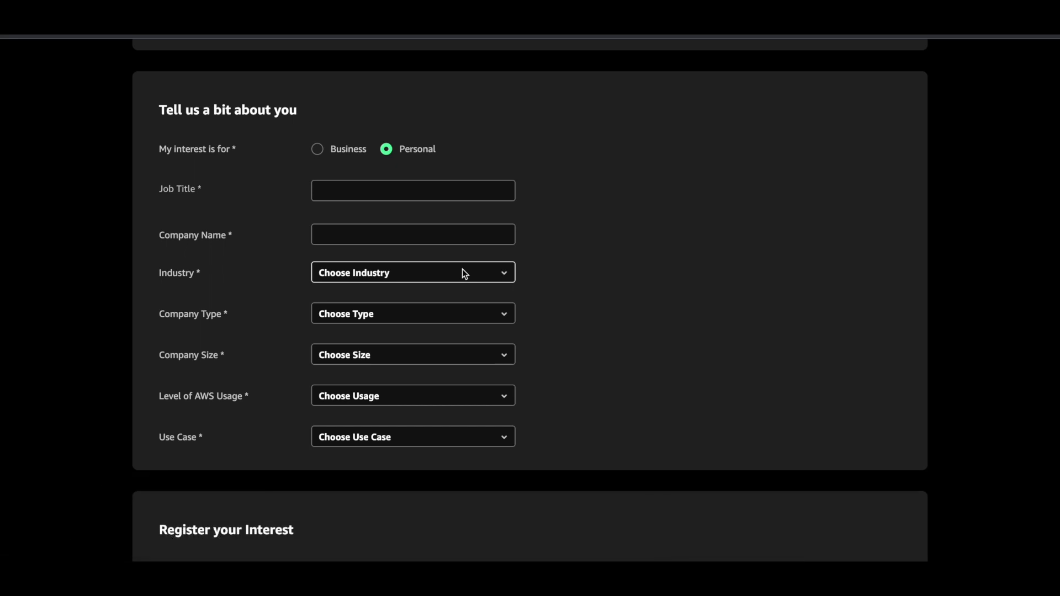
scroll(down, 3)
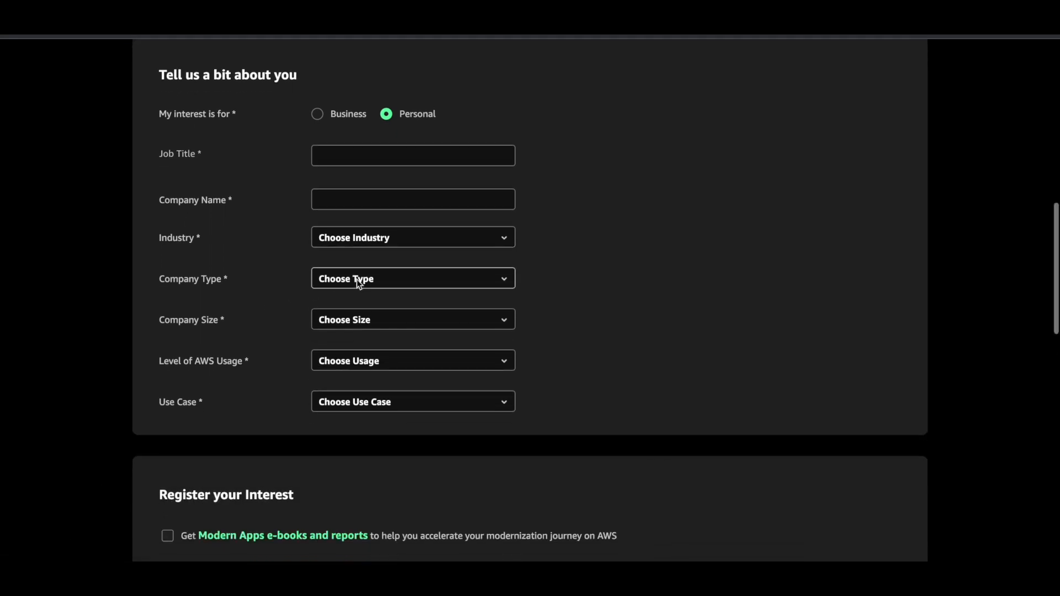
click(412, 279)
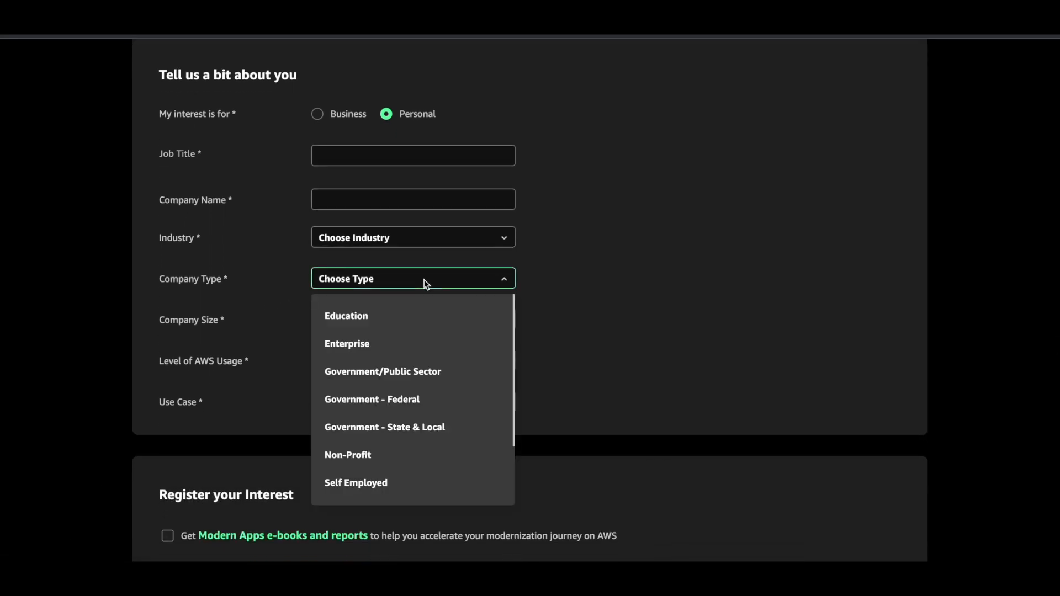
click(412, 320)
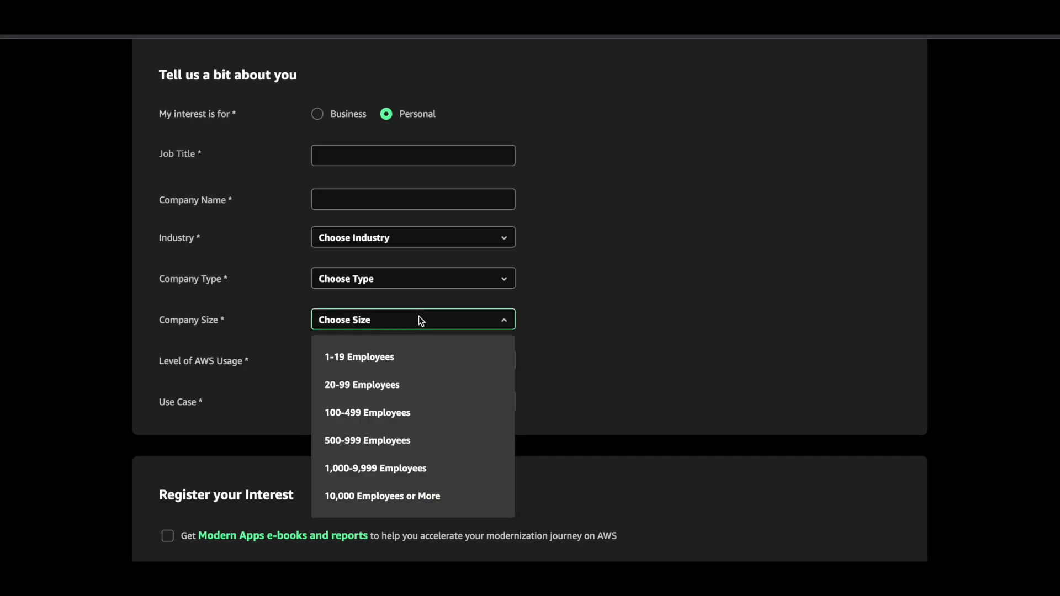
click(580, 342)
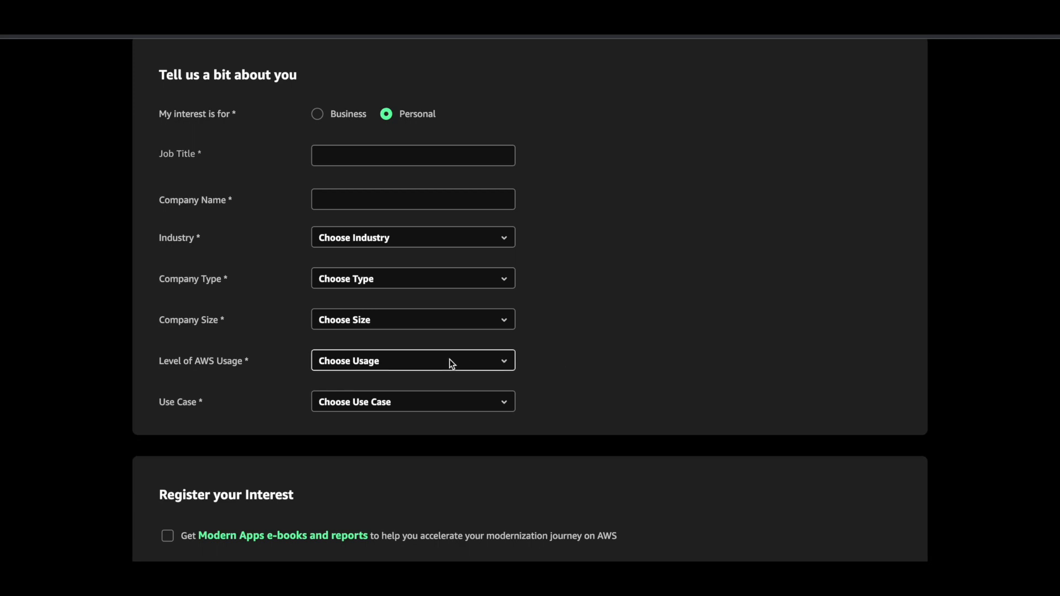
scroll(down, 3)
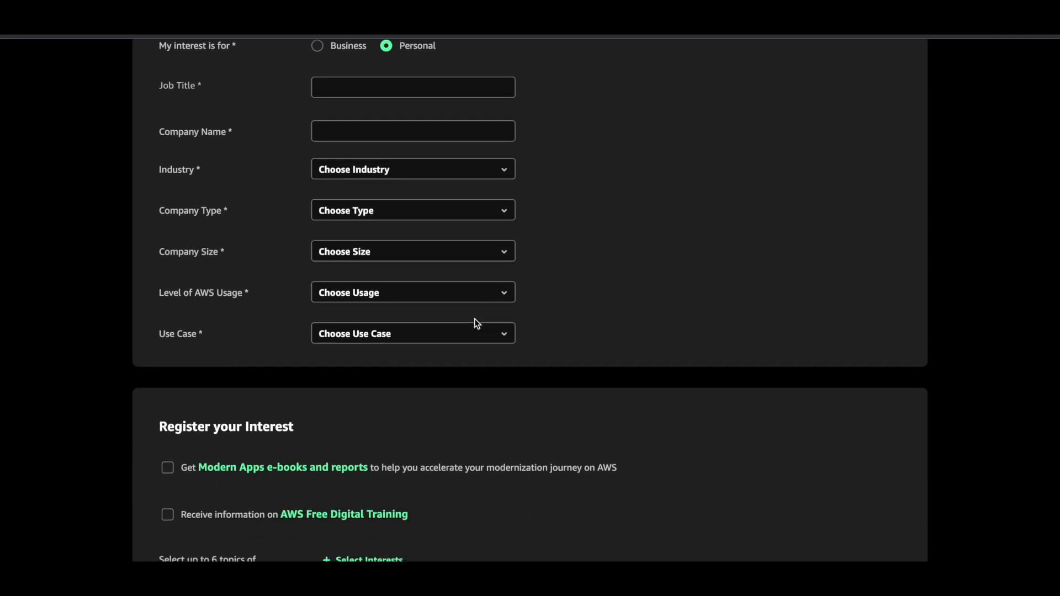
scroll(down, 3)
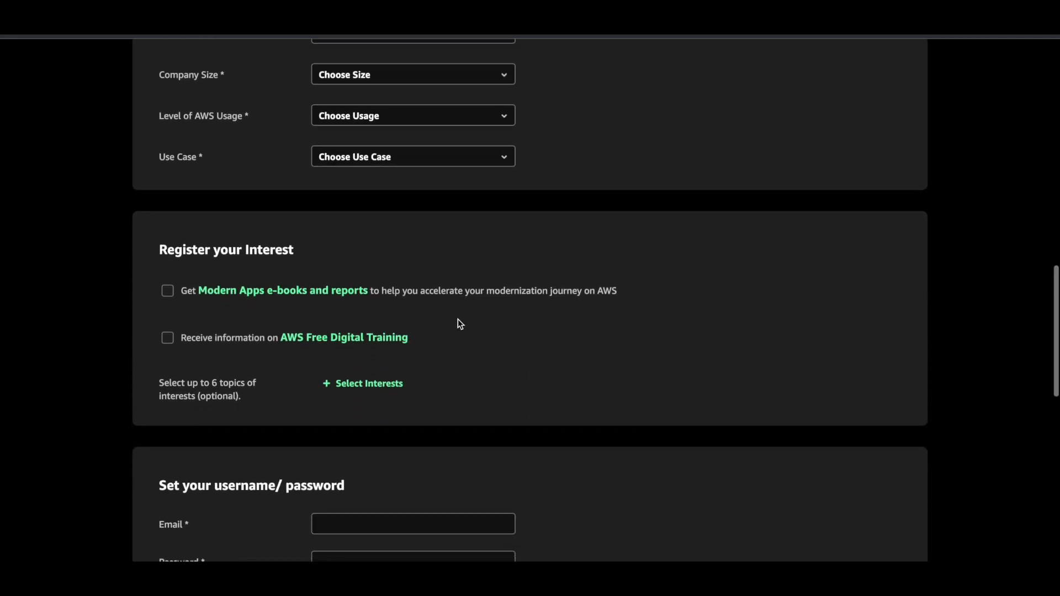
mouse_move(203, 331)
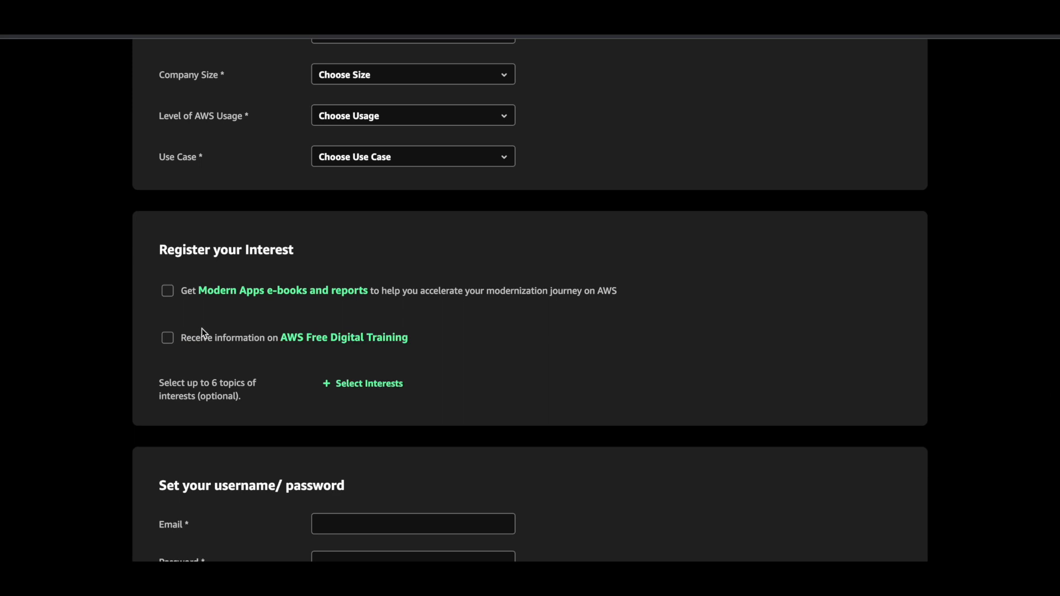
scroll(down, 3)
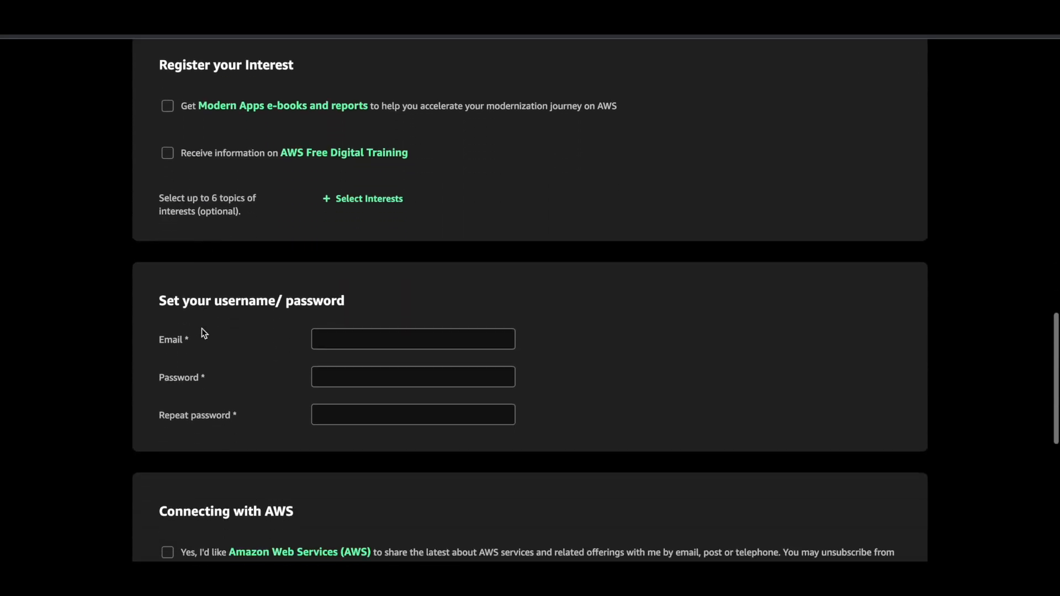
scroll(down, 3)
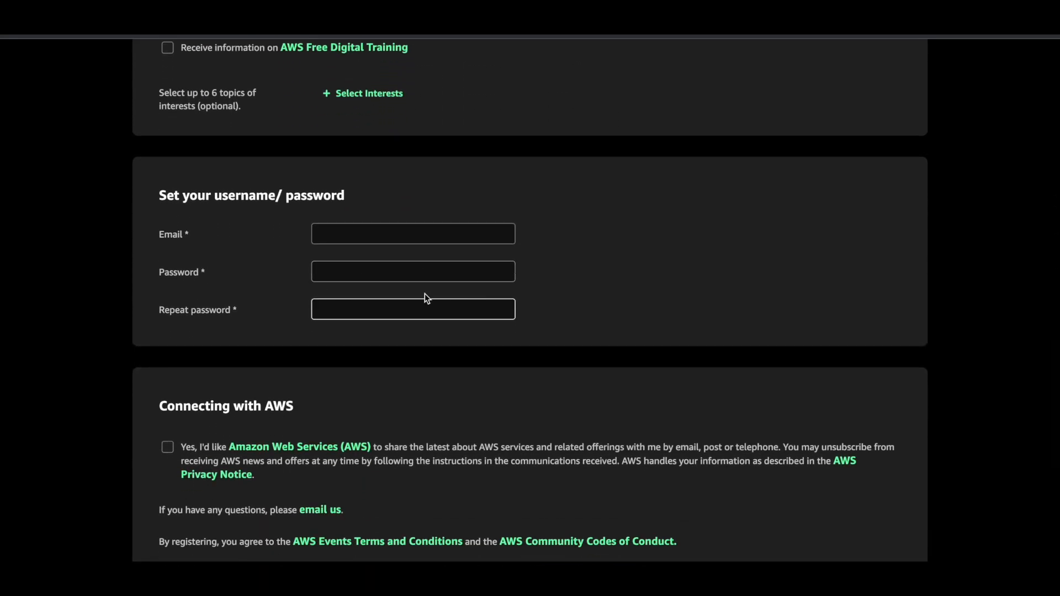
click(412, 234)
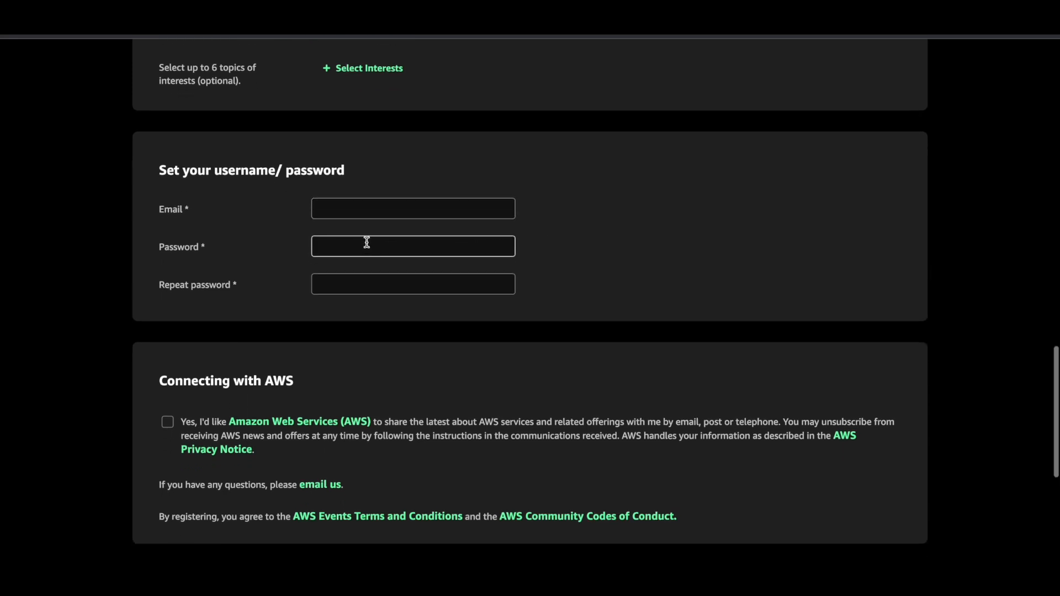
scroll(down, 3)
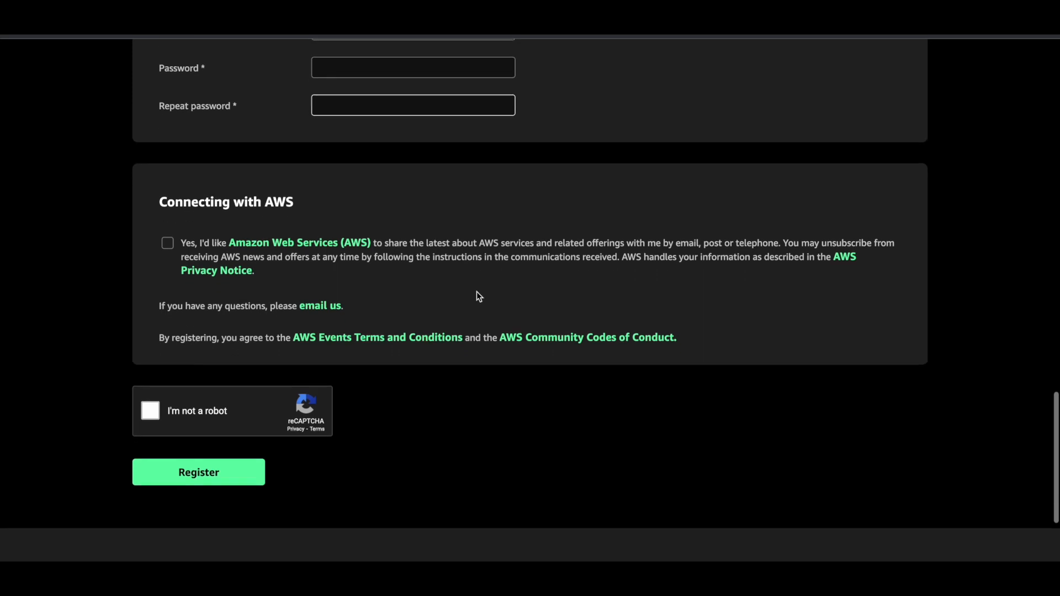
scroll(down, 3)
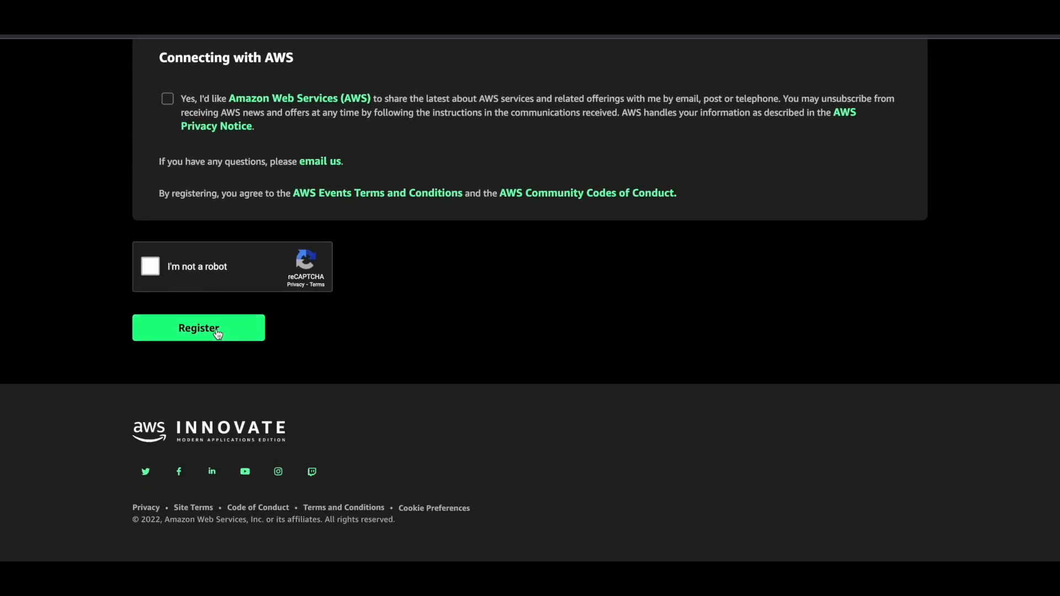
scroll(up, 3)
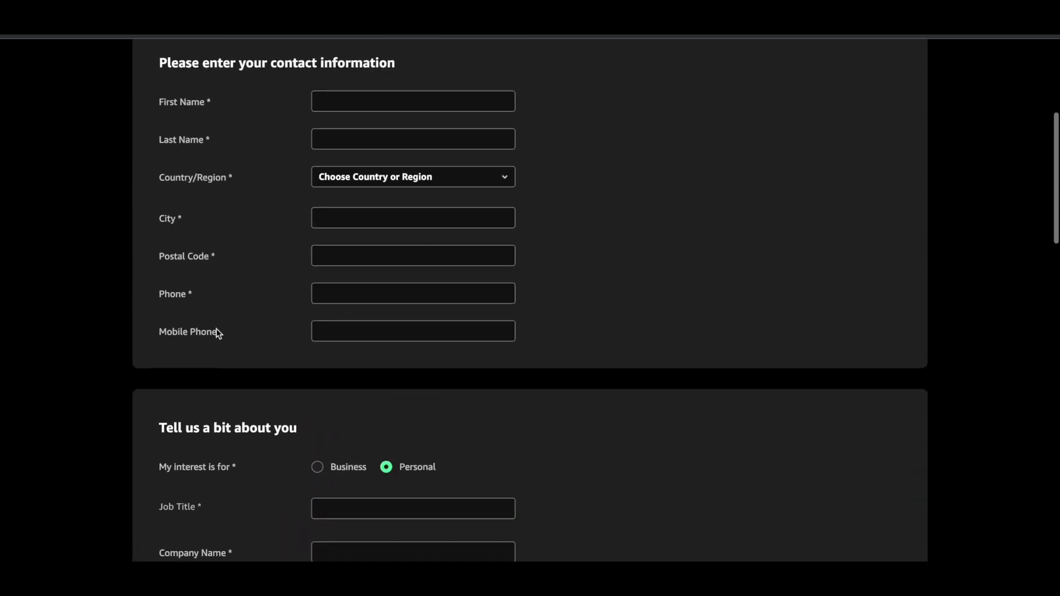
scroll(up, 3)
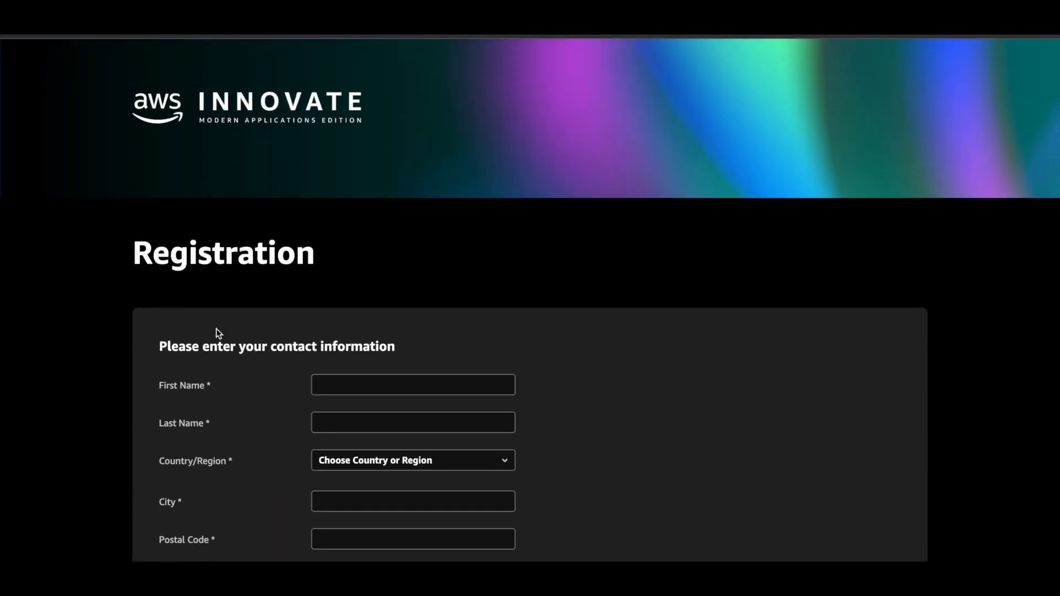
mouse_move(436, 70)
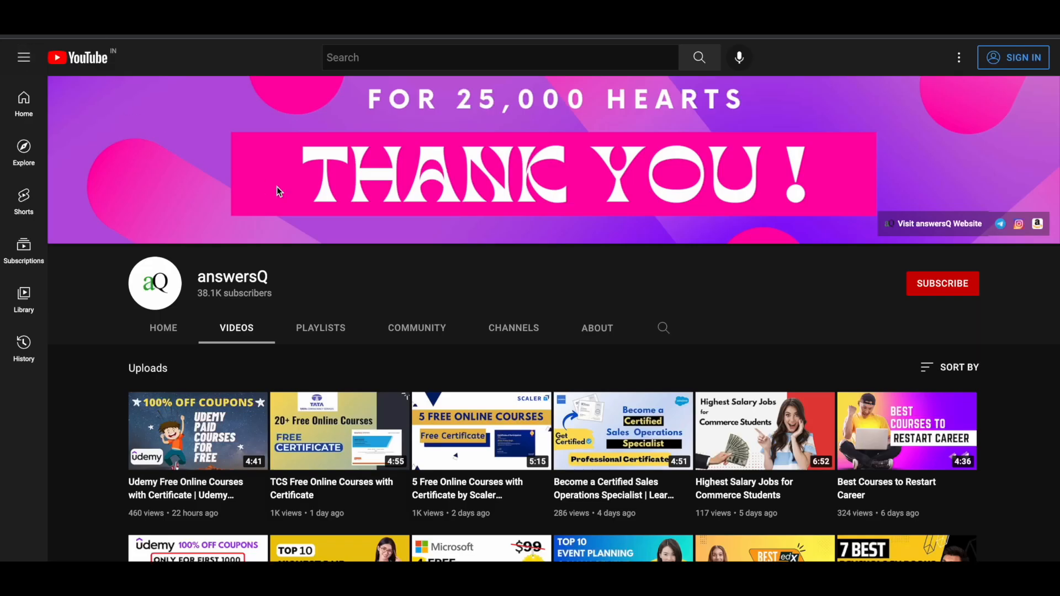
mouse_move(291, 195)
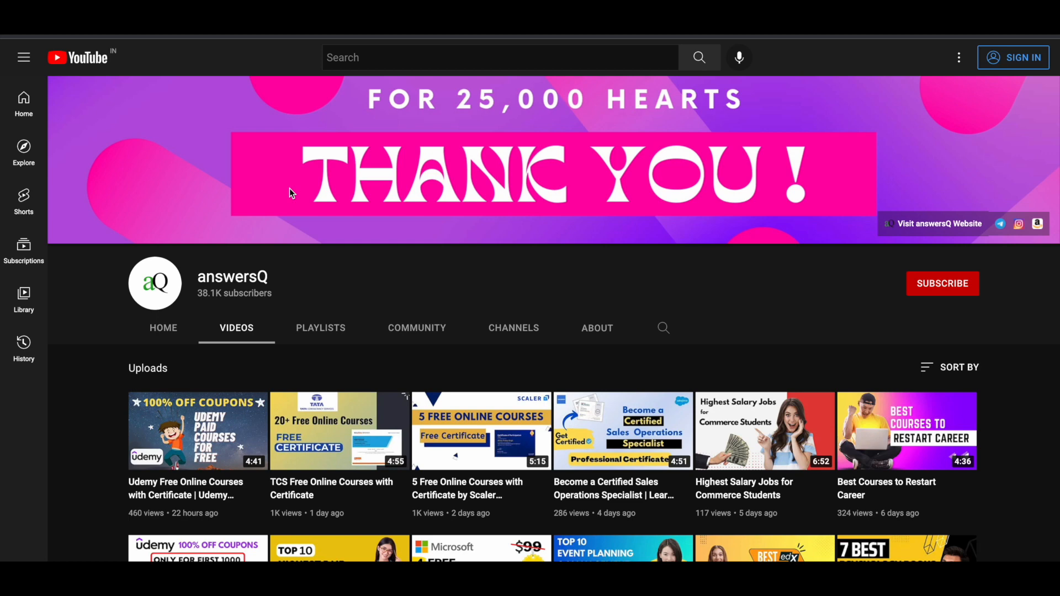
mouse_move(945, 291)
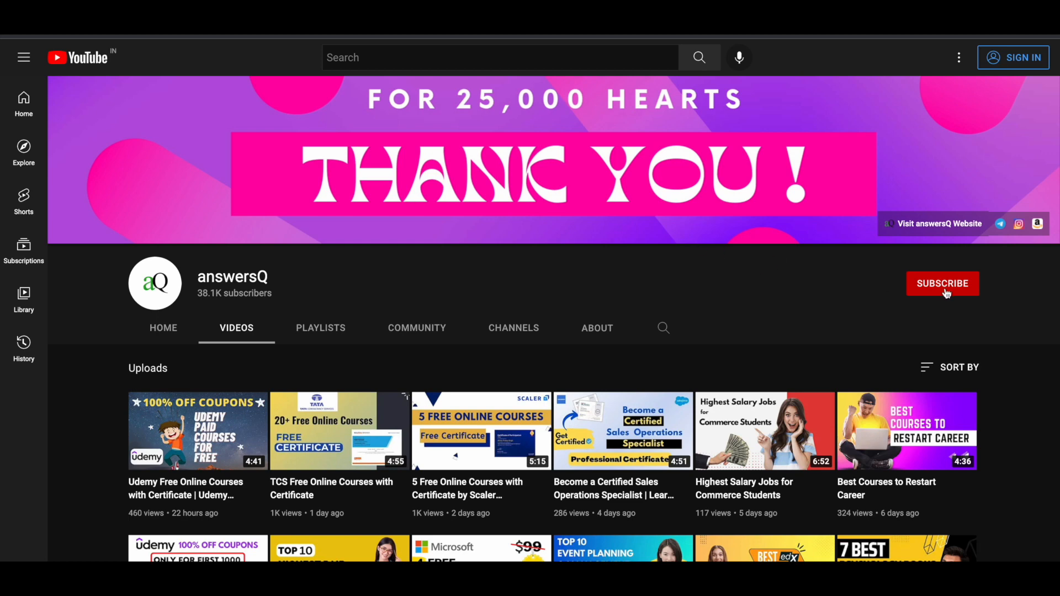